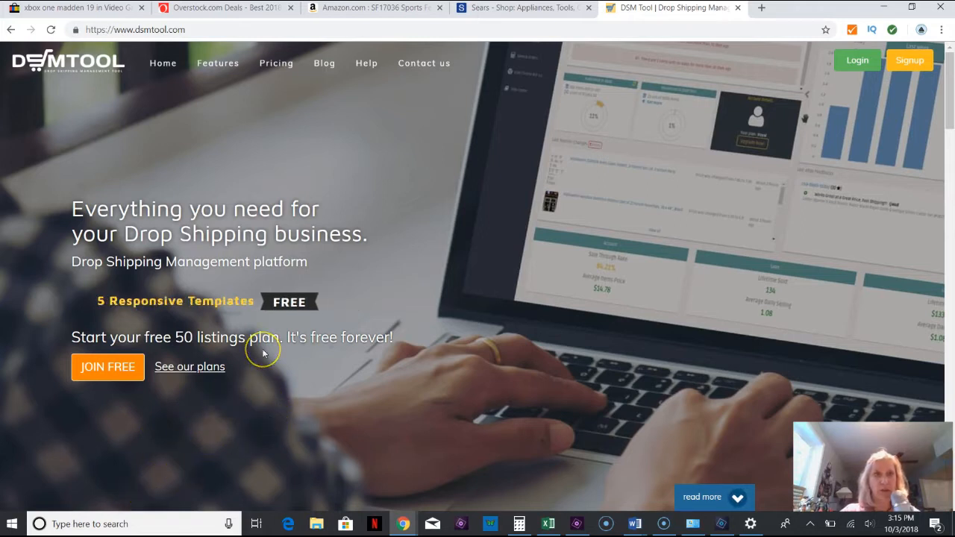
mouse_move(268, 346)
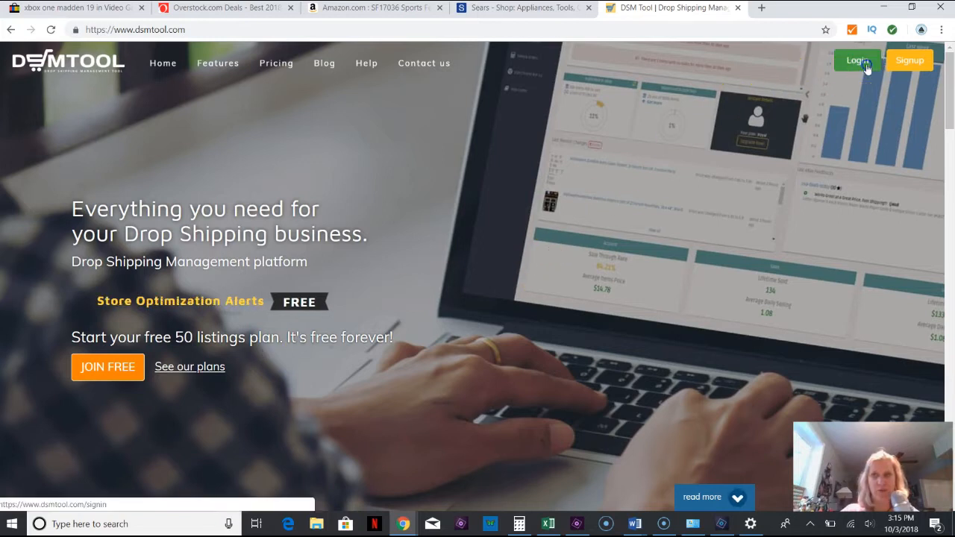
Sign in to DSM Tool with the Google account and reach the dashboard.
left_click(858, 60)
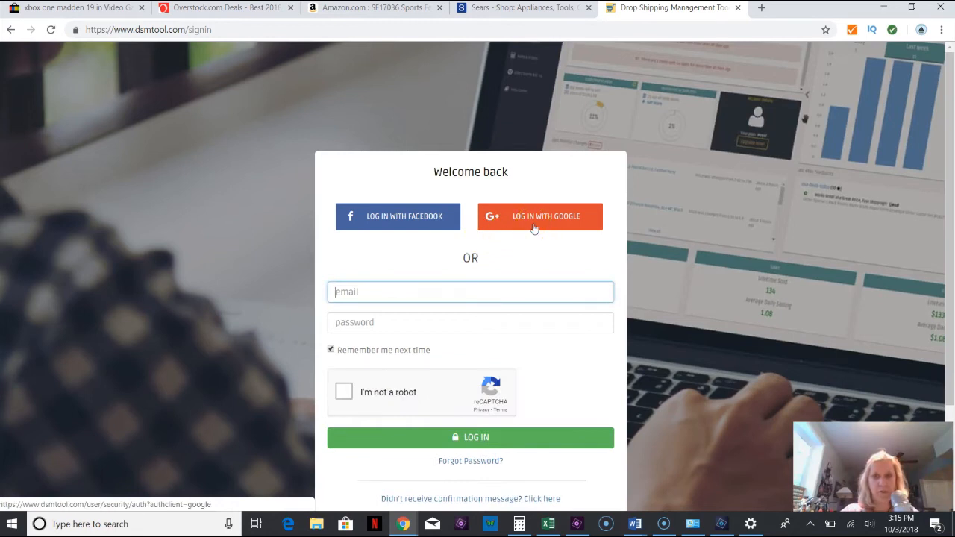
left_click(540, 216)
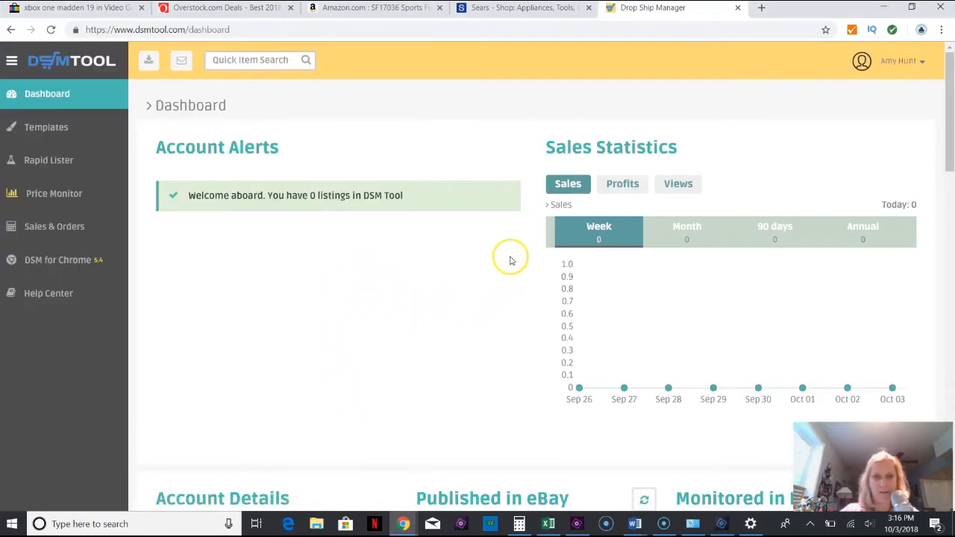
mouse_move(589, 107)
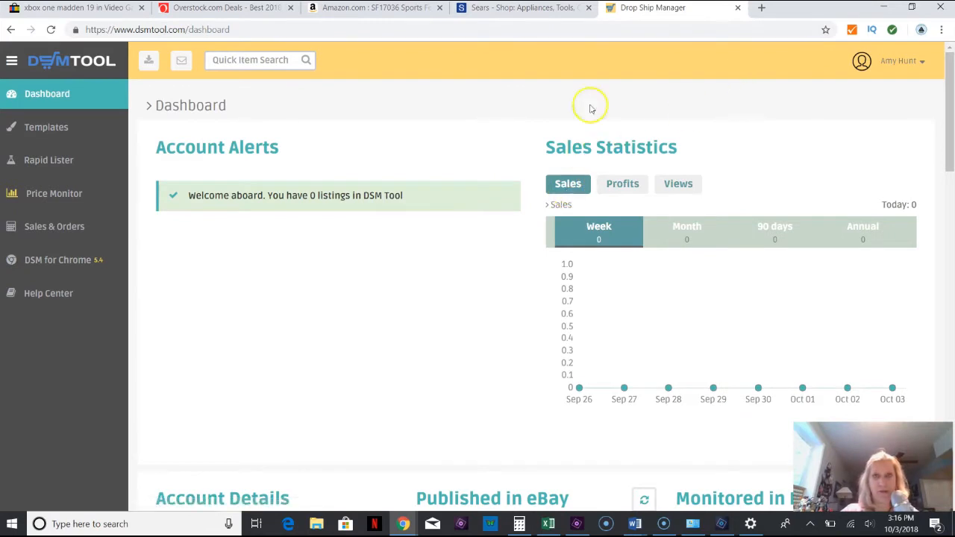
mouse_move(50, 97)
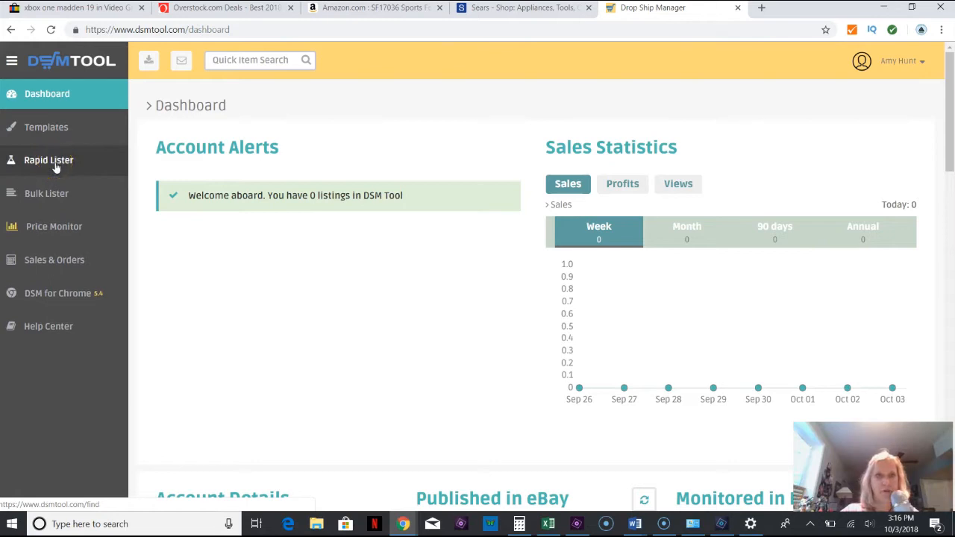
Open the Rapid Lister single-item import form from the sidebar.
left_click(48, 160)
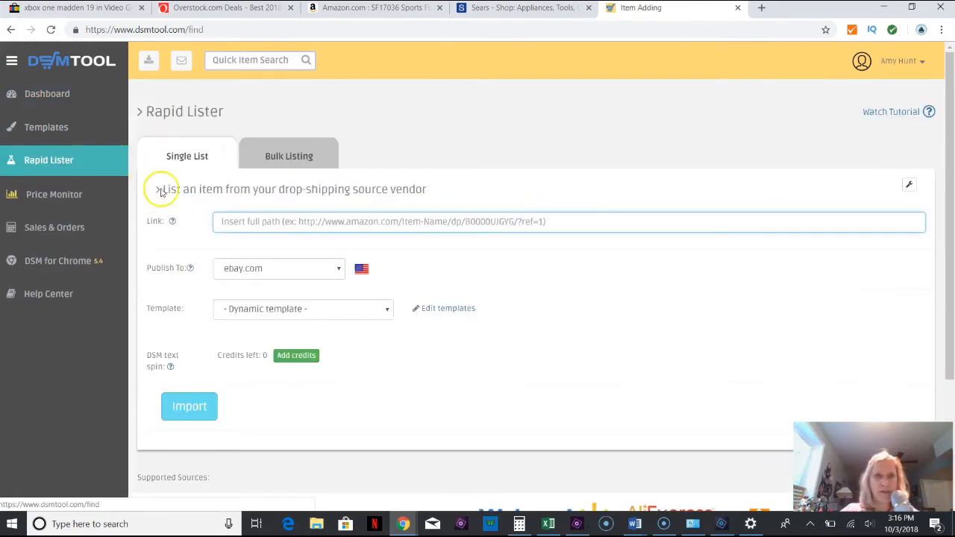
mouse_move(233, 212)
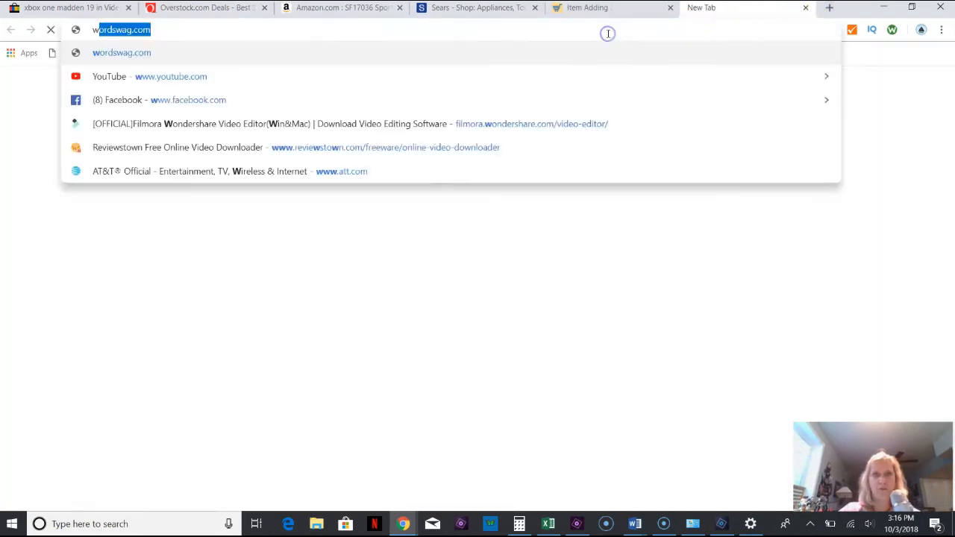
Load Walmart in the new tab, then switch to the Overstock deals tab.
type("walmart.com")
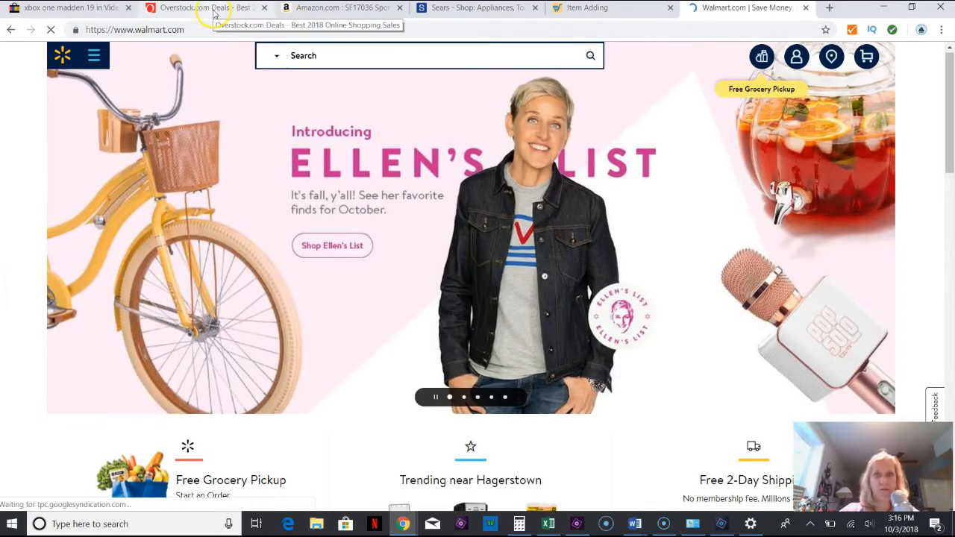
left_click(194, 9)
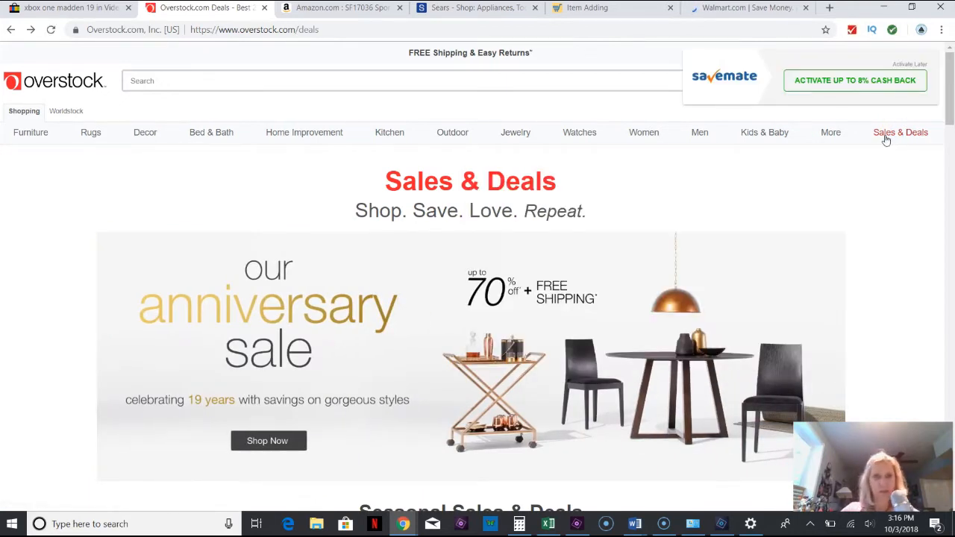
Browse Overstock's Sales & Deals and scroll into the Clearance product grid.
left_click(901, 132)
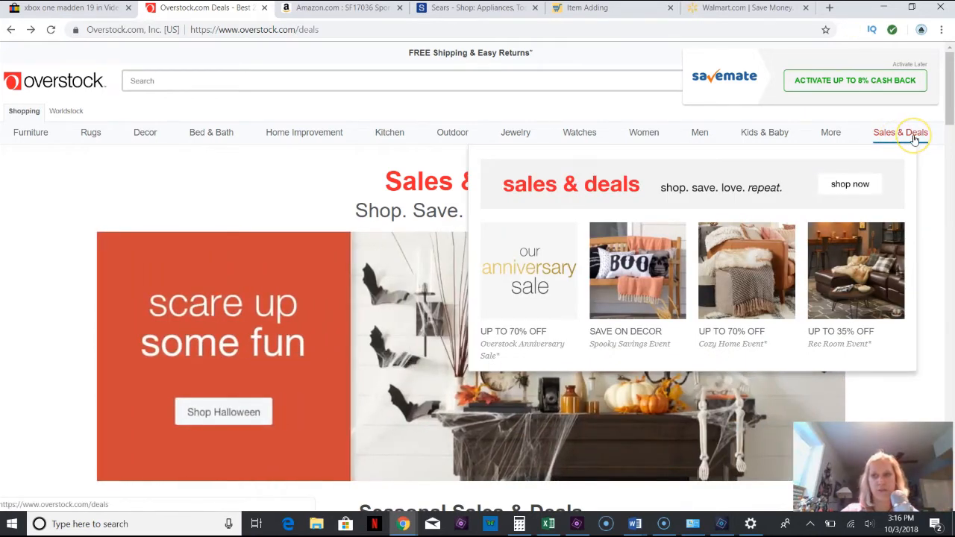
mouse_move(908, 133)
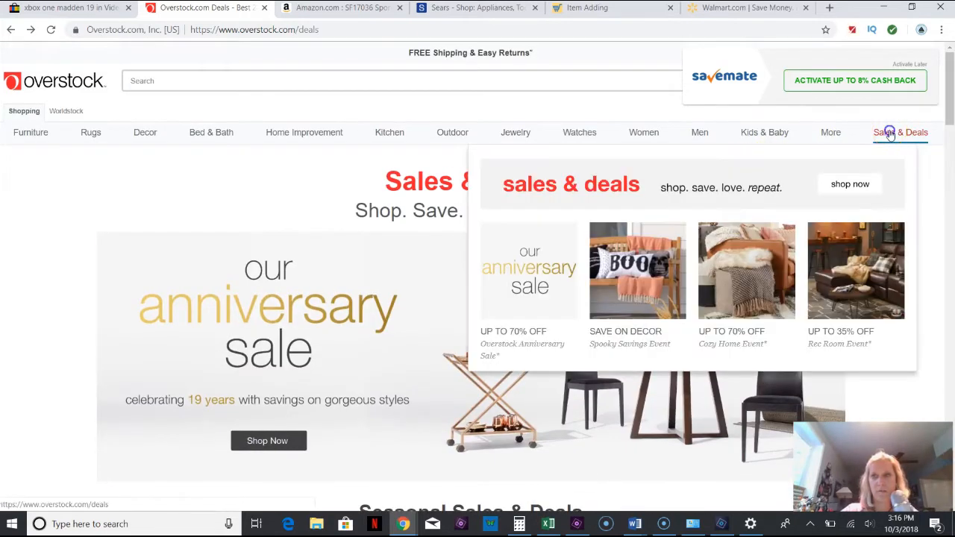
scroll("down", 3)
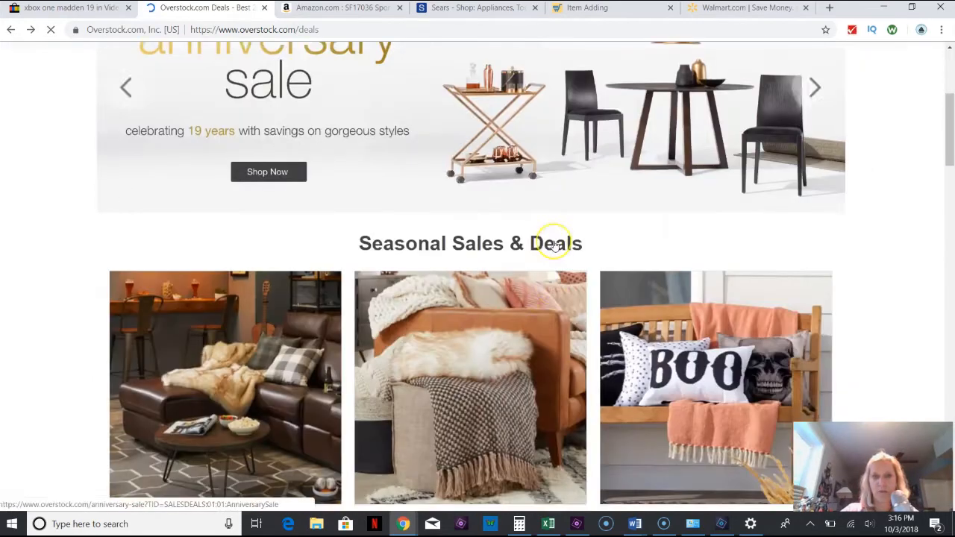
scroll("down", 3)
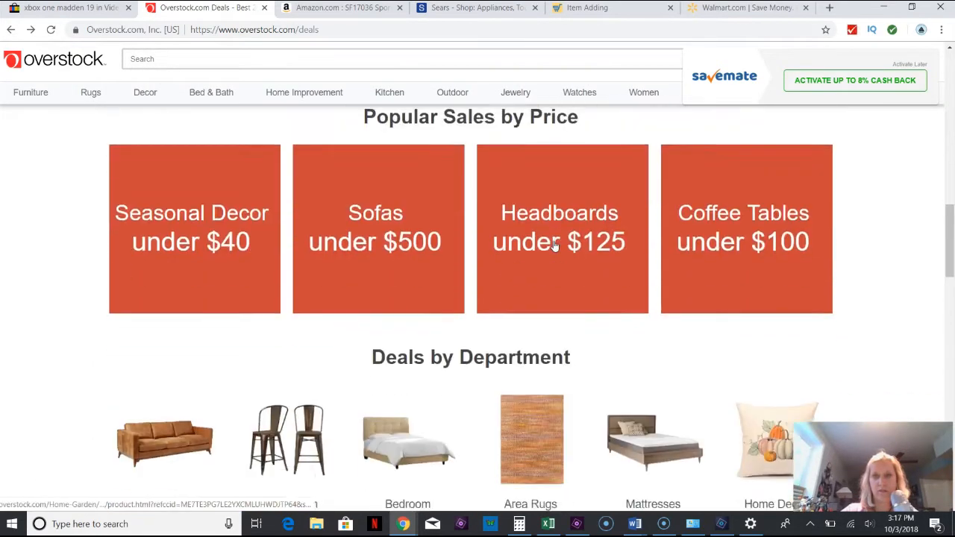
scroll("down", 3)
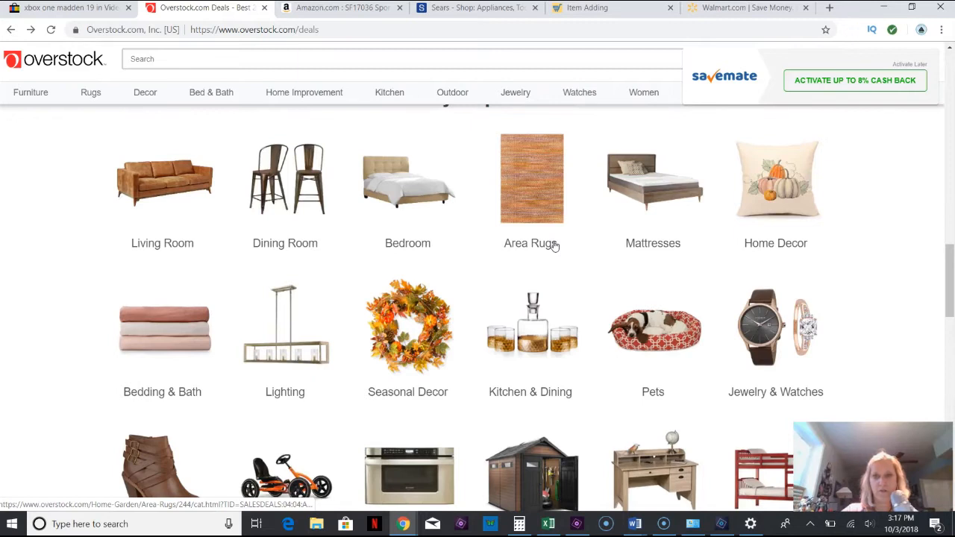
scroll("down", 3)
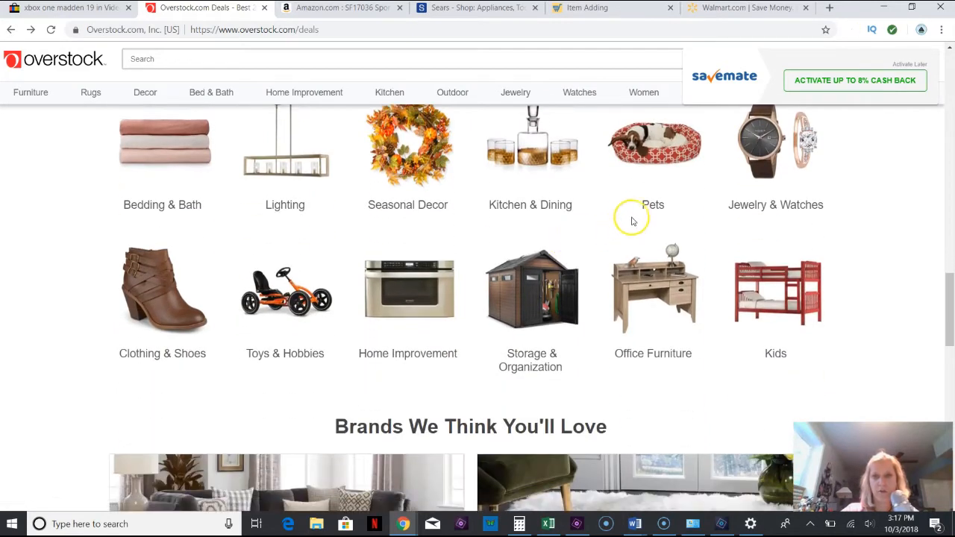
scroll("down", 3)
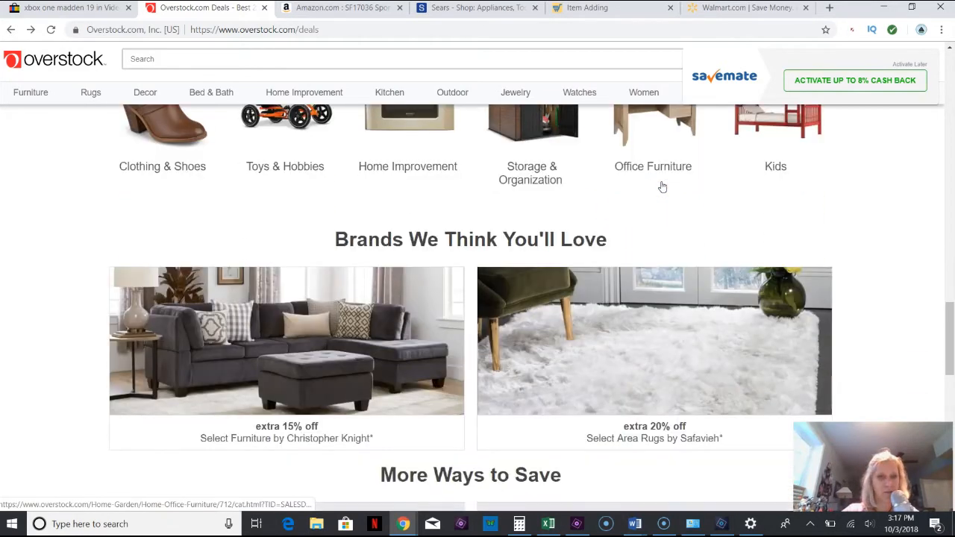
scroll("down", 3)
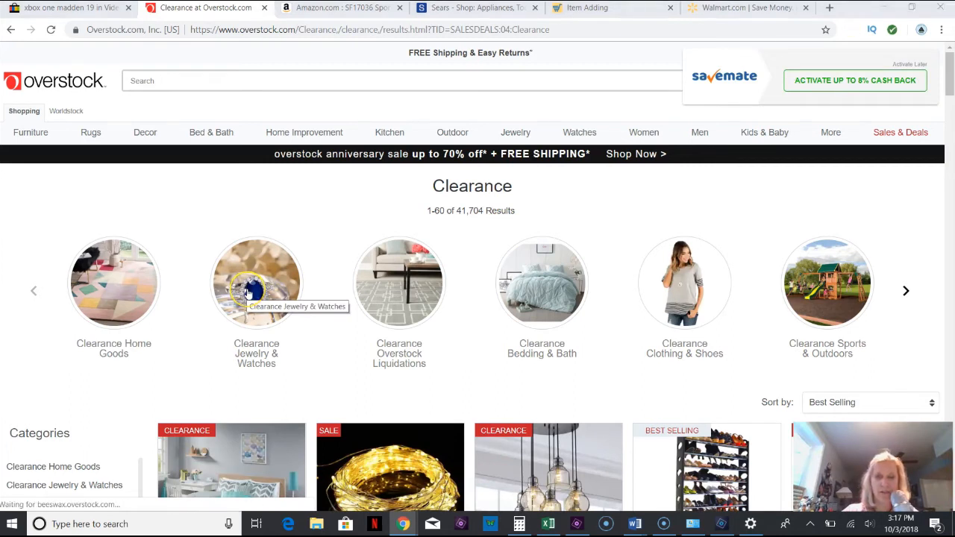
mouse_move(451, 260)
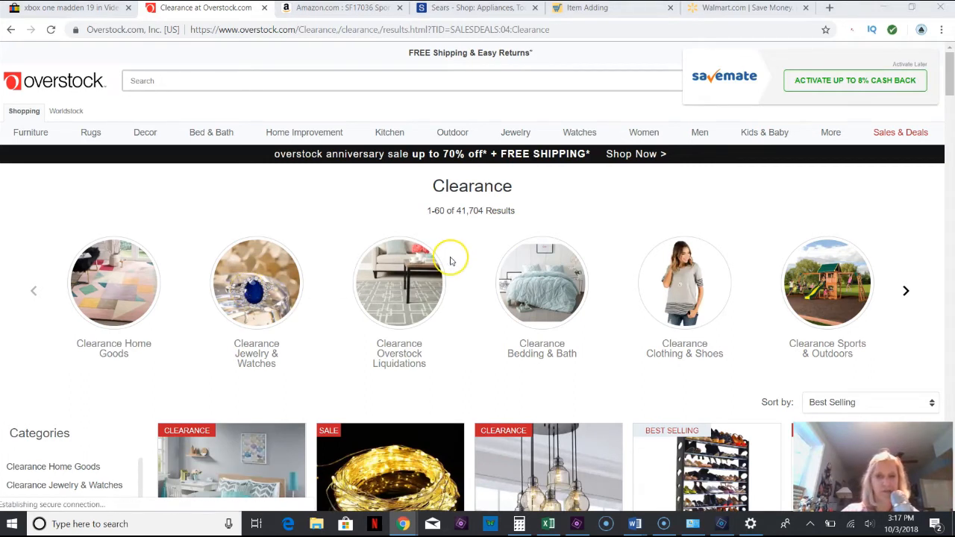
scroll("down", 3)
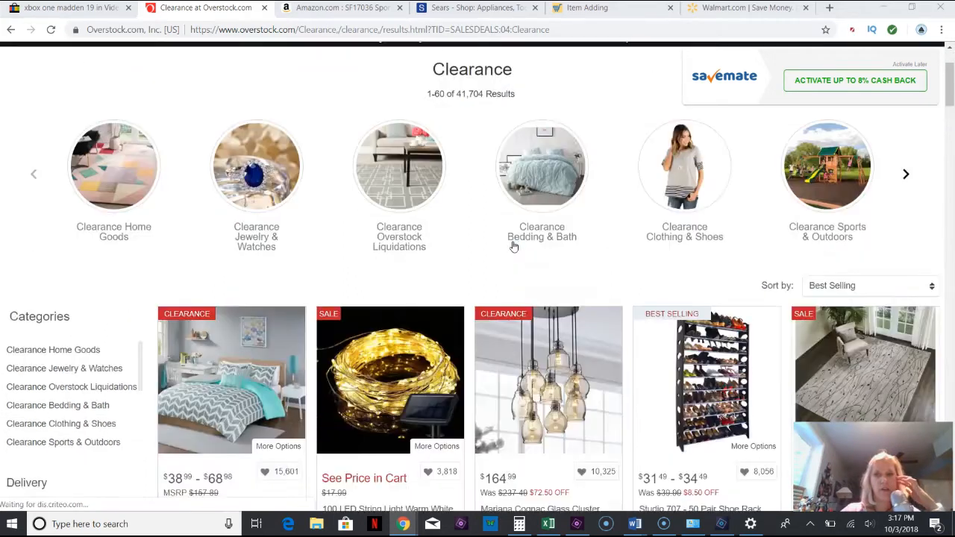
scroll("down", 3)
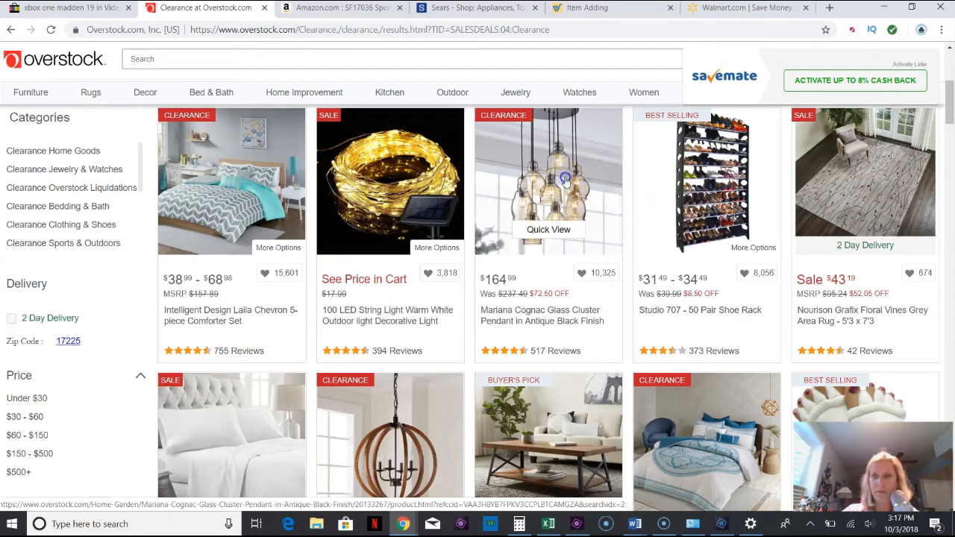
Open the Mariana Cognac Glass Cluster Pendant page and copy its address.
left_click(561, 178)
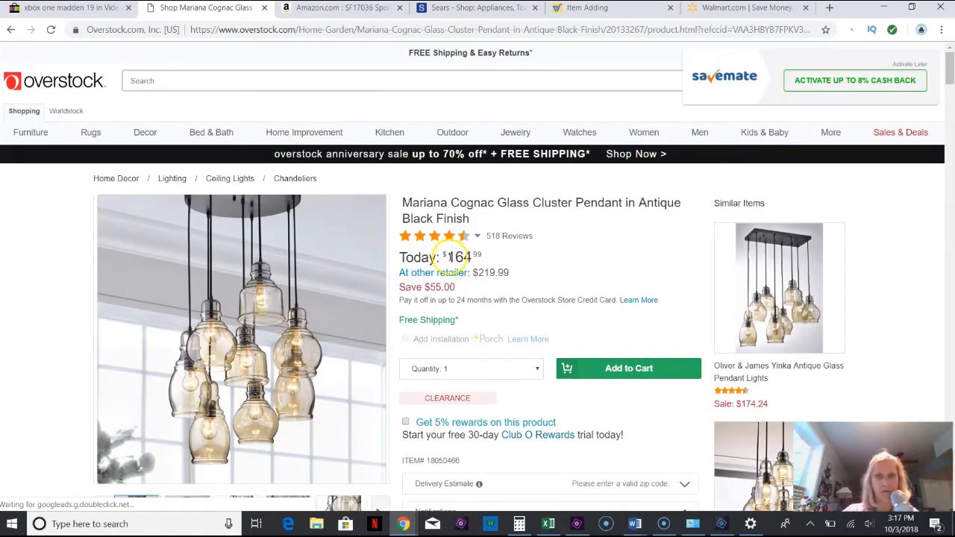
double_click(460, 257)
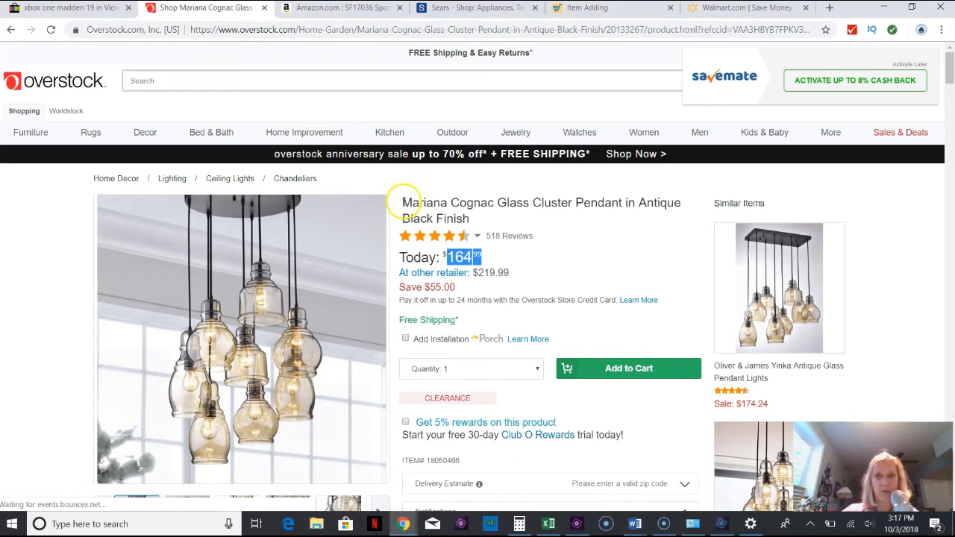
mouse_move(313, 35)
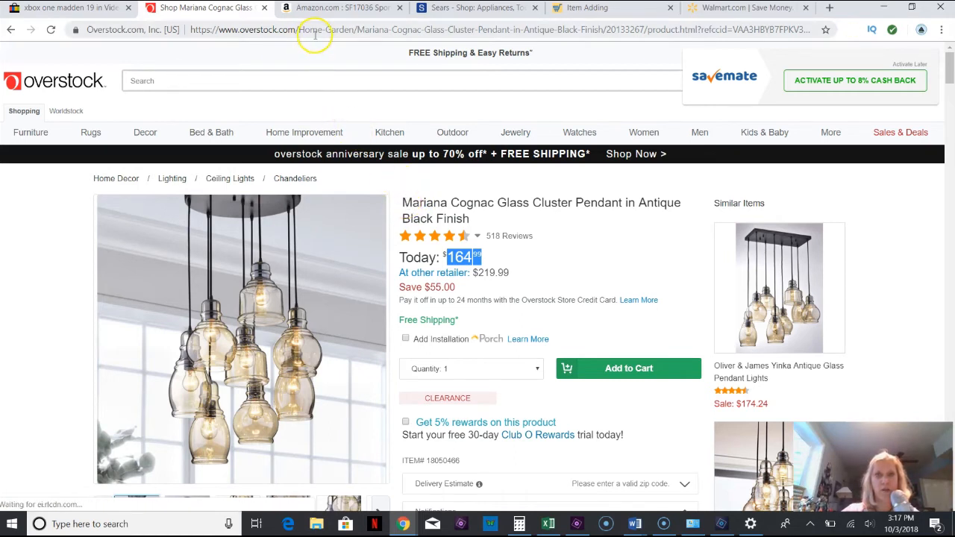
left_click(317, 33)
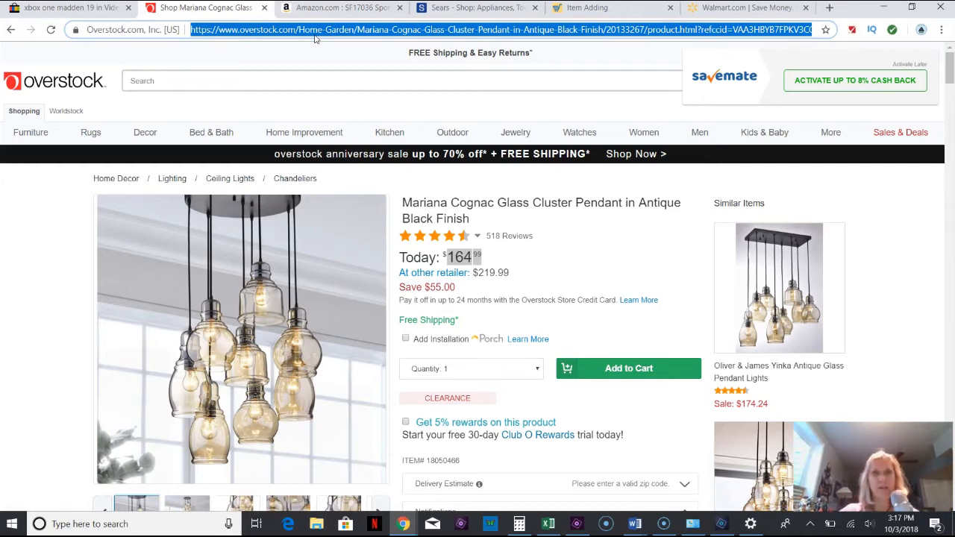
right_click(316, 39)
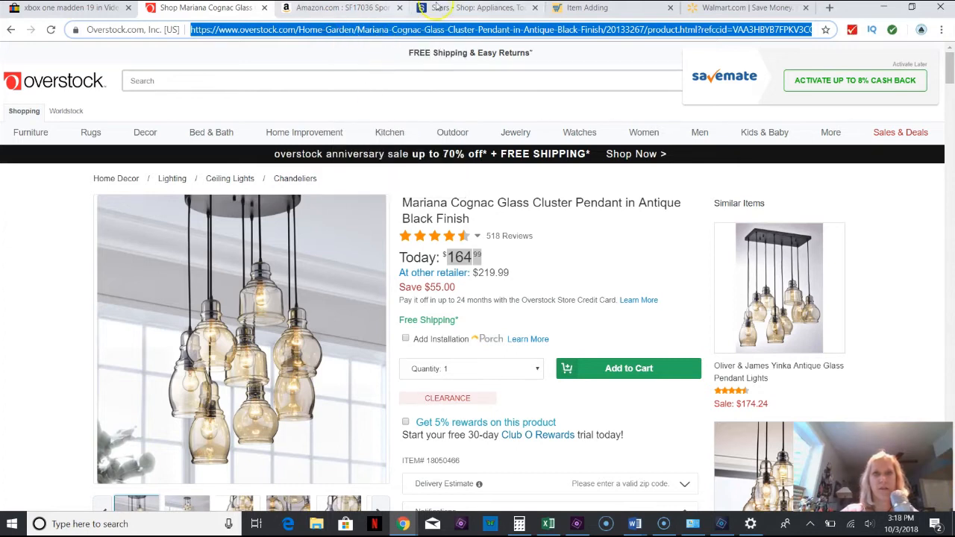
left_click(602, 9)
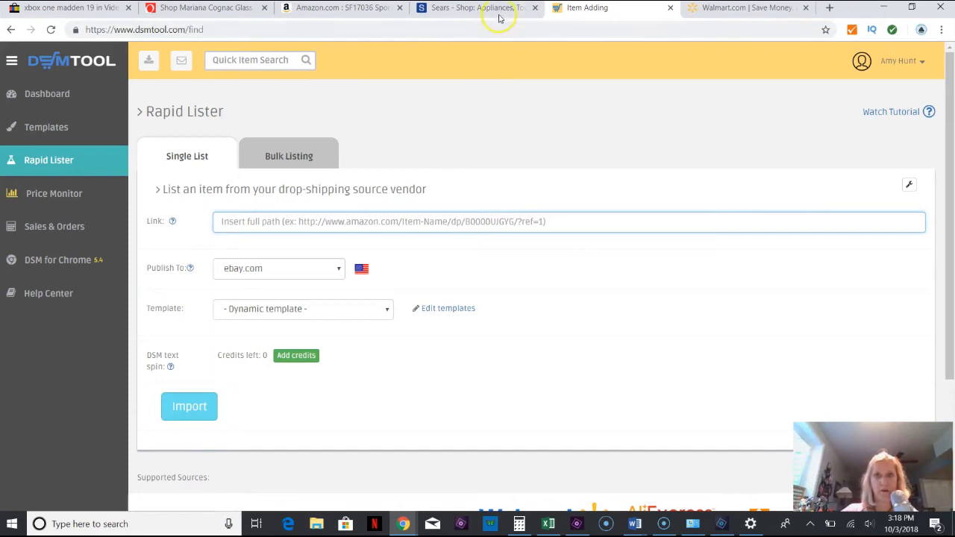
left_click(477, 9)
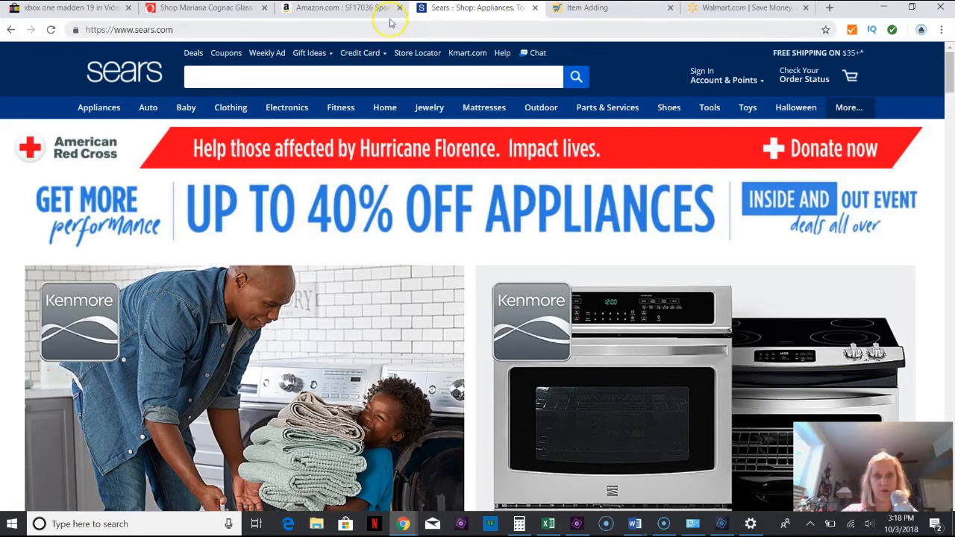
left_click(343, 9)
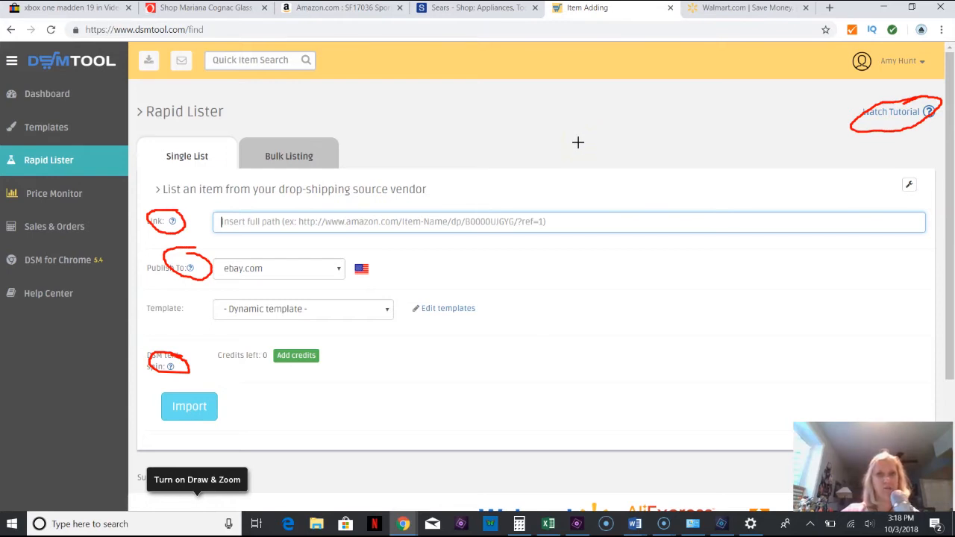
mouse_move(531, 165)
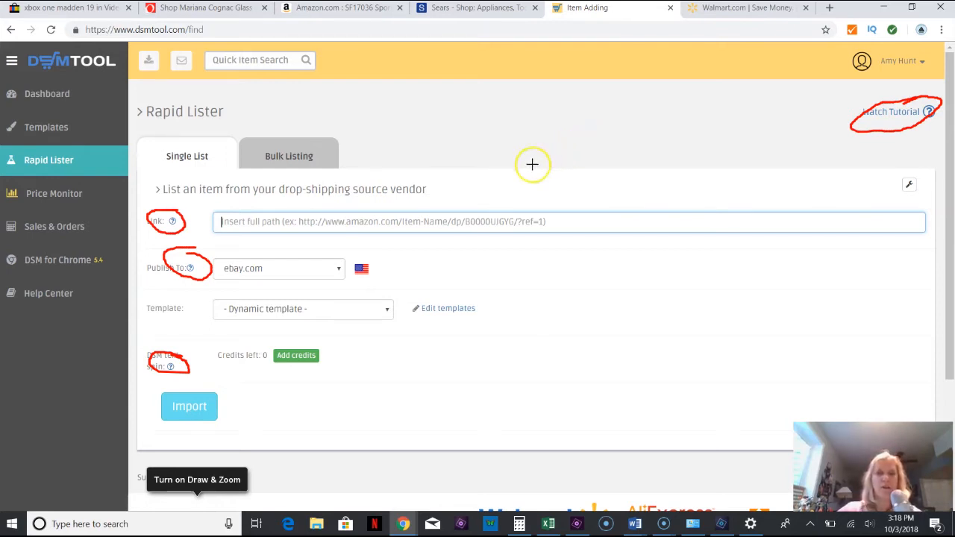
mouse_move(474, 203)
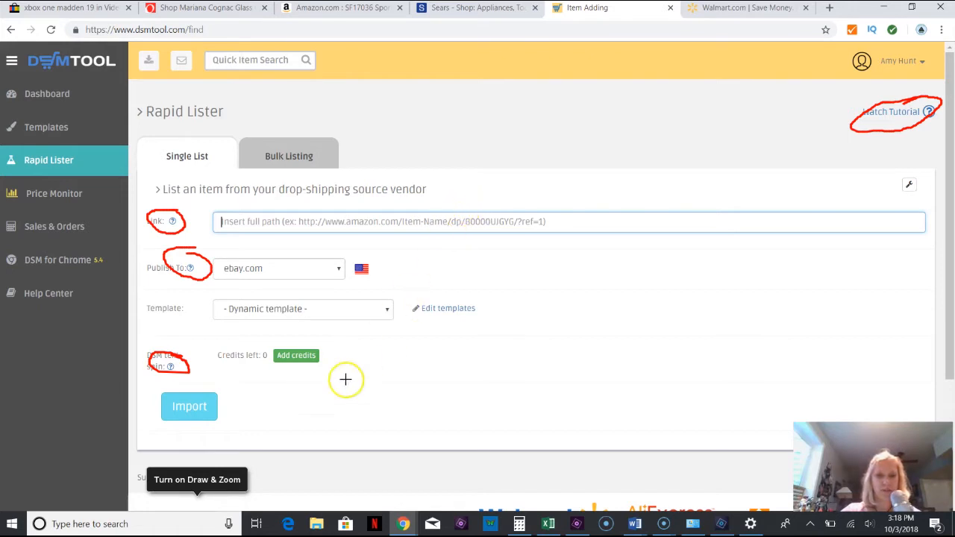
mouse_move(217, 507)
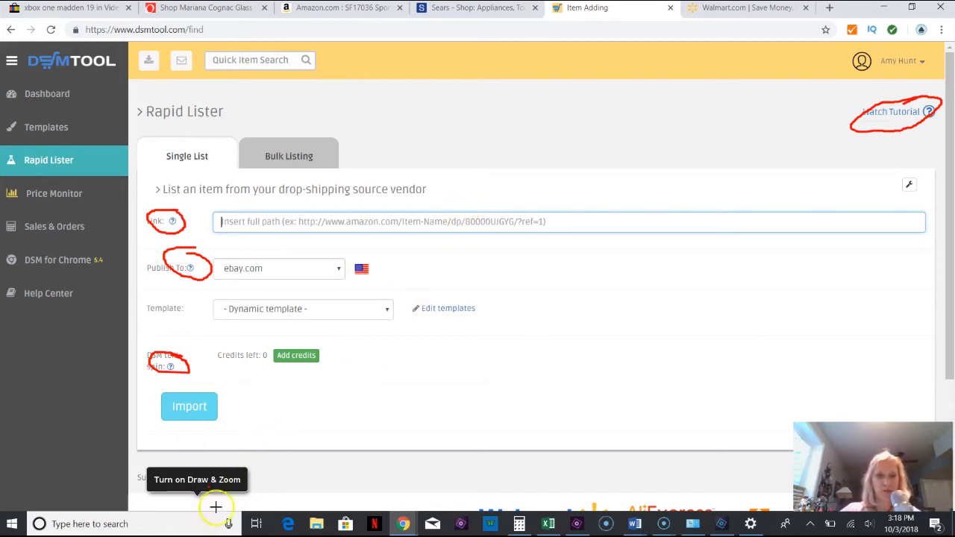
mouse_move(233, 301)
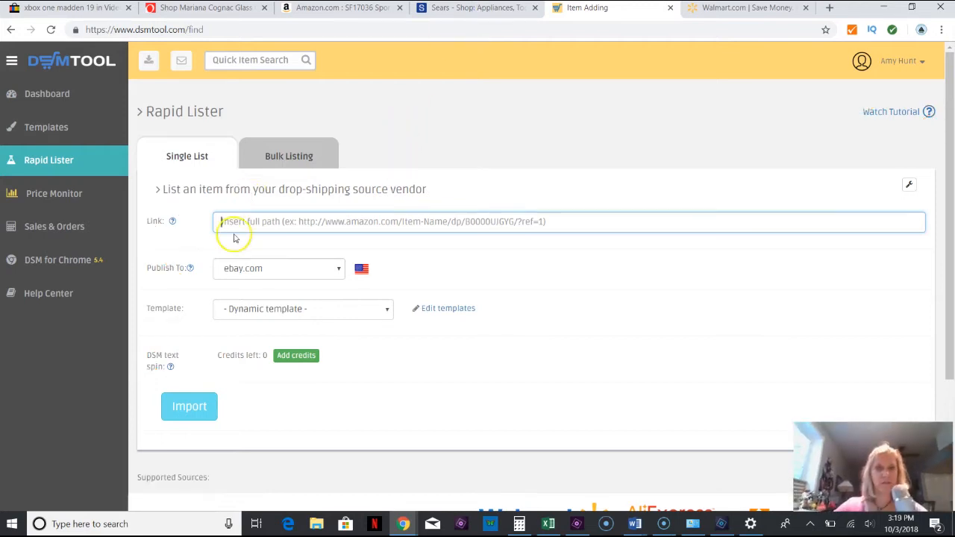
Paste the Overstock pendant link, keeping ebay.com and the Dynamic template.
right_click(239, 221)
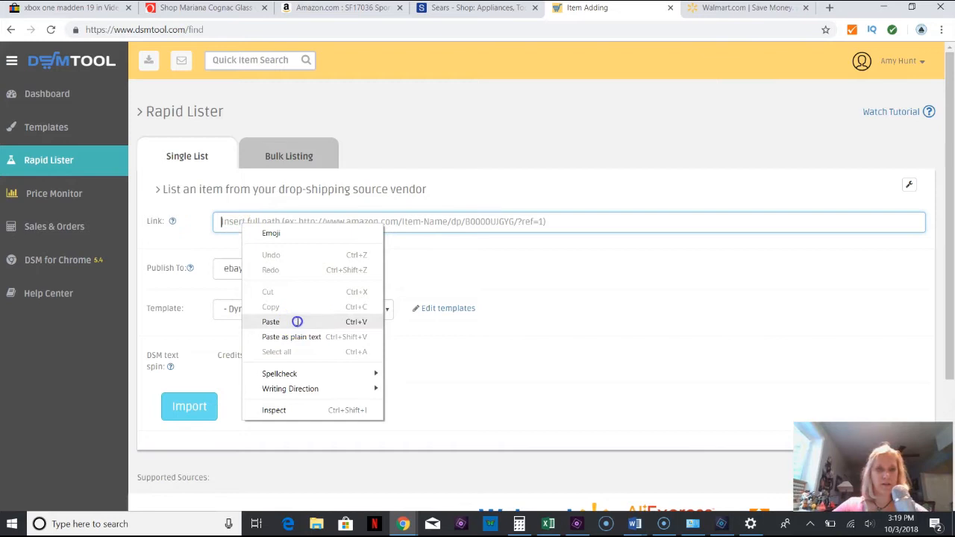
left_click(271, 322)
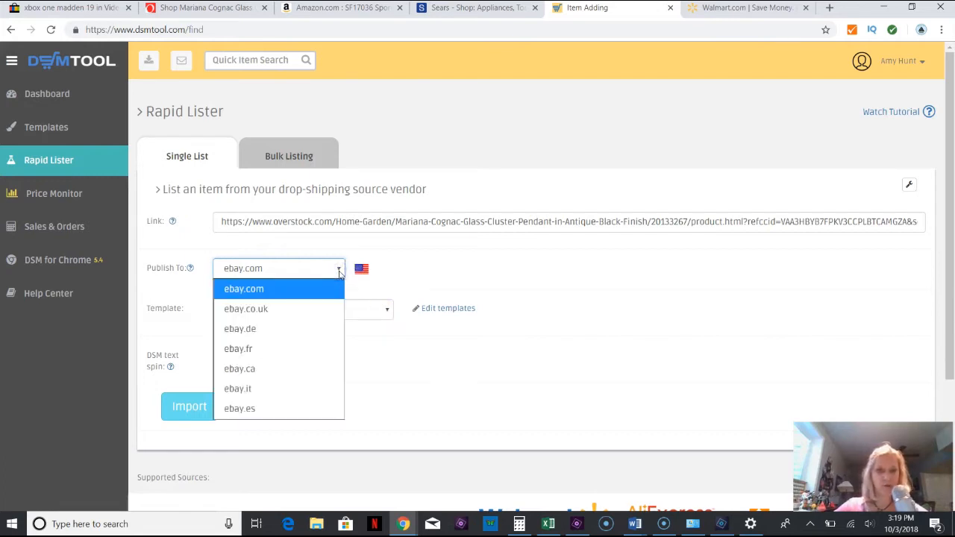
left_click(245, 289)
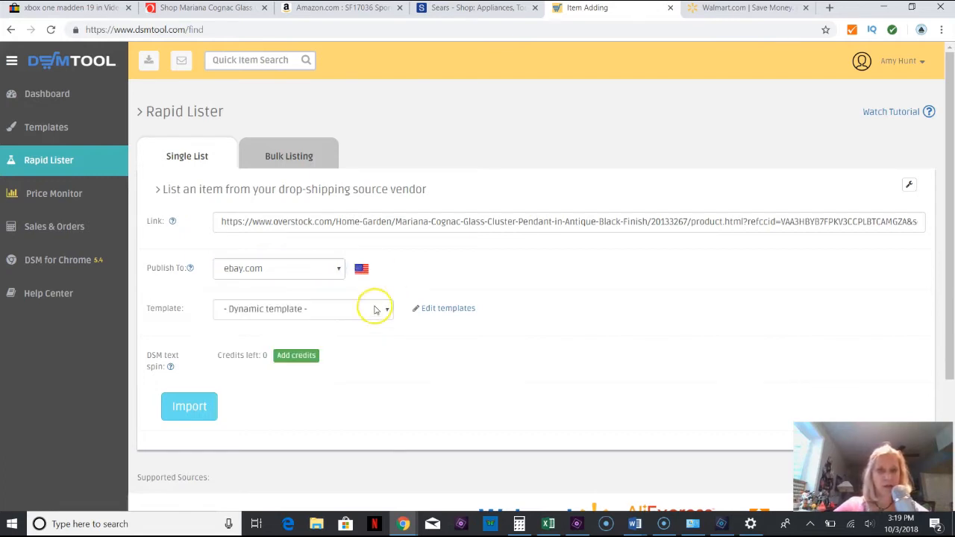
left_click(302, 308)
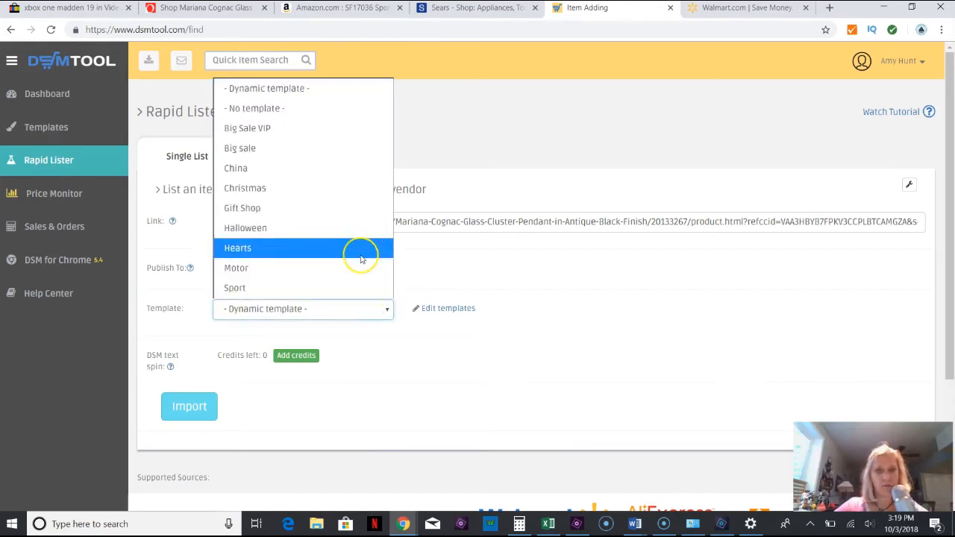
mouse_move(370, 149)
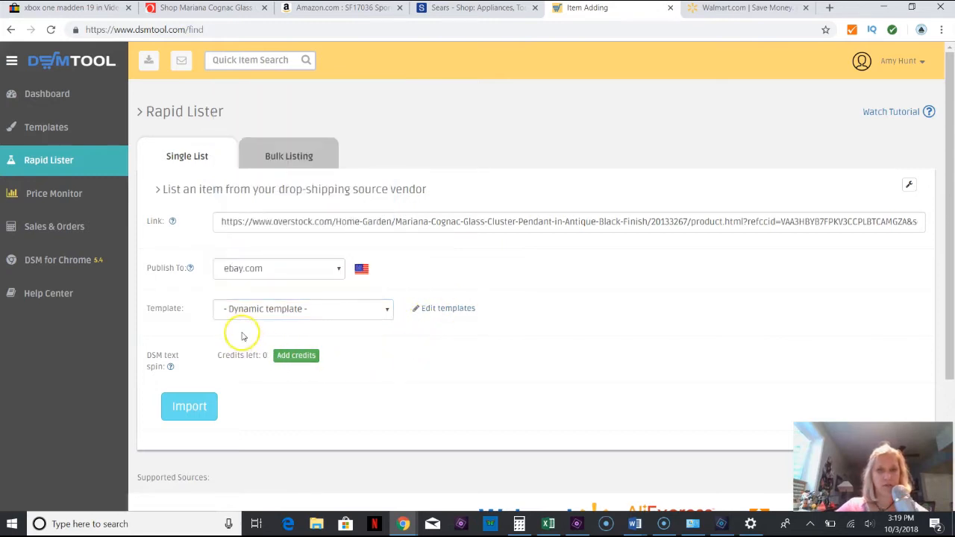
mouse_move(293, 358)
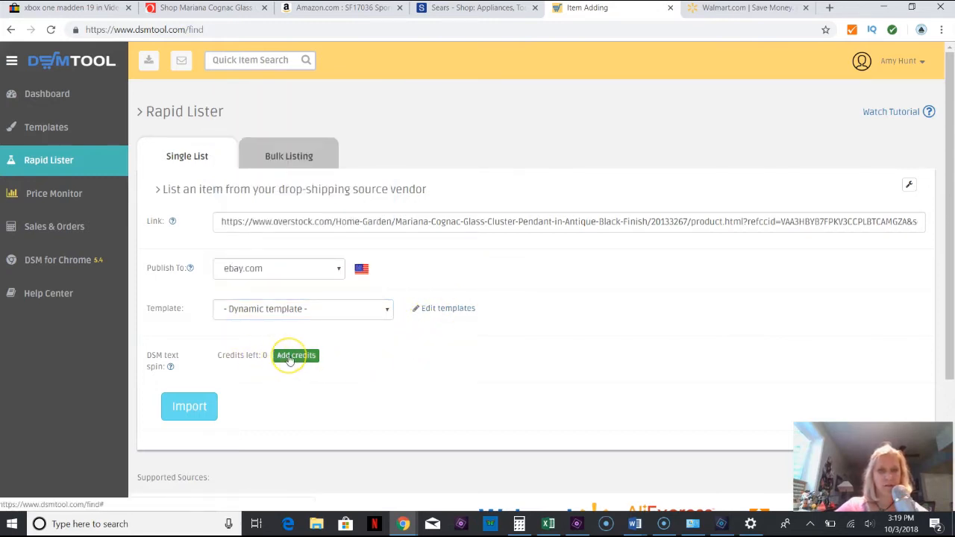
left_click(296, 355)
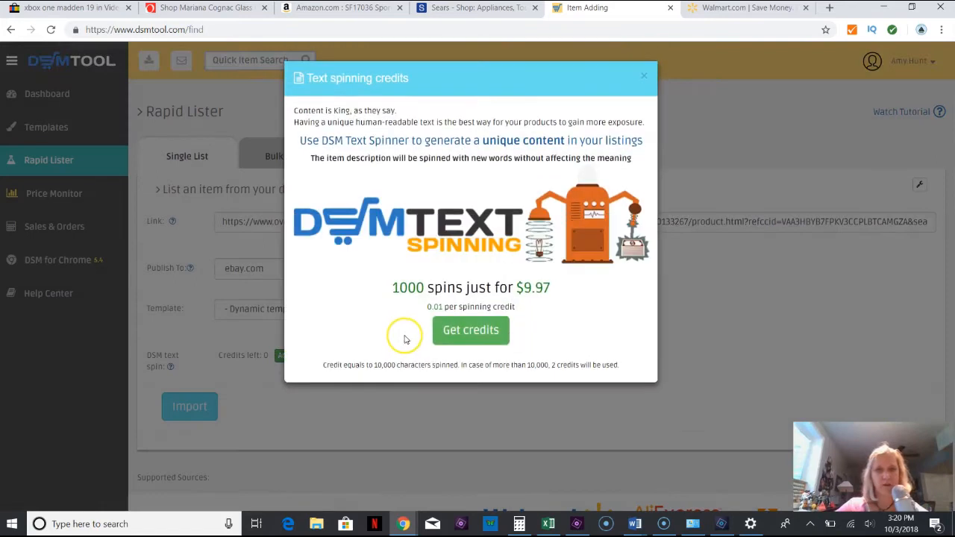
mouse_move(558, 290)
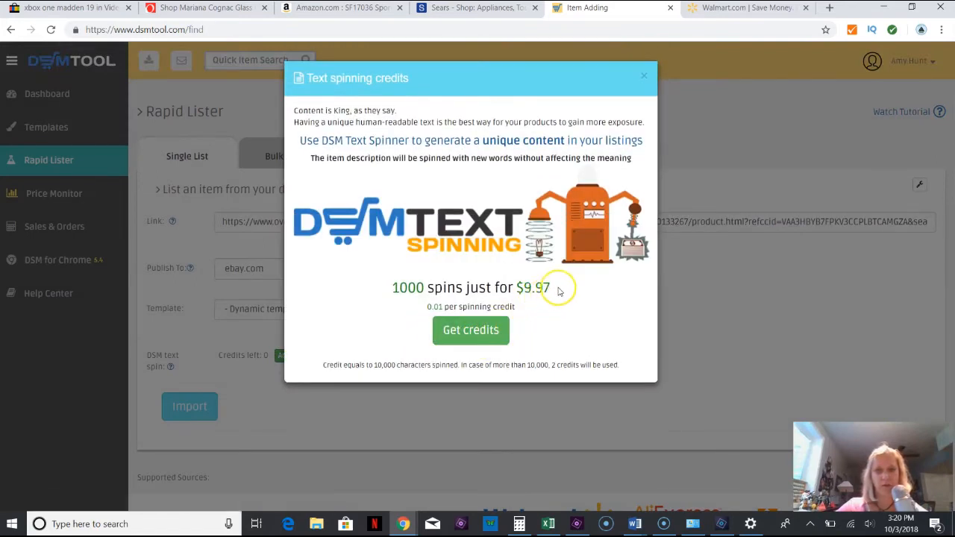
mouse_move(575, 267)
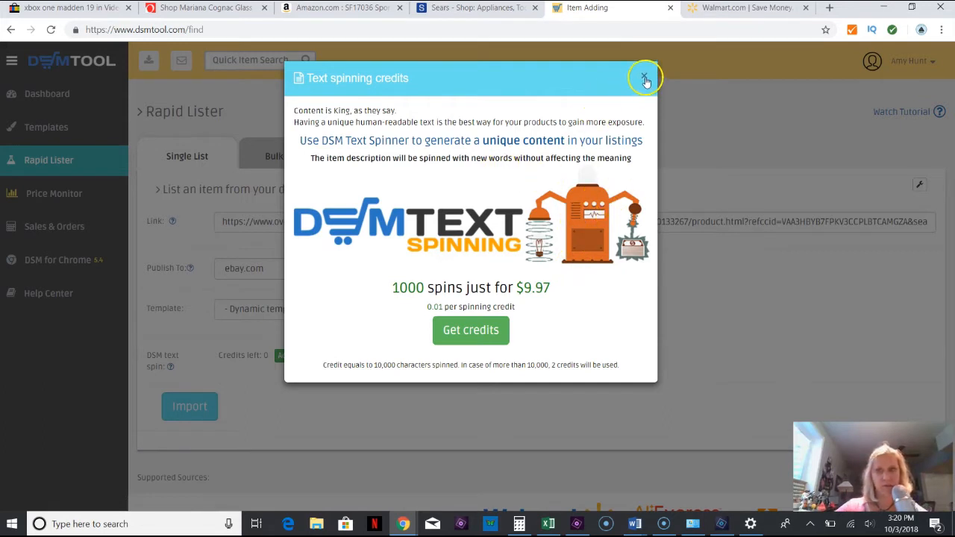
left_click(644, 78)
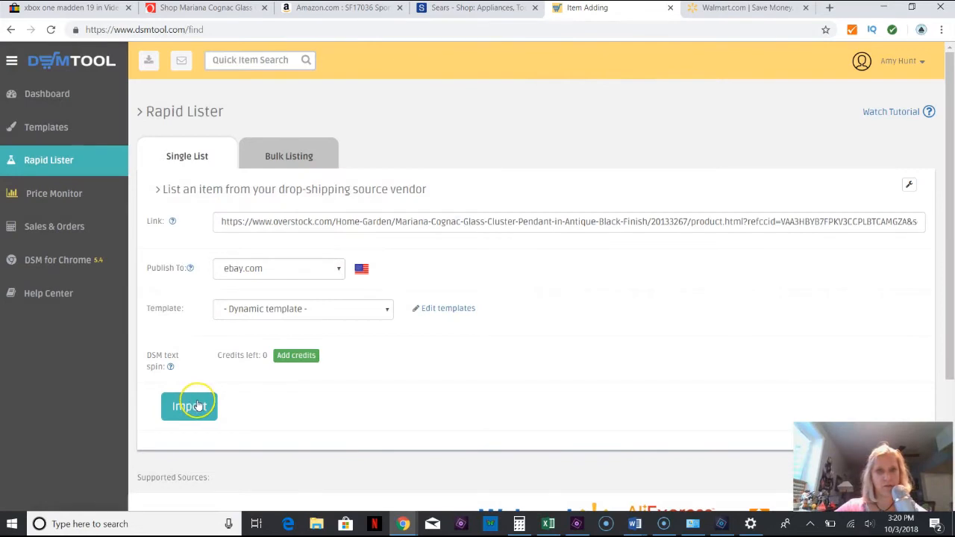
mouse_move(203, 155)
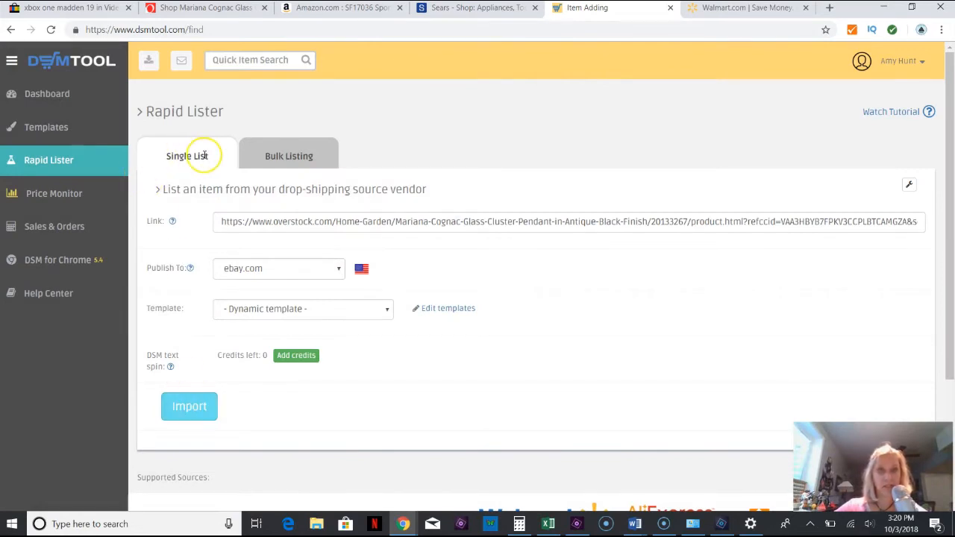
mouse_move(220, 167)
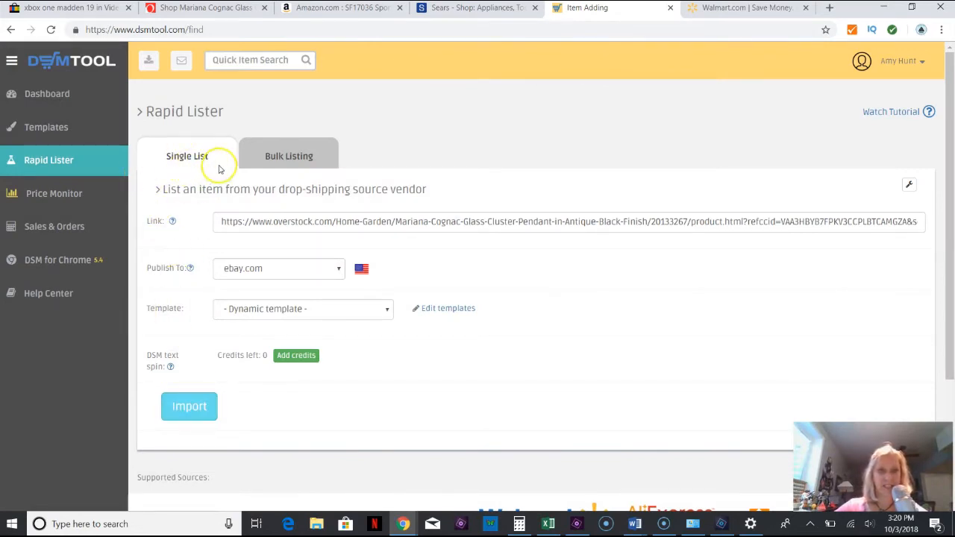
Import the chandelier into a new eBay listing.
left_click(188, 406)
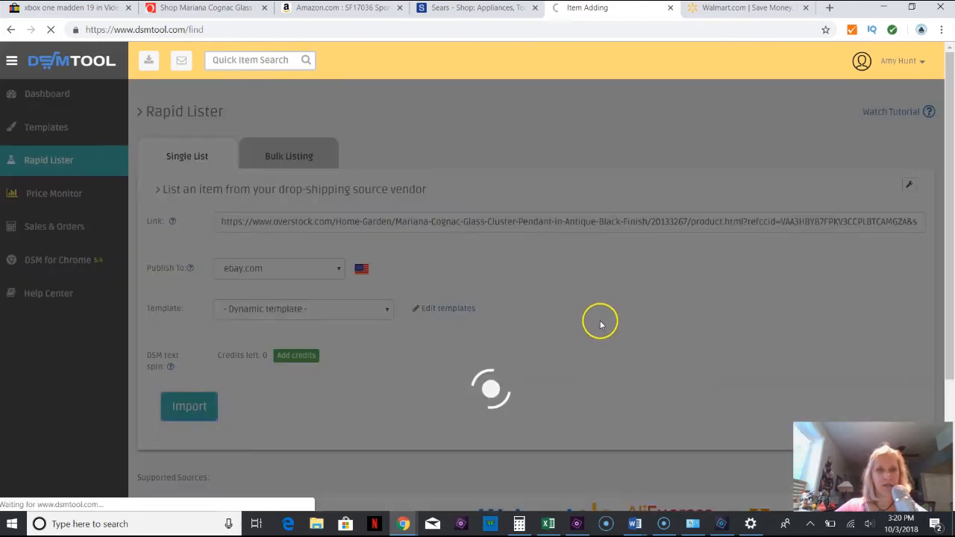
mouse_move(372, 238)
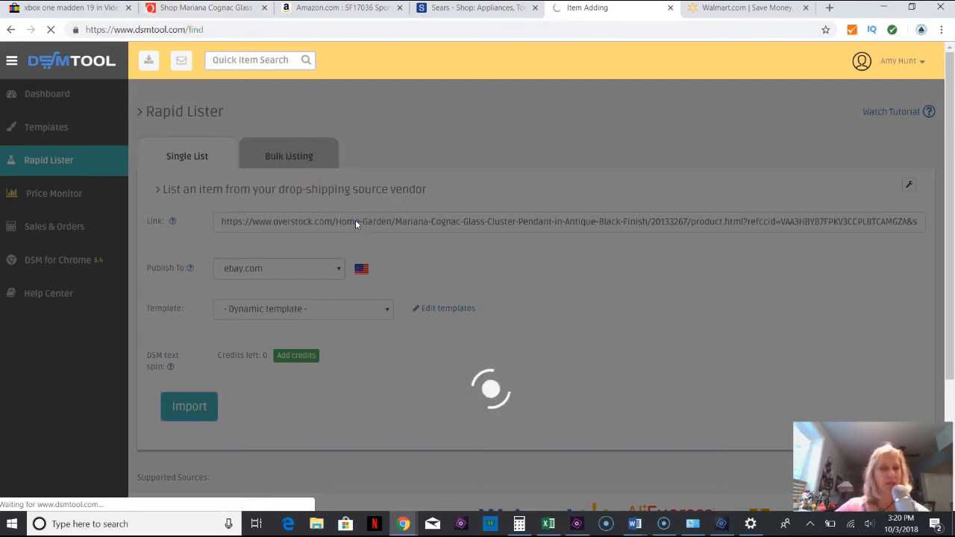
Review the imported listing draft's title, $244.43 price, shipping and images.
left_click(188, 406)
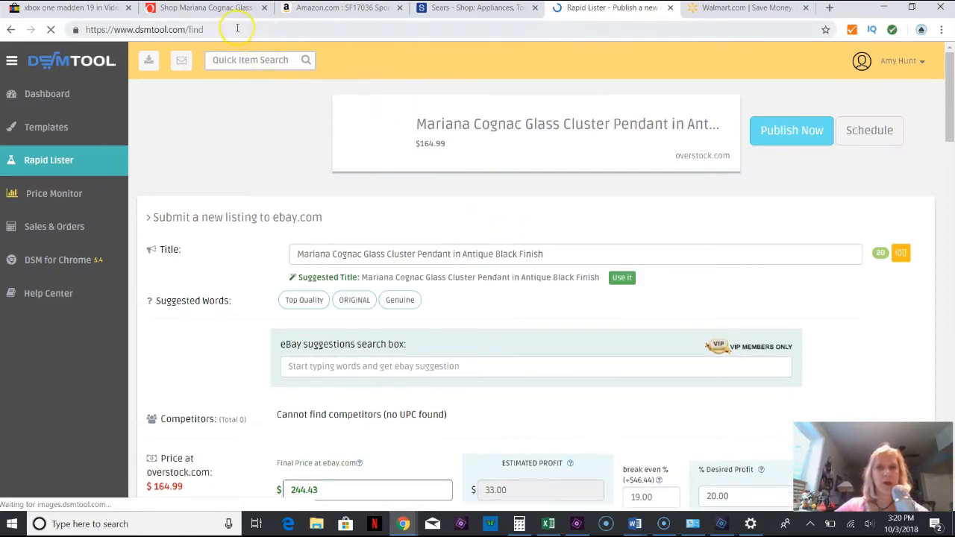
scroll("down", 3)
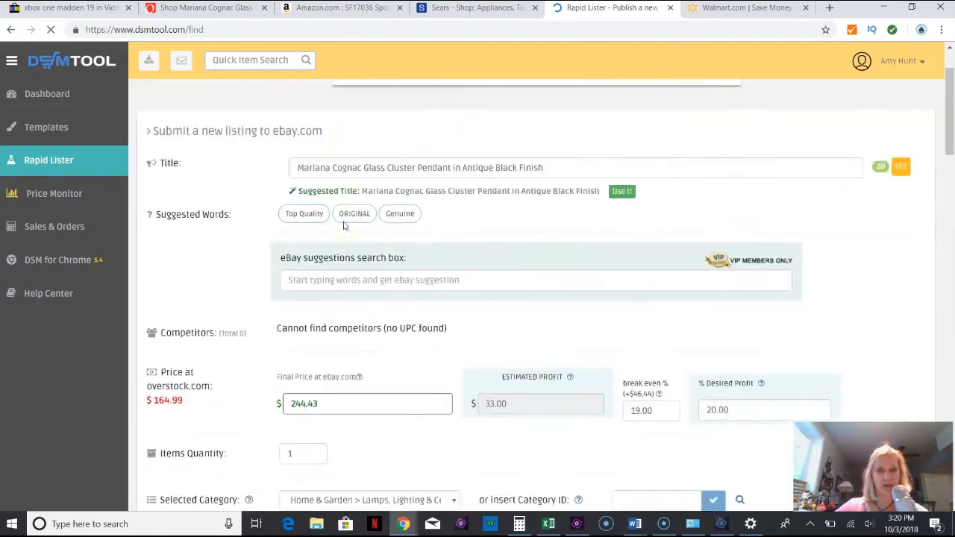
scroll("down", 3)
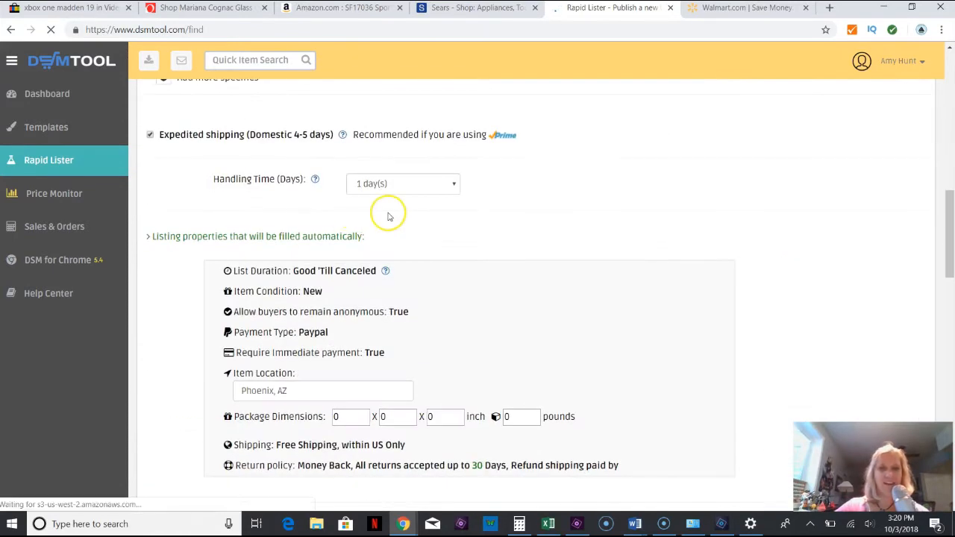
scroll("down", 3)
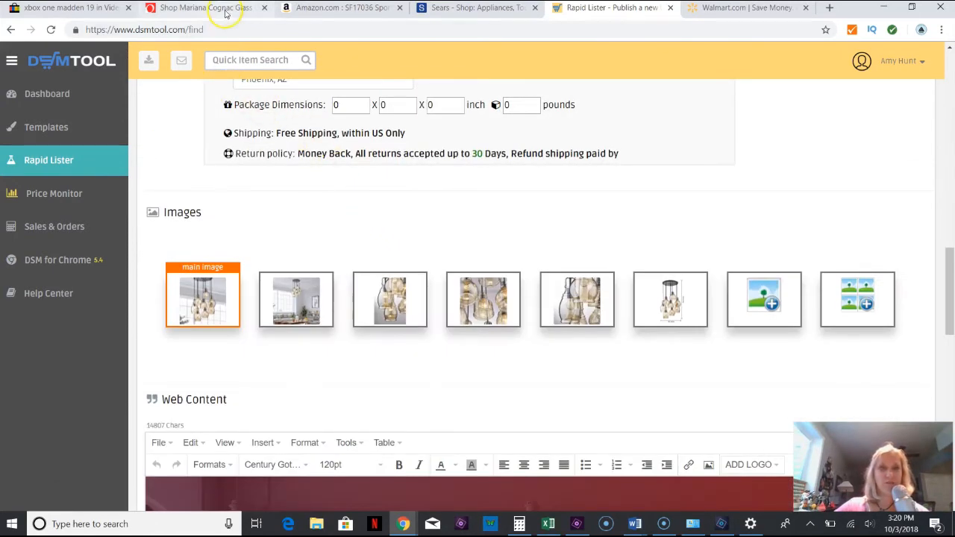
Return to the Overstock pendant page and scroll past its price and reviews.
left_click(201, 8)
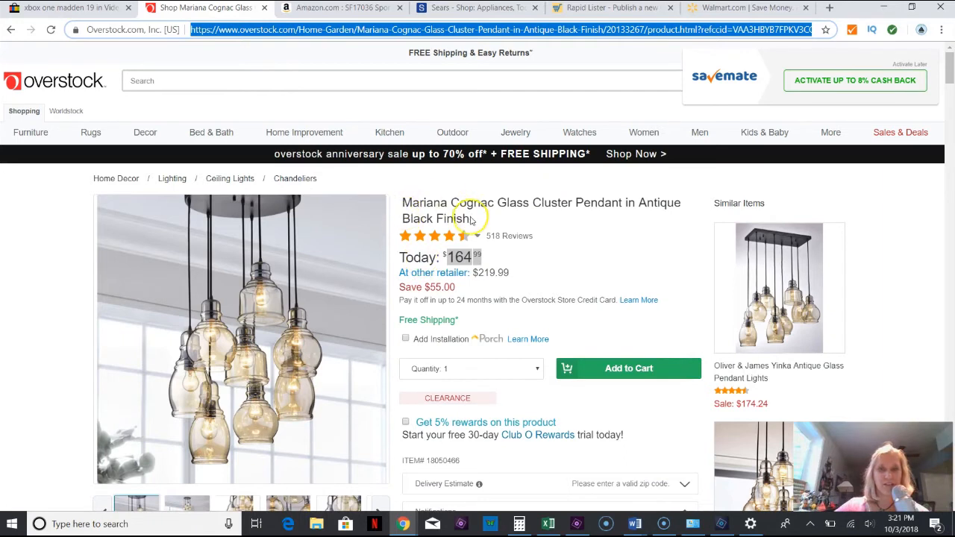
scroll("down", 3)
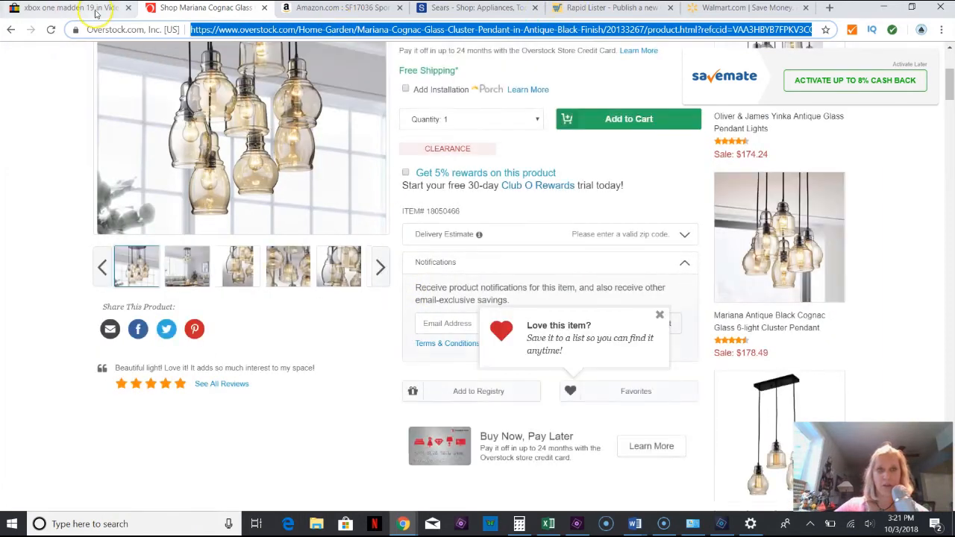
scroll("down", 3)
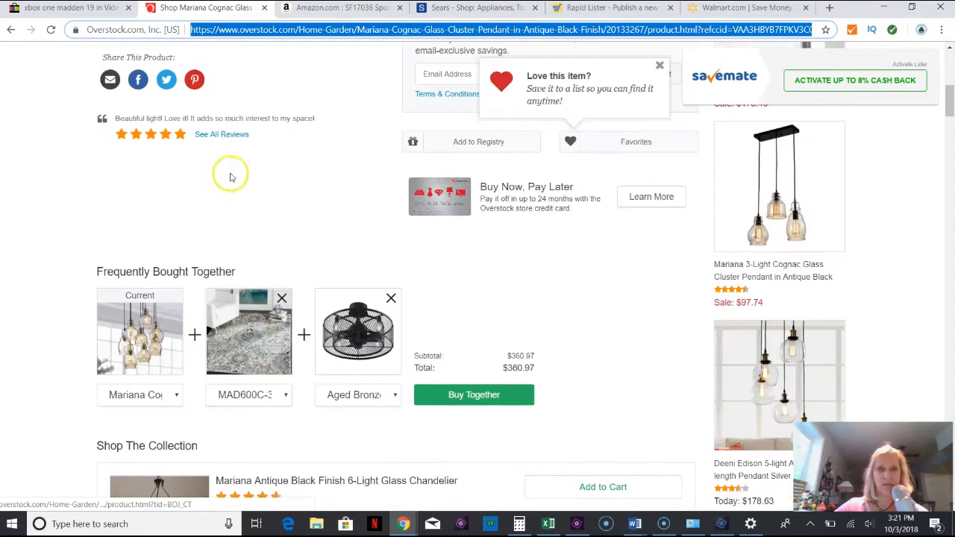
Return to the listing draft and review its images and templated web description.
left_click(612, 8)
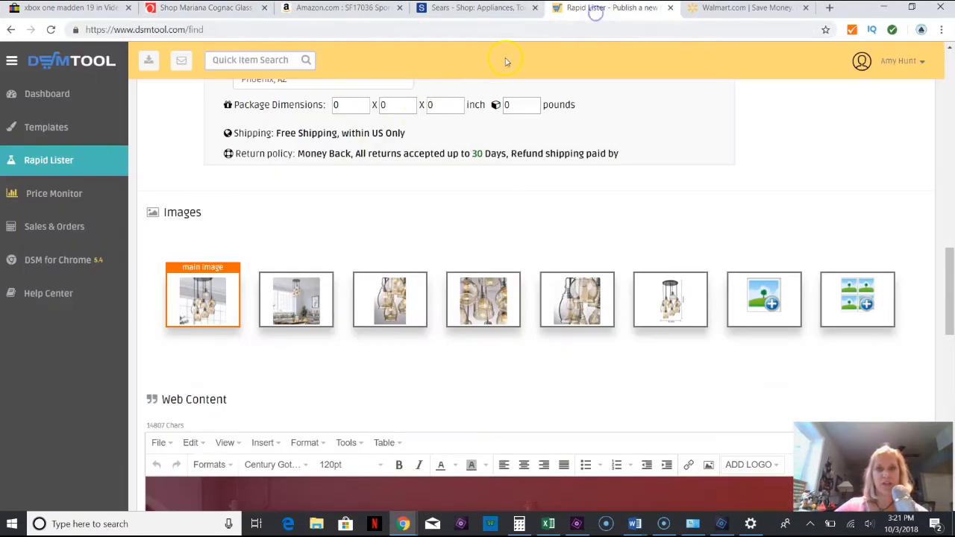
mouse_move(373, 148)
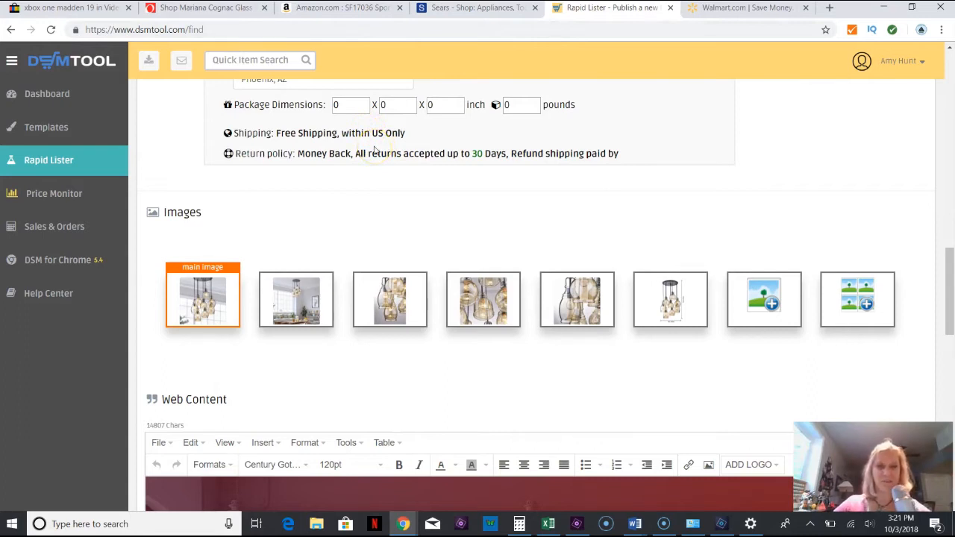
mouse_move(597, 192)
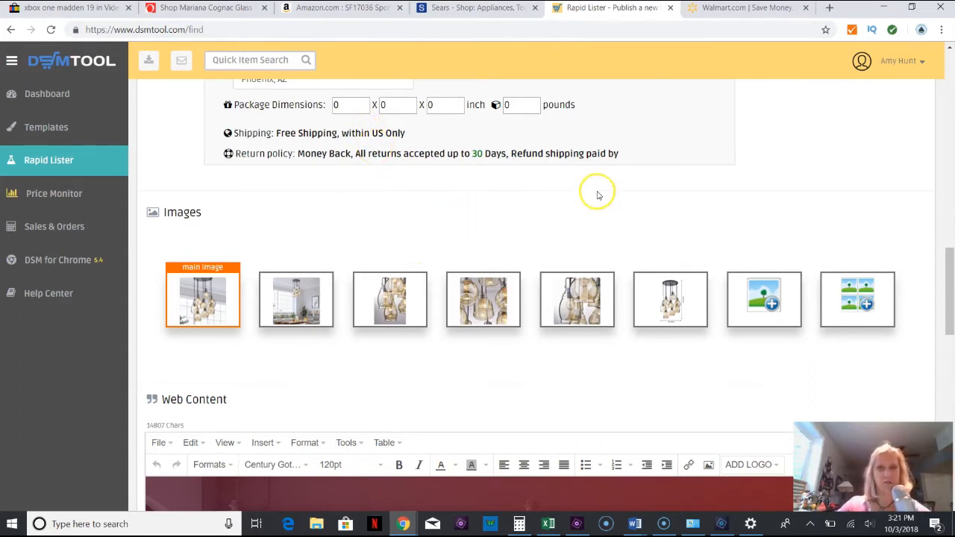
mouse_move(754, 203)
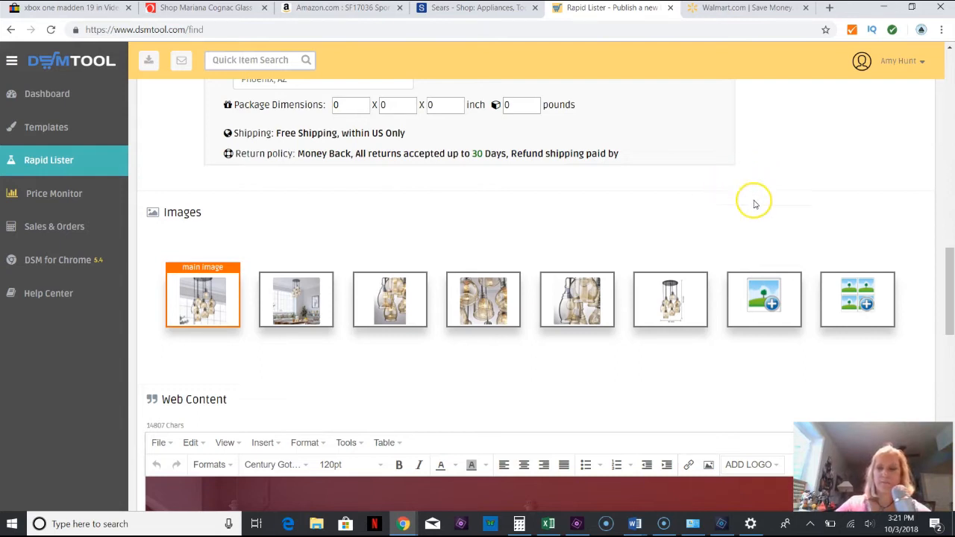
mouse_move(191, 300)
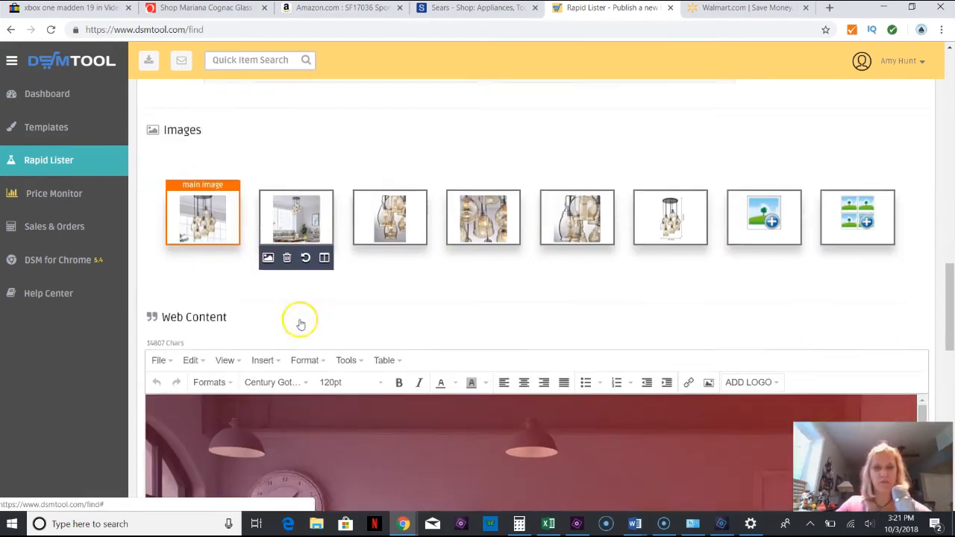
scroll("down", 3)
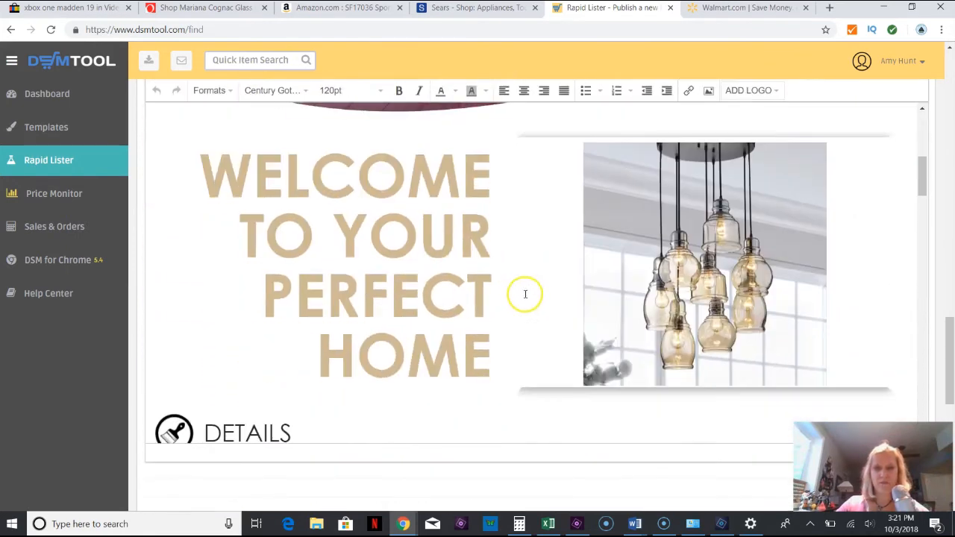
scroll("down", 3)
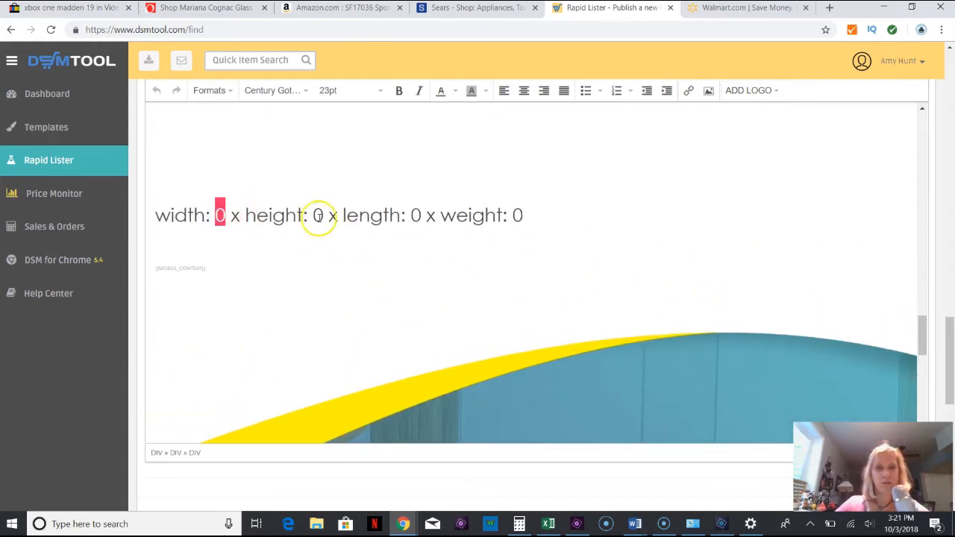
scroll("down", 3)
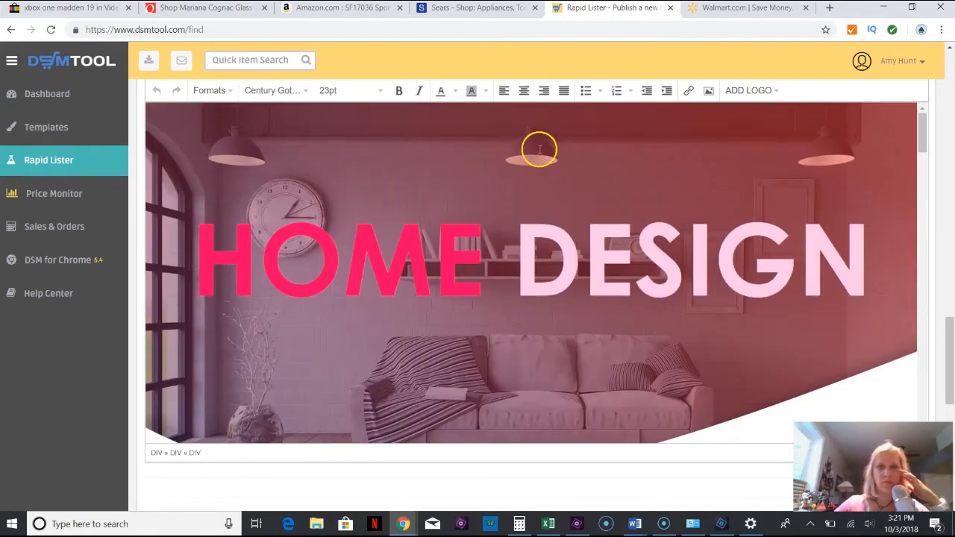
scroll("down", 3)
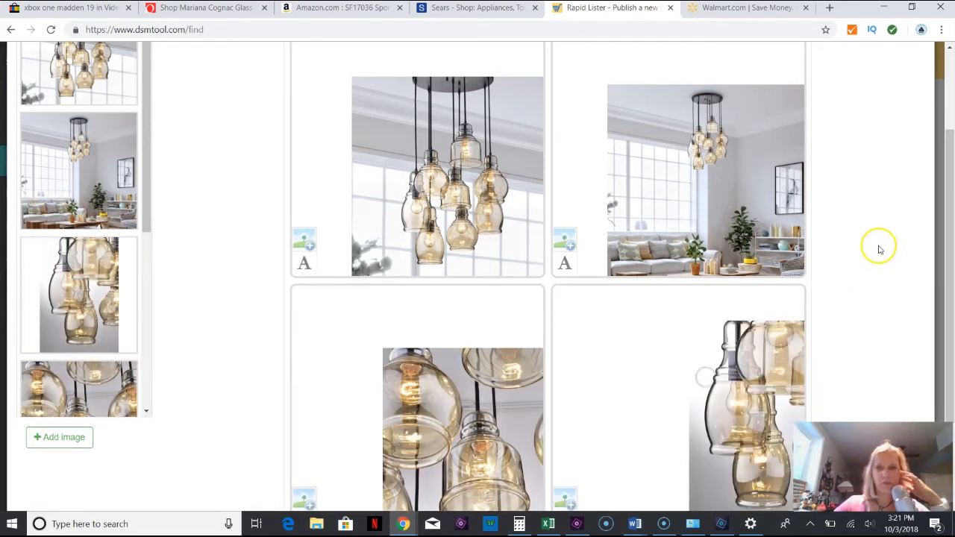
Arrange the four pendant photos in the collage editor.
left_click(650, 388)
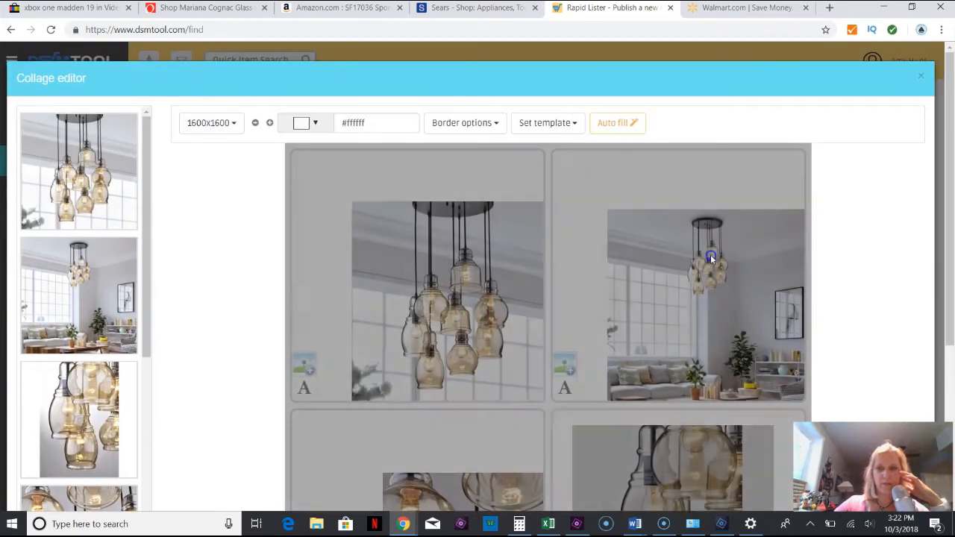
left_click(707, 256)
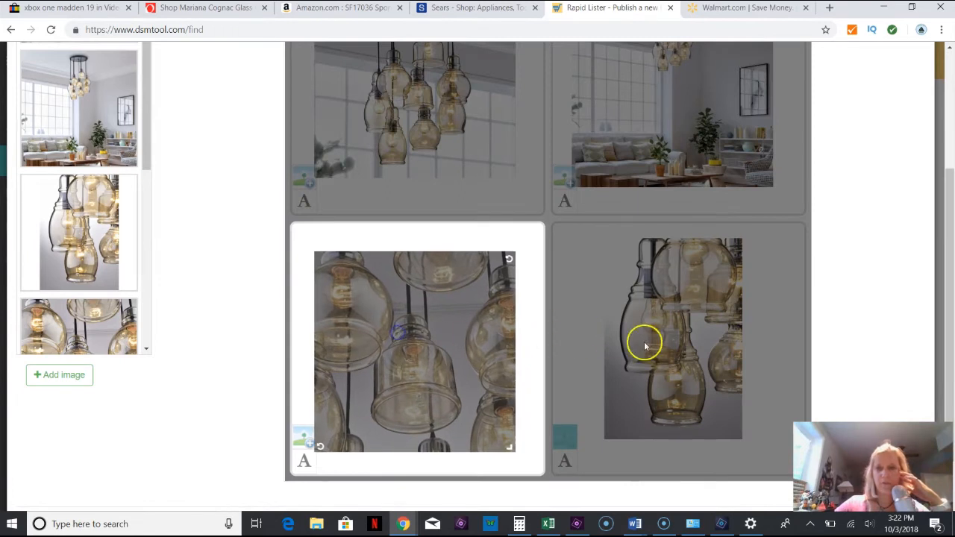
left_click(680, 349)
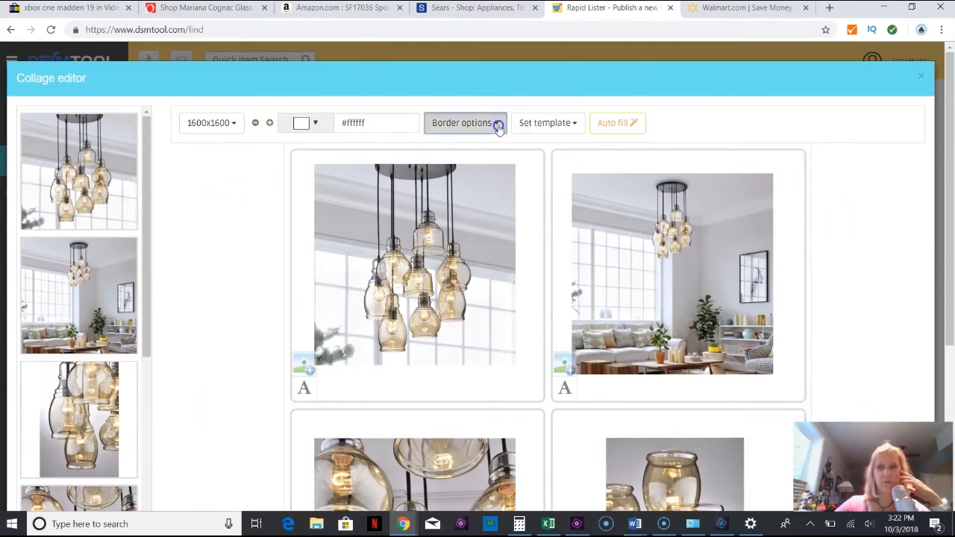
Set the collage border colour to #1b0b0b and add the collage to the listing.
left_click(461, 123)
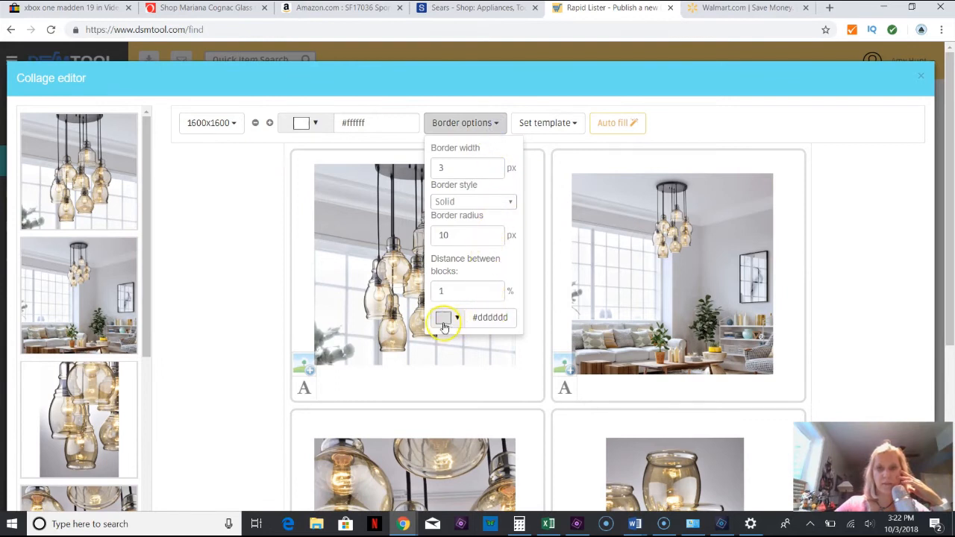
left_click(439, 318)
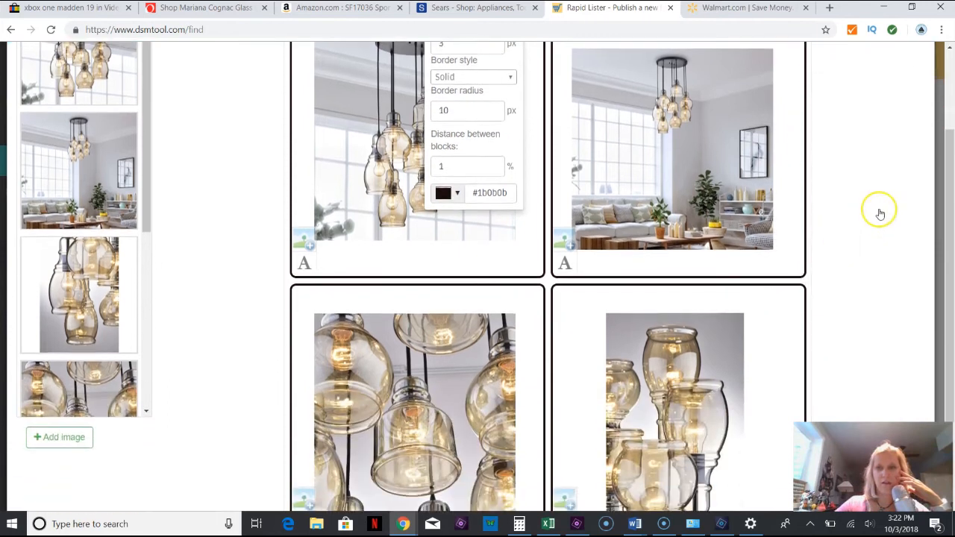
scroll("down", 3)
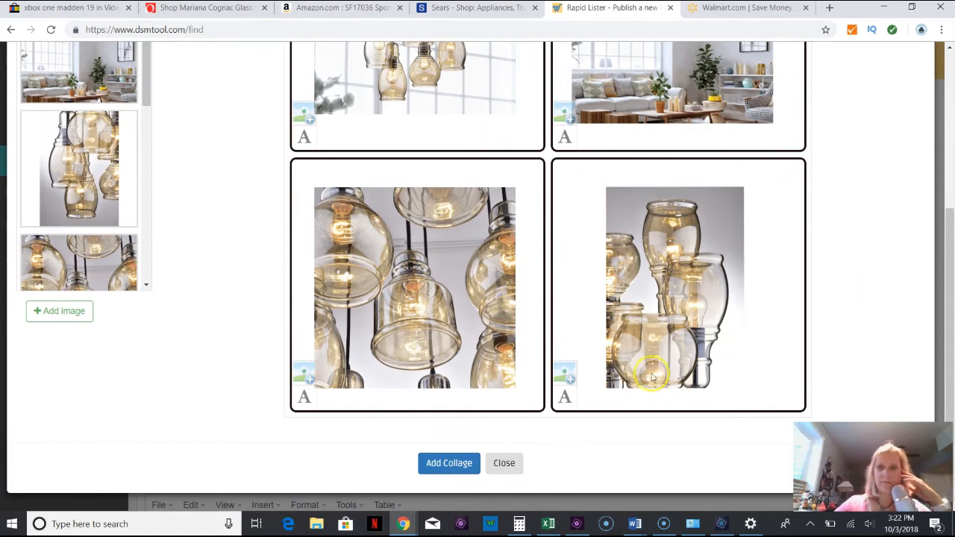
left_click(448, 462)
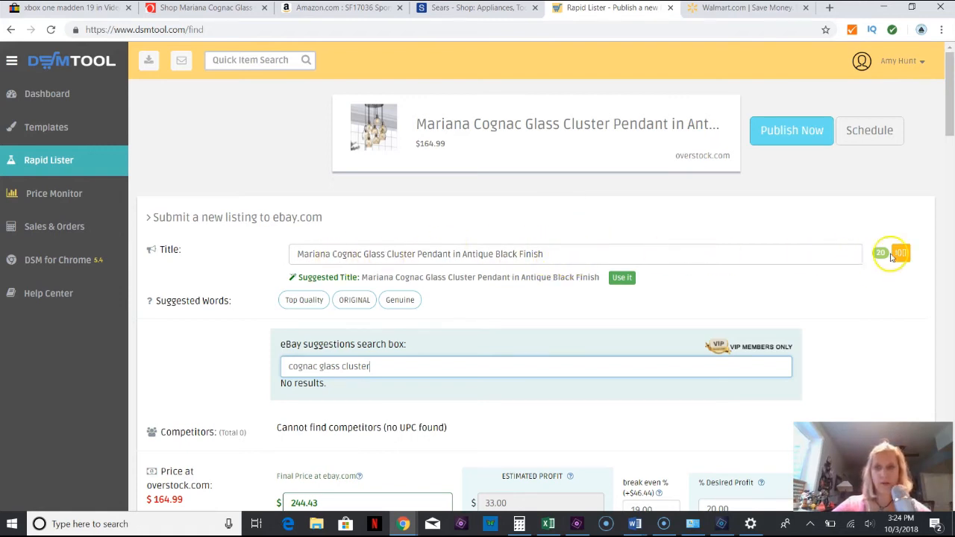
Search eBay suggestions for 'glass cluster' to get keyword tags like glass grape cluster.
scroll("down", 3)
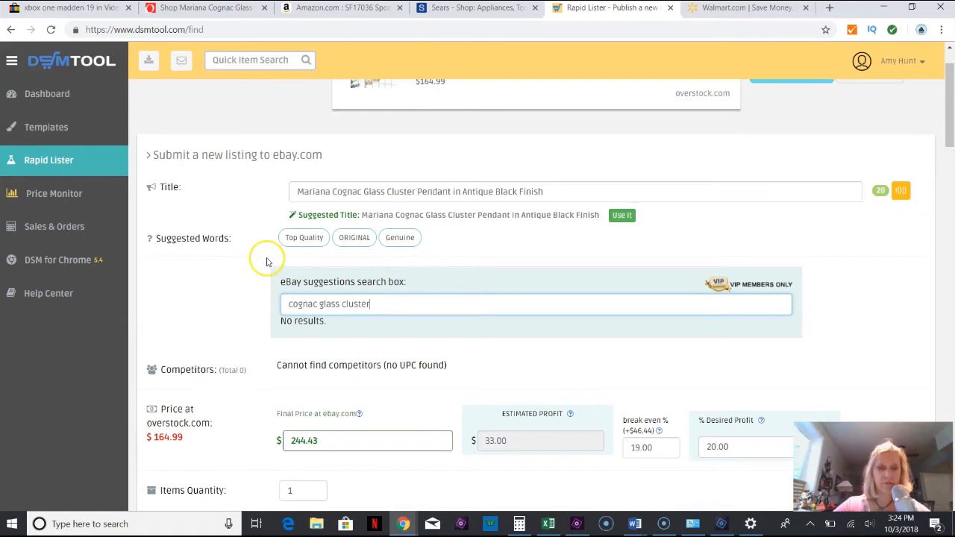
mouse_move(570, 197)
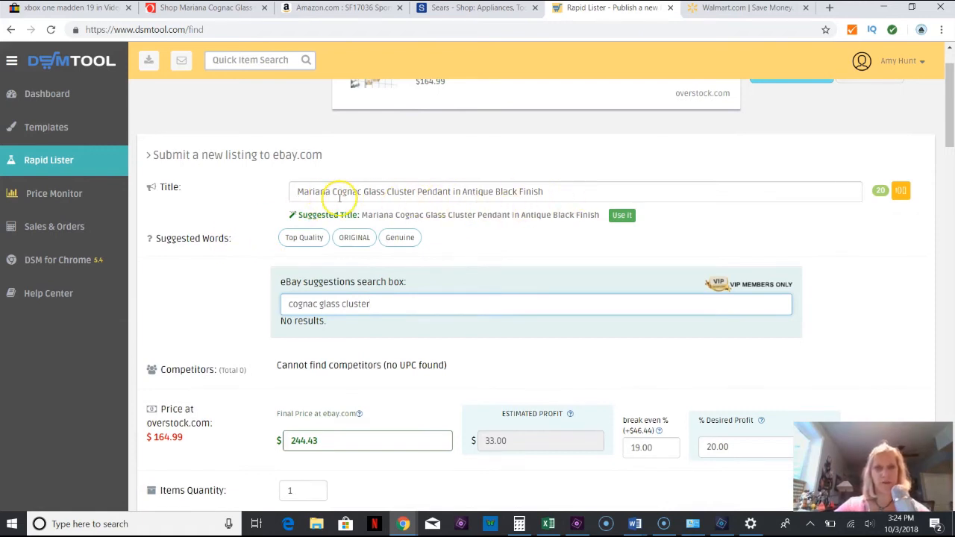
mouse_move(352, 301)
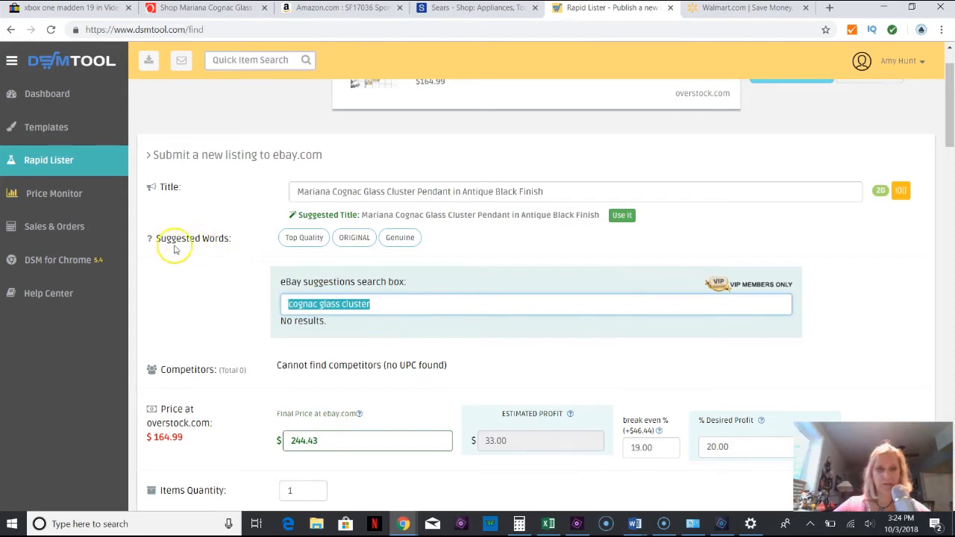
left_click(382, 304)
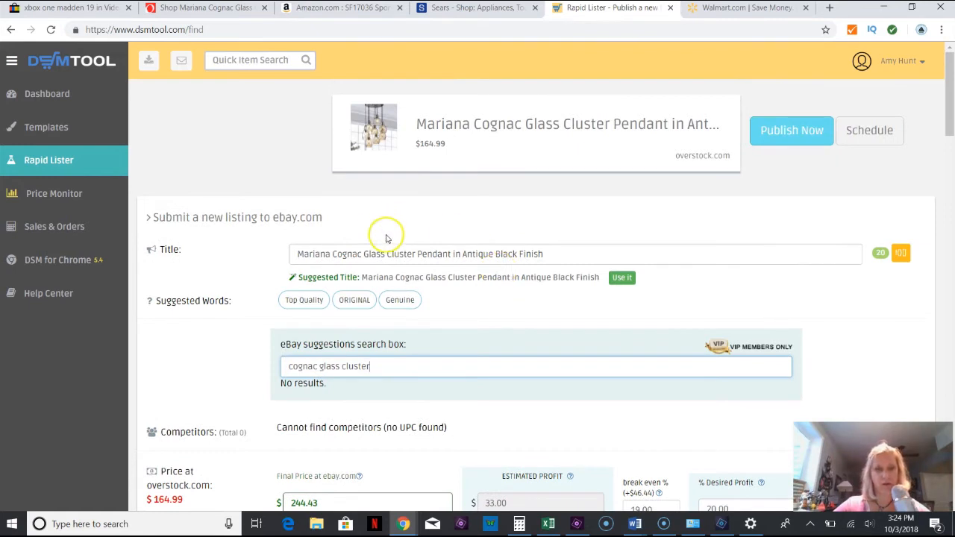
mouse_move(572, 128)
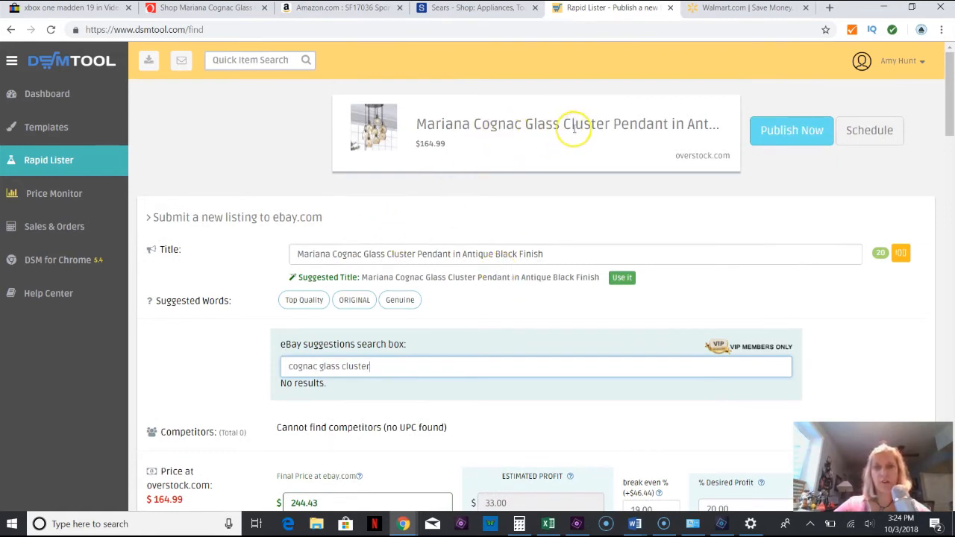
double_click(301, 367)
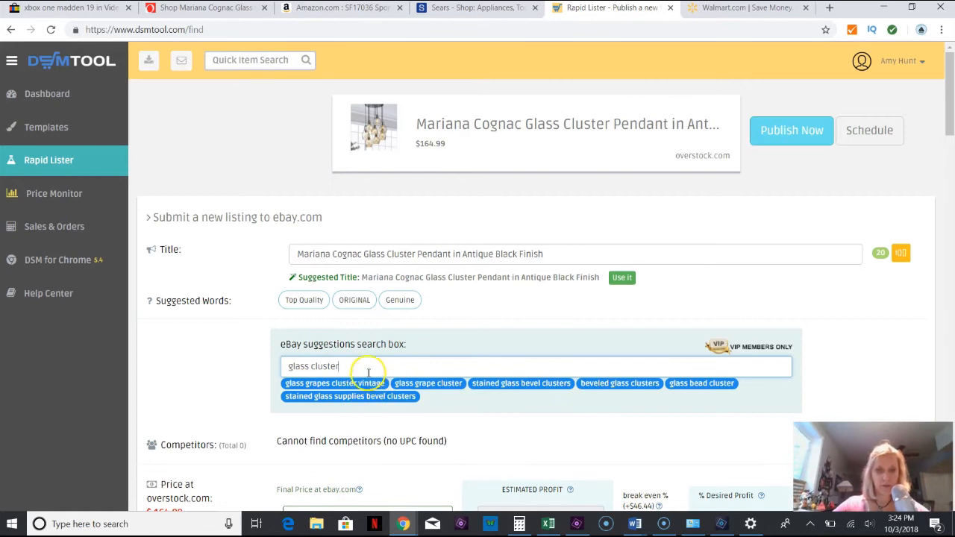
mouse_move(525, 397)
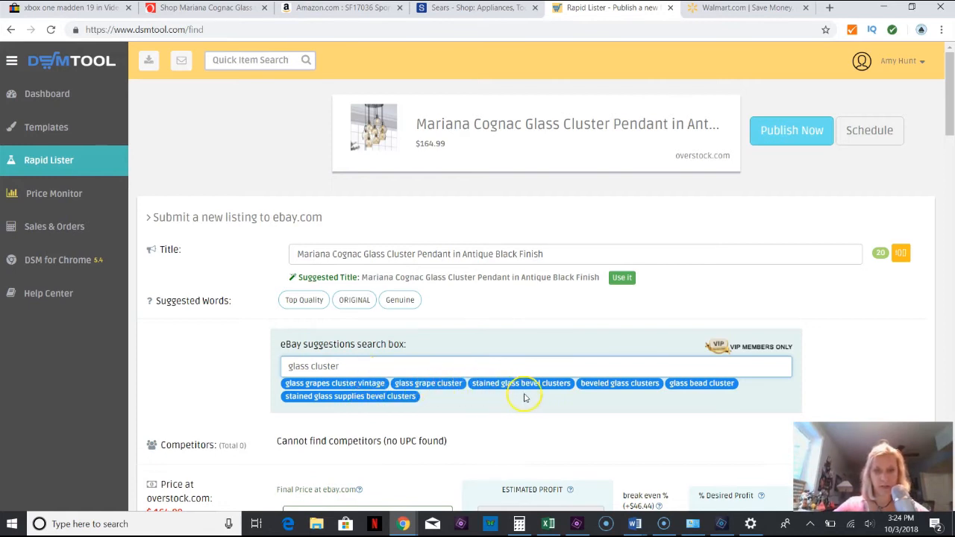
mouse_move(720, 385)
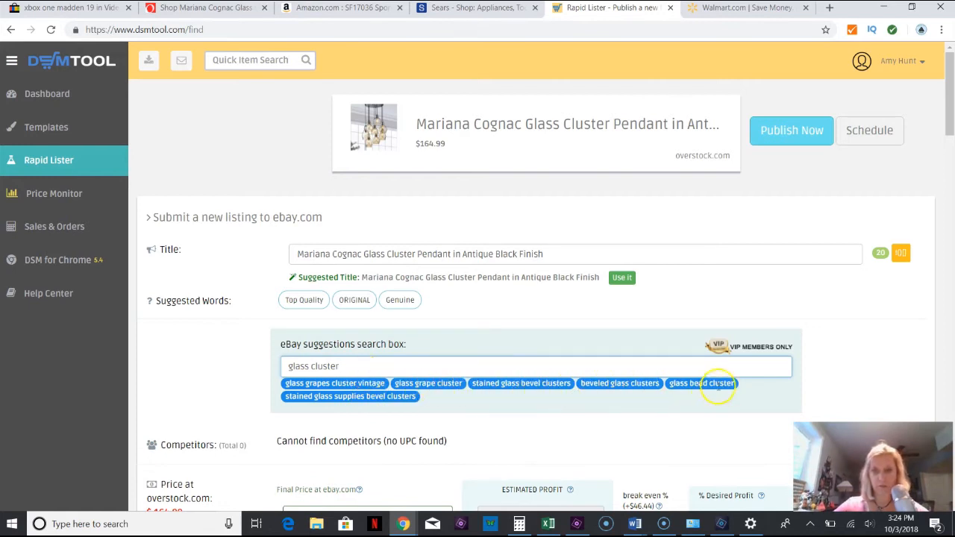
Set the Items Quantity of the pendant listing to 3.
scroll("down", 3)
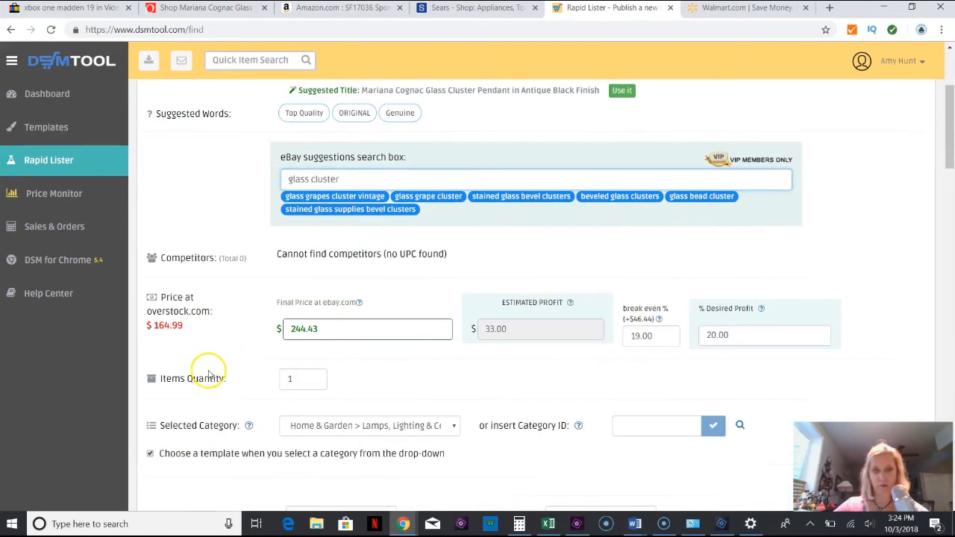
scroll("down", 3)
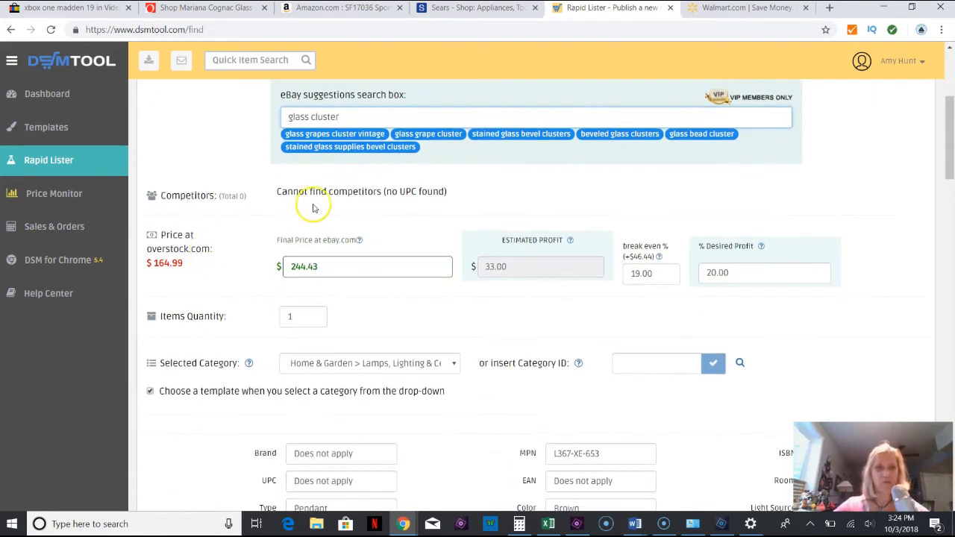
mouse_move(428, 197)
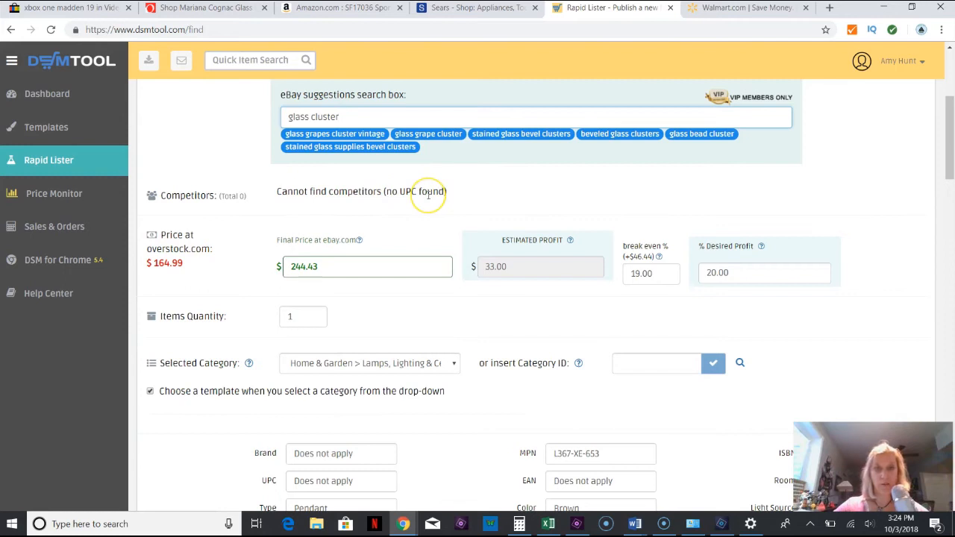
mouse_move(218, 269)
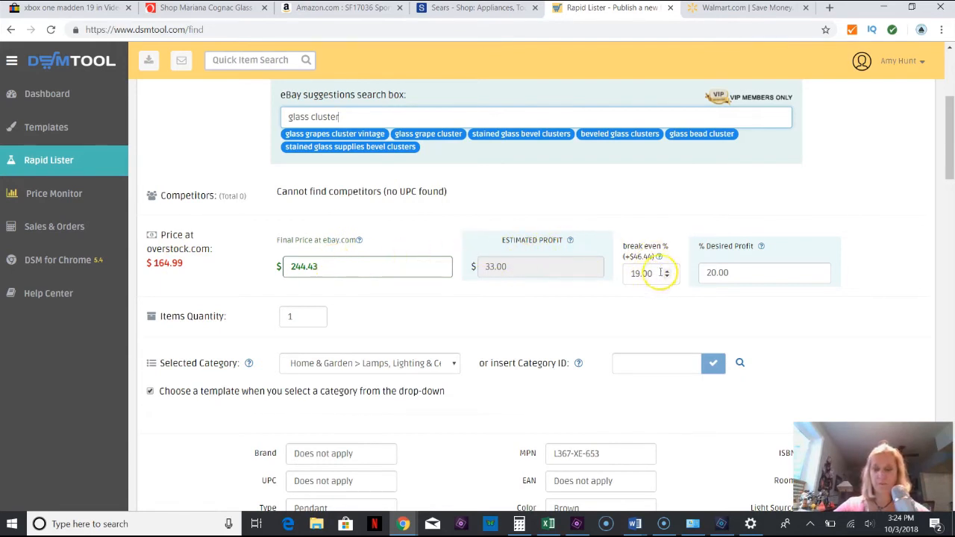
mouse_move(659, 257)
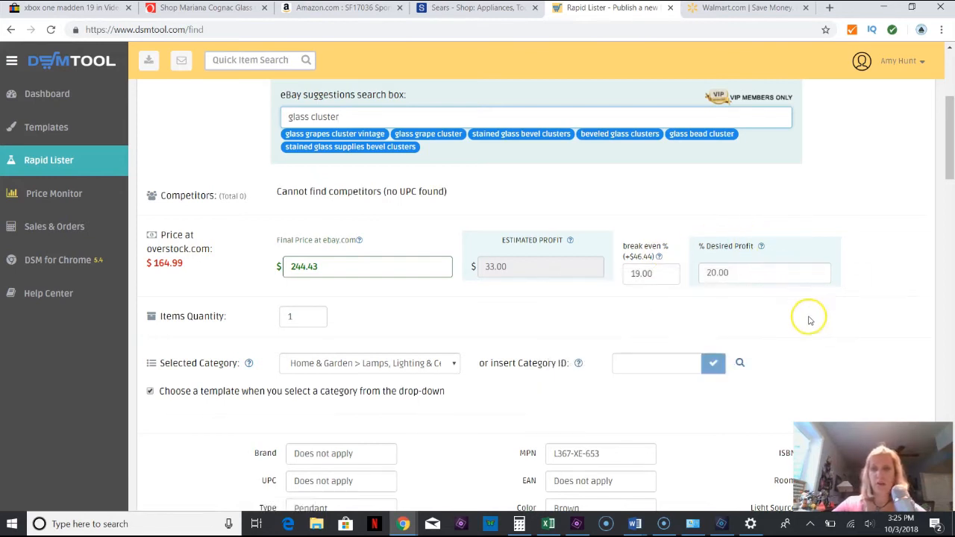
scroll("down", 3)
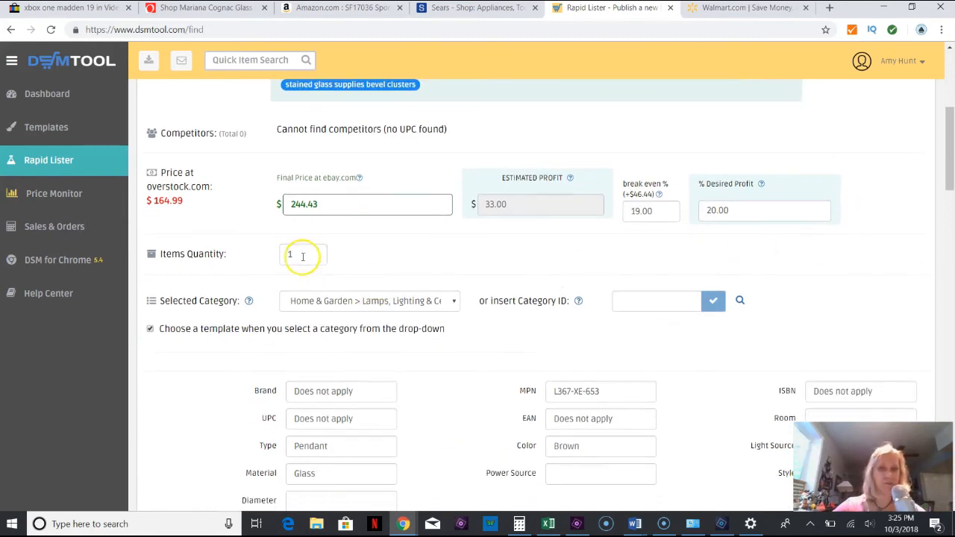
type("3")
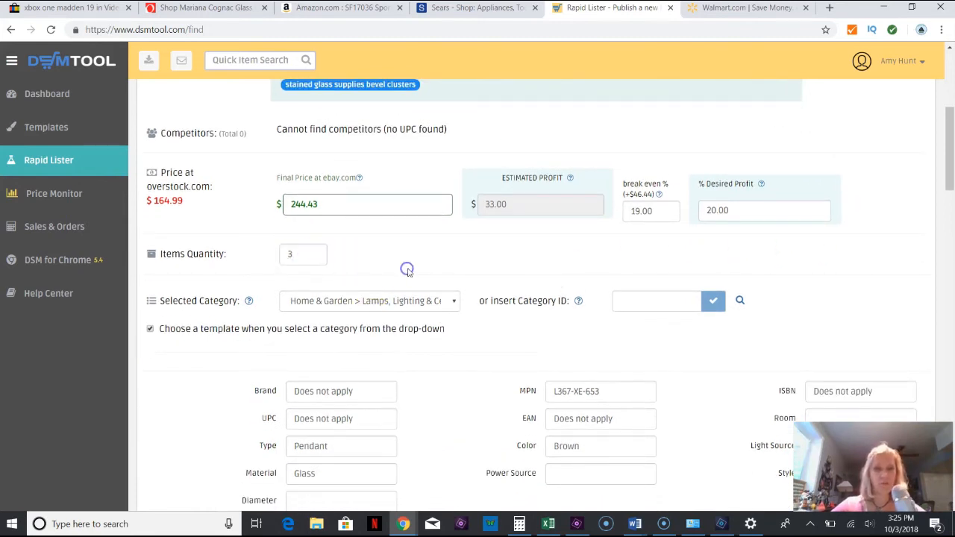
mouse_move(749, 250)
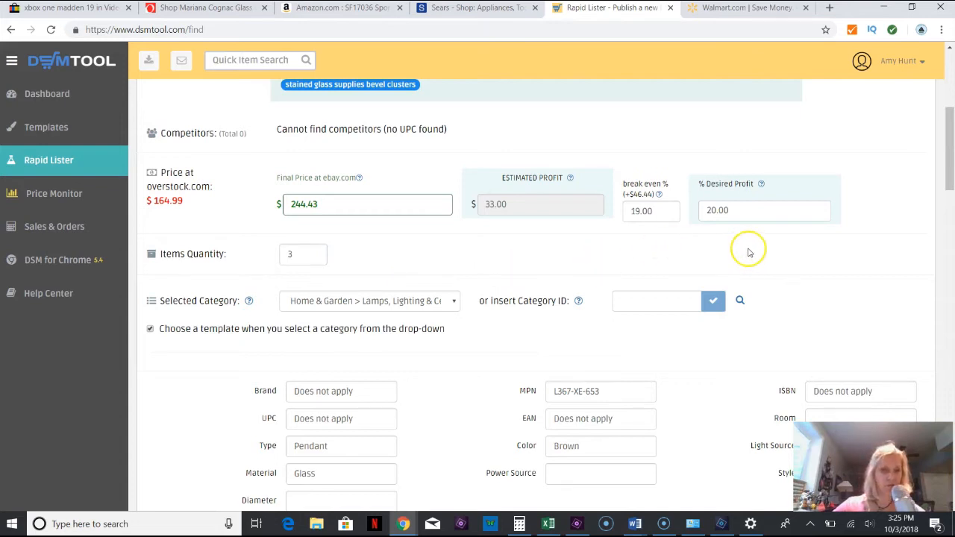
mouse_move(772, 267)
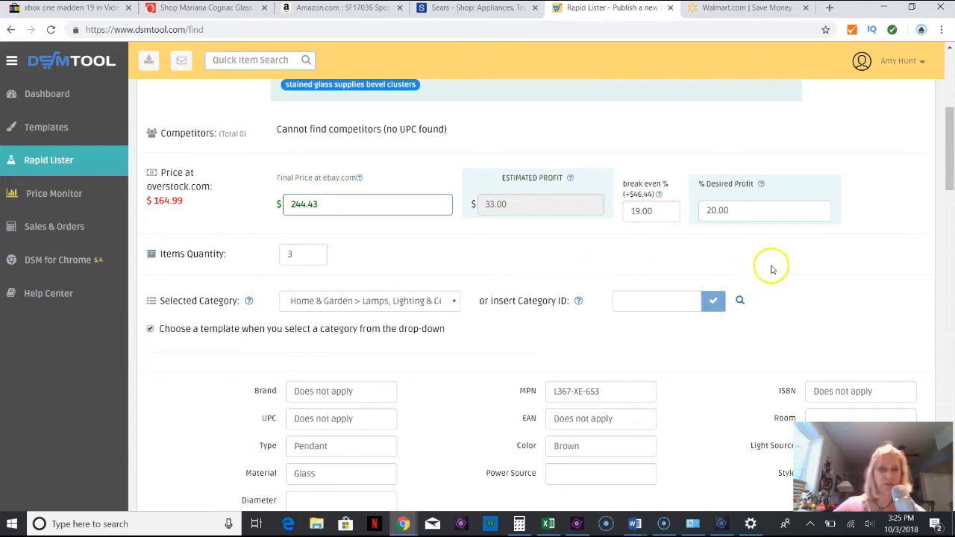
mouse_move(334, 275)
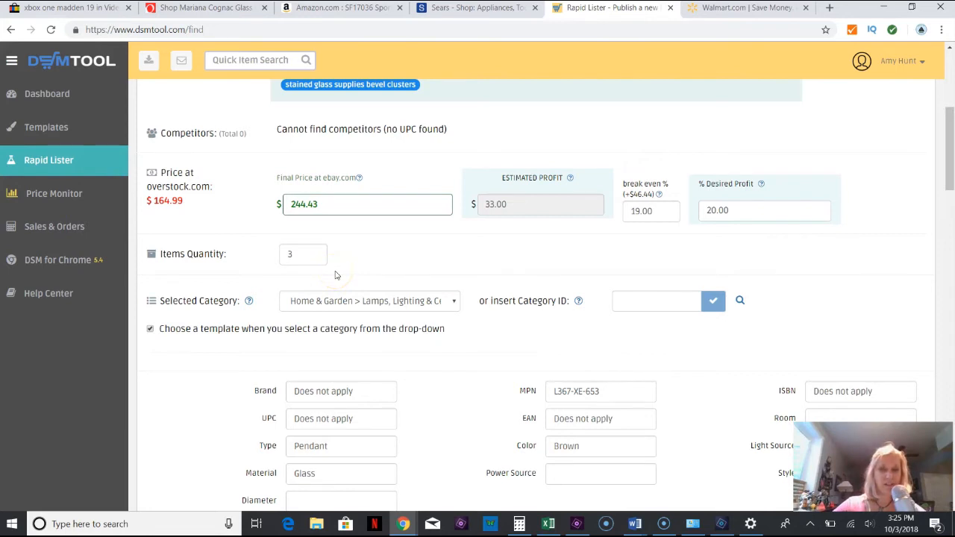
left_click(303, 254)
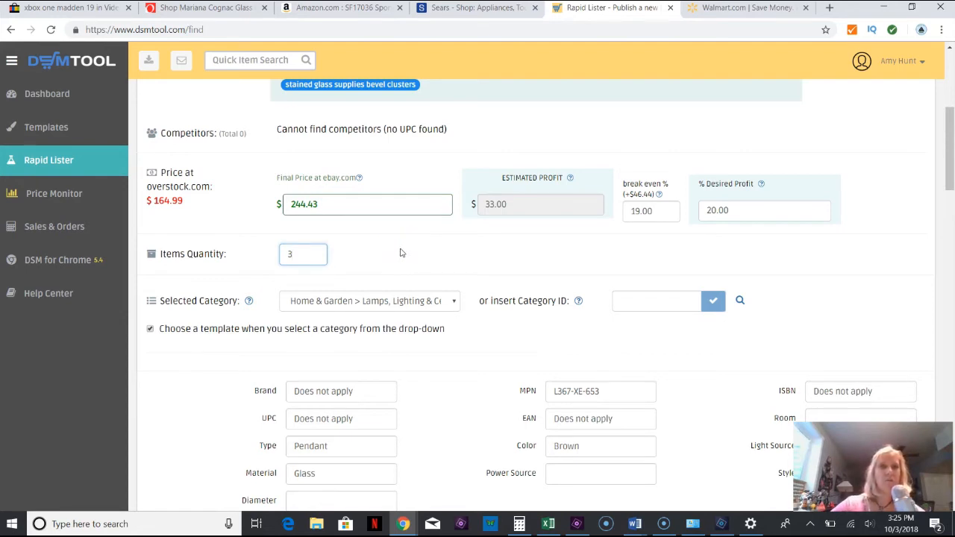
left_click(301, 254)
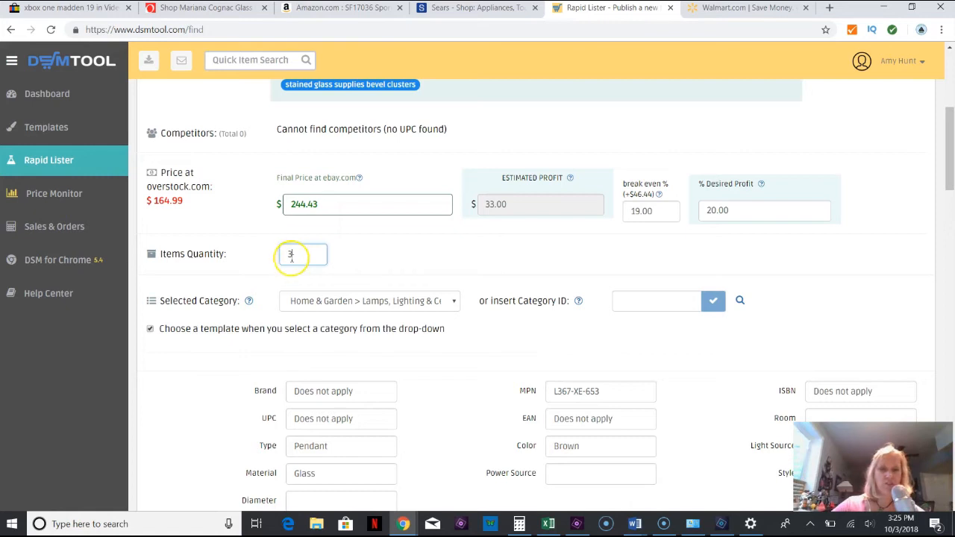
mouse_move(537, 257)
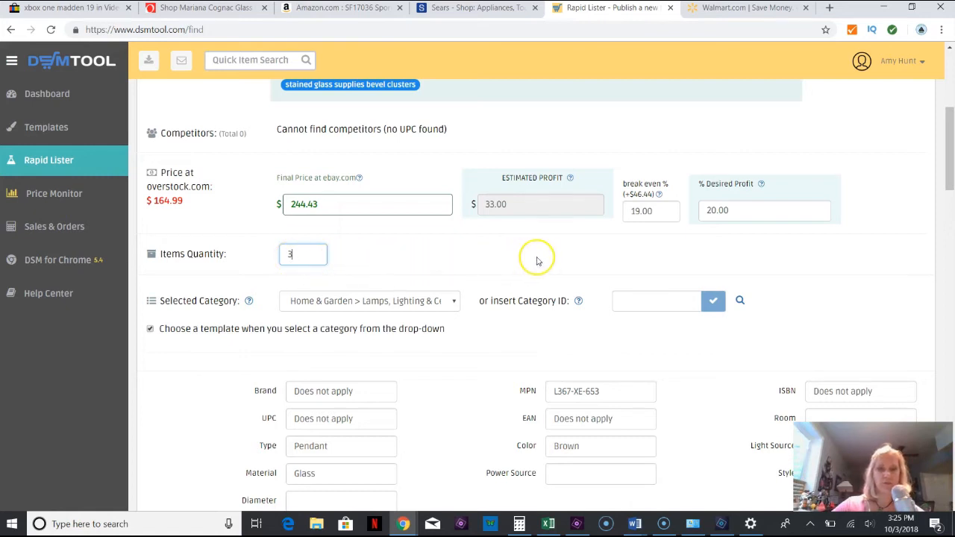
Set the Handling Time to 3 day(s) in the listing's shipping details.
scroll("down", 3)
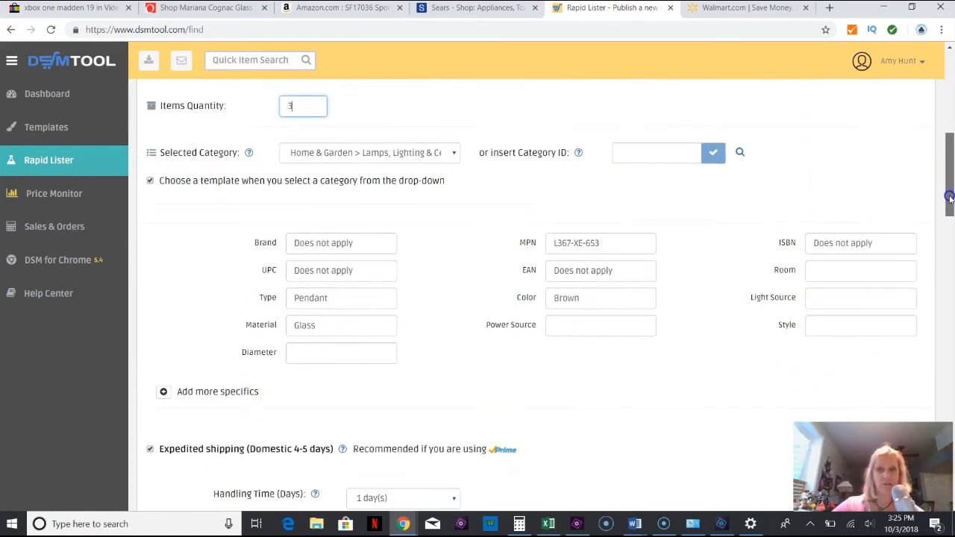
scroll("up", 3)
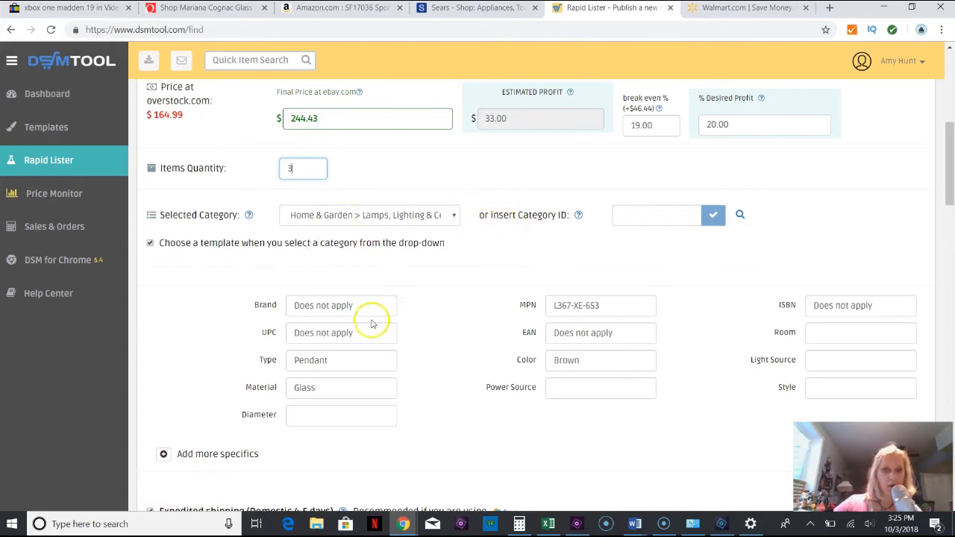
scroll("down", 3)
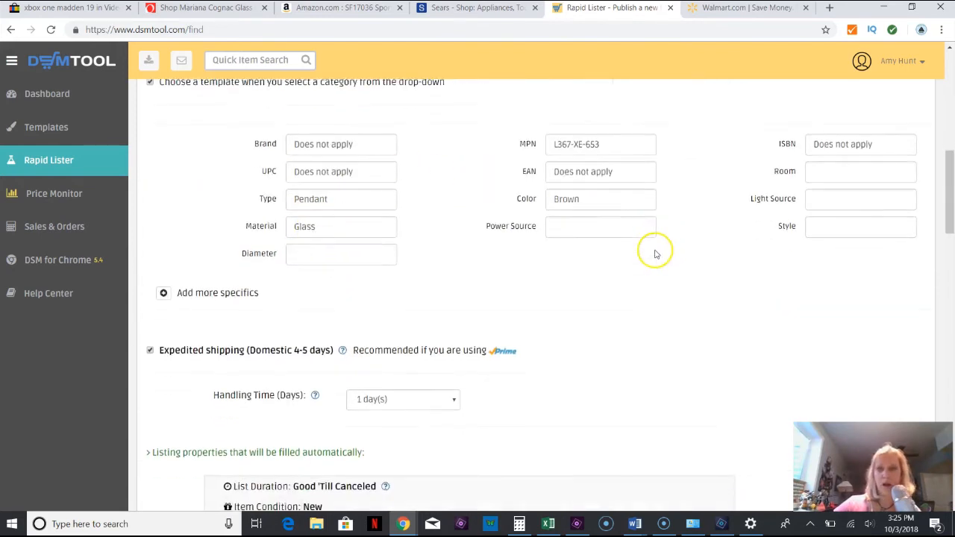
scroll("down", 3)
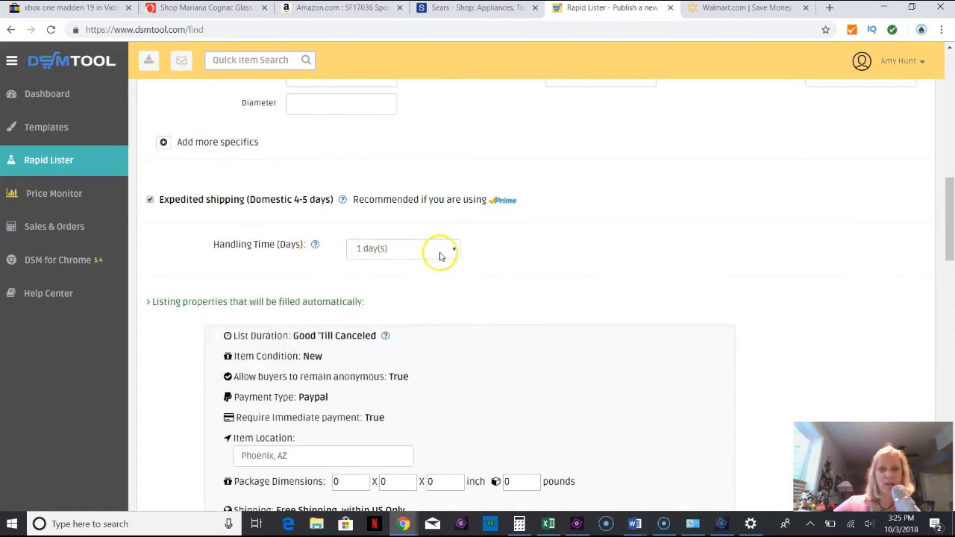
left_click(403, 248)
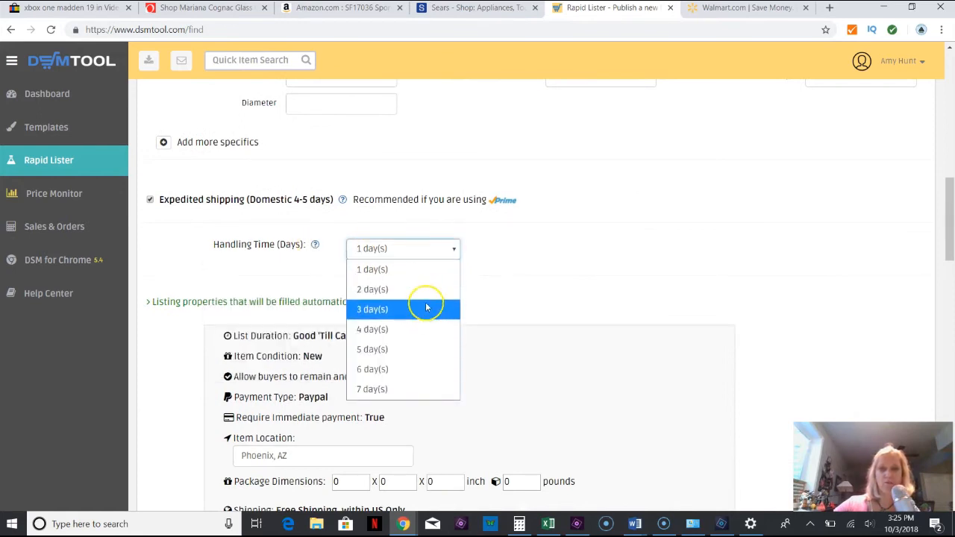
left_click(373, 309)
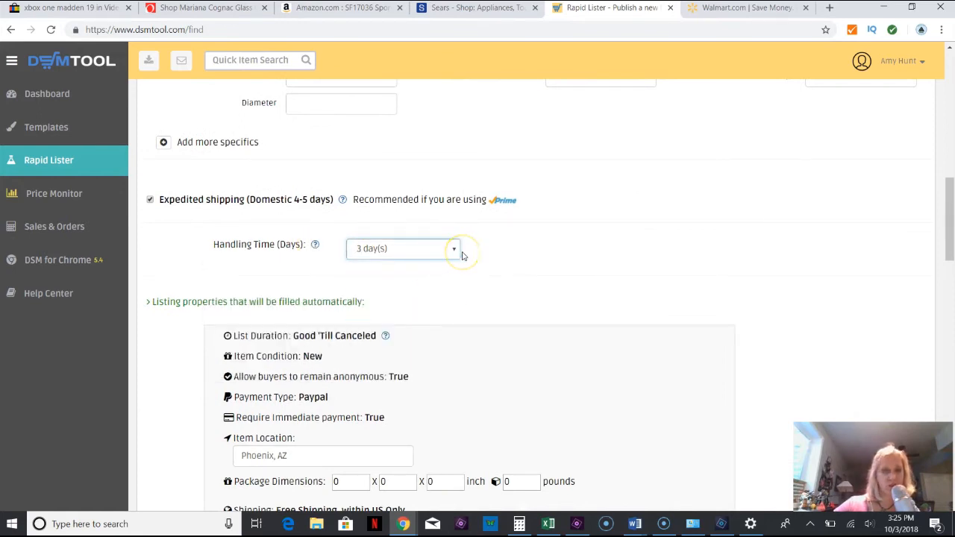
scroll("down", 3)
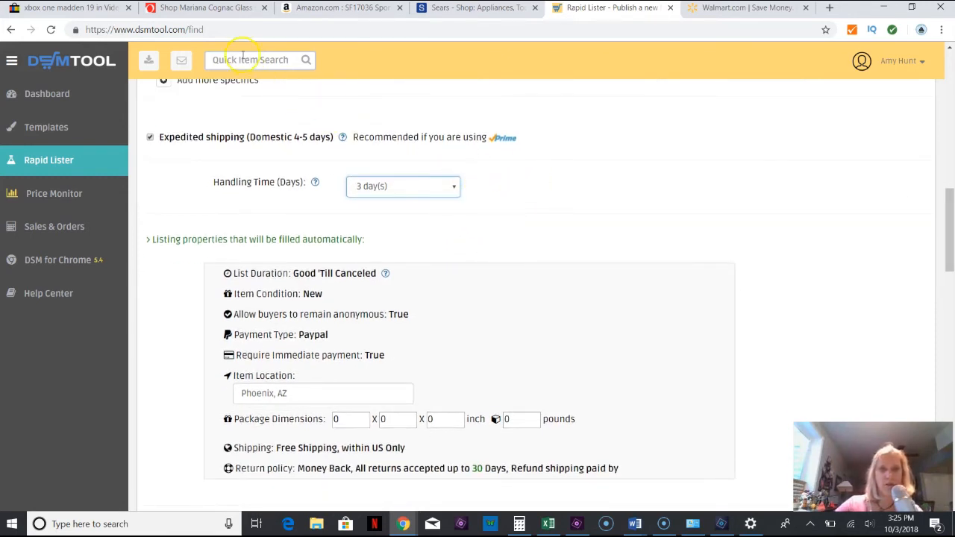
scroll("down", 3)
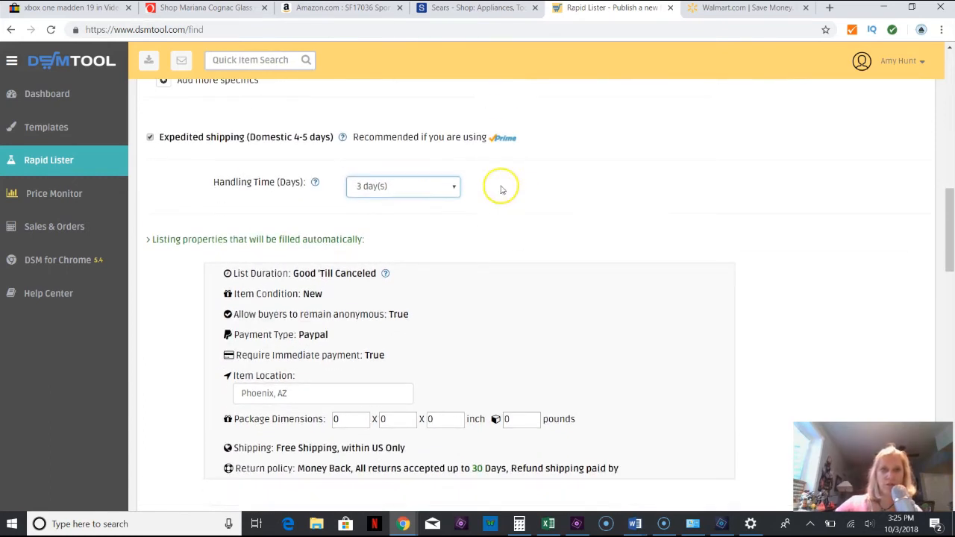
mouse_move(413, 212)
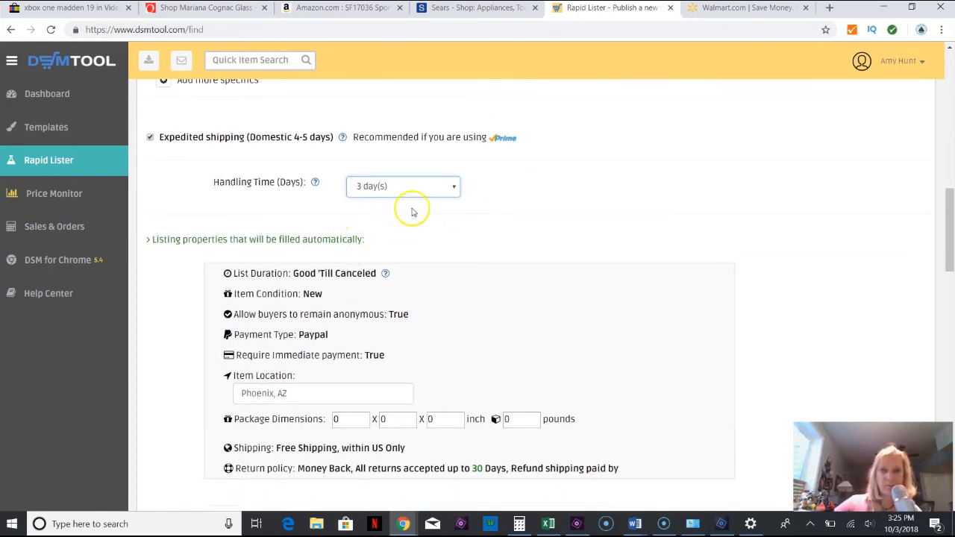
scroll("down", 3)
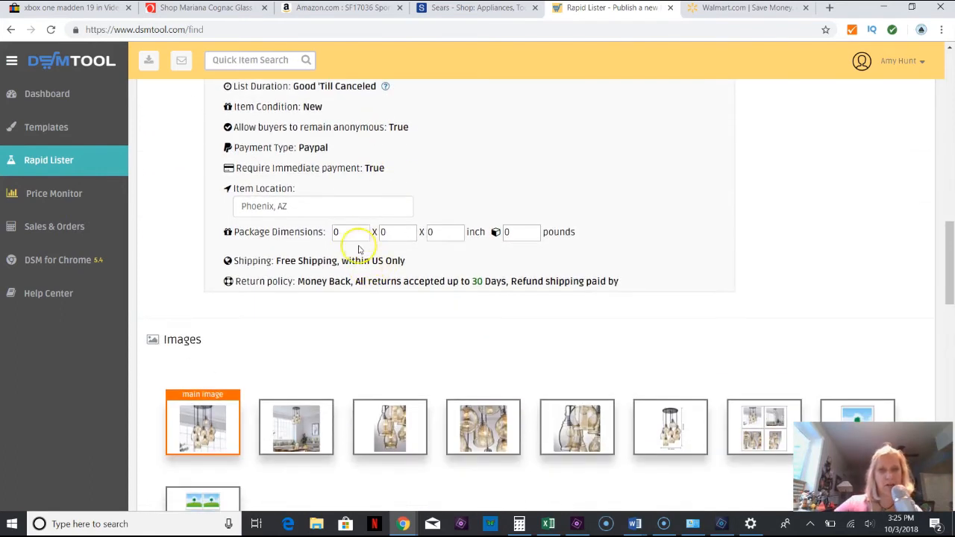
left_click(350, 233)
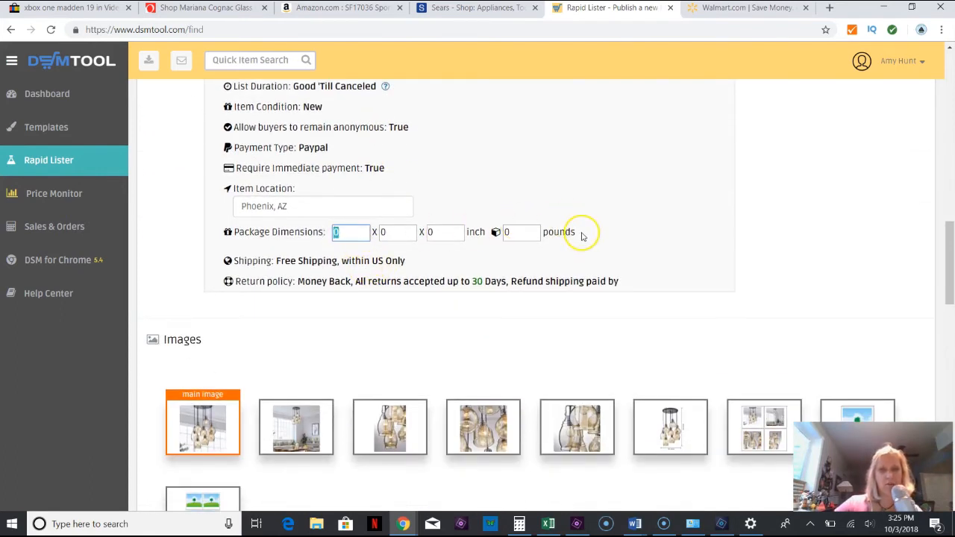
scroll("down", 3)
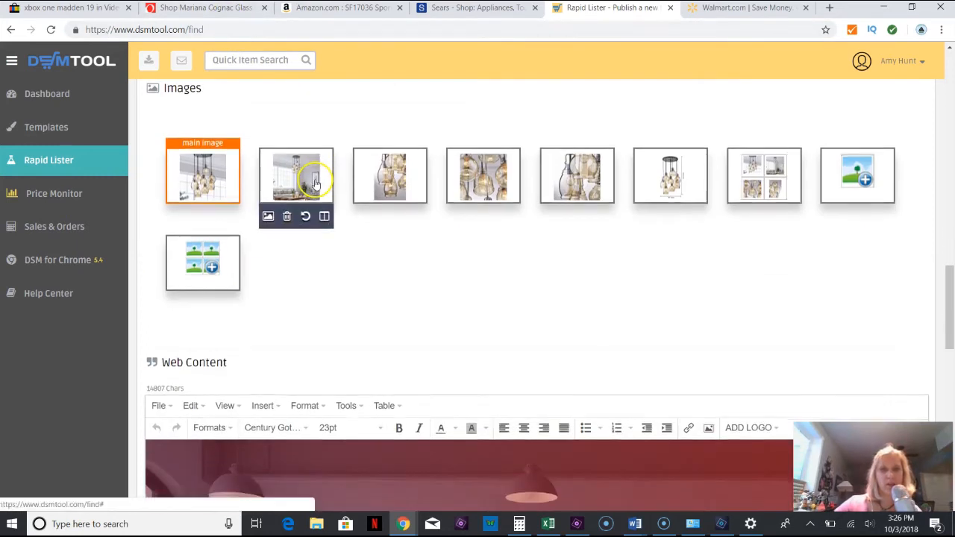
scroll("down", 3)
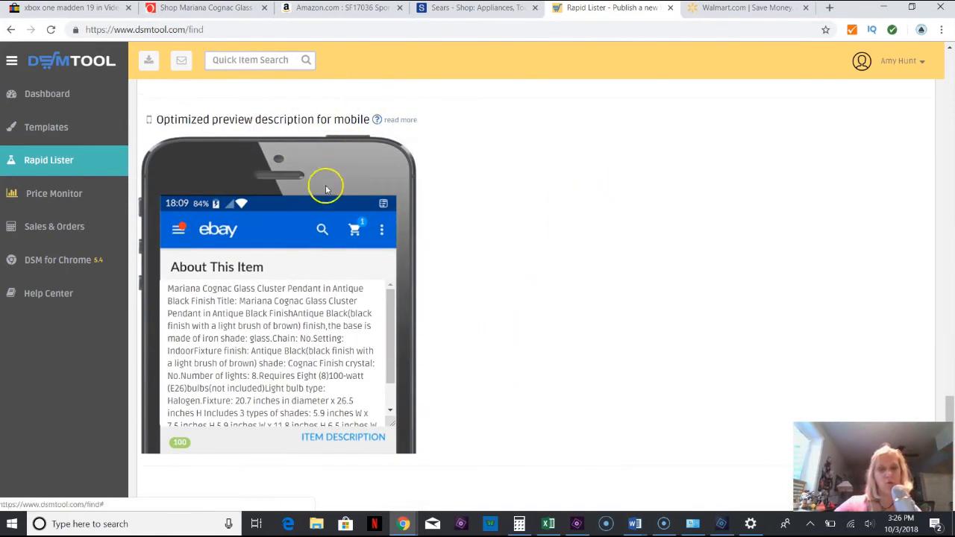
scroll("down", 3)
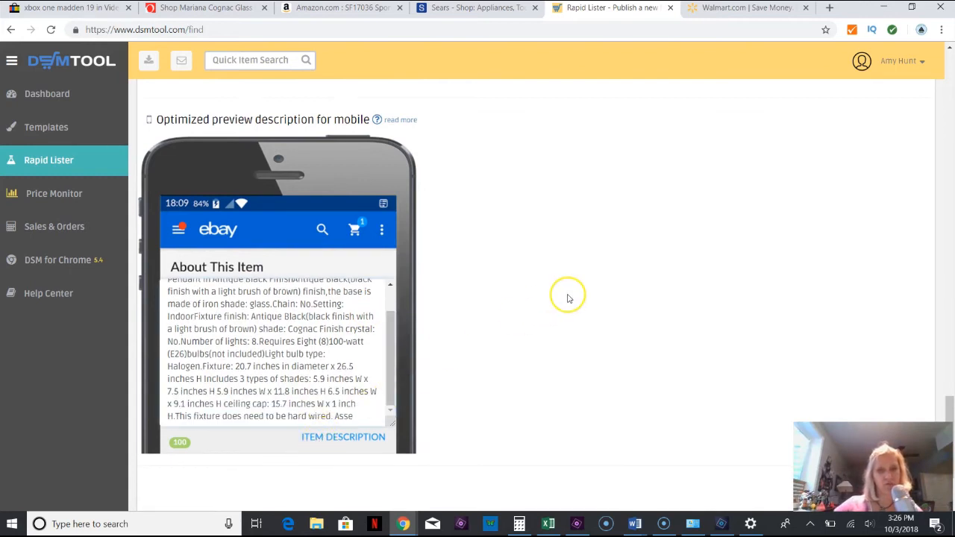
scroll("down", 3)
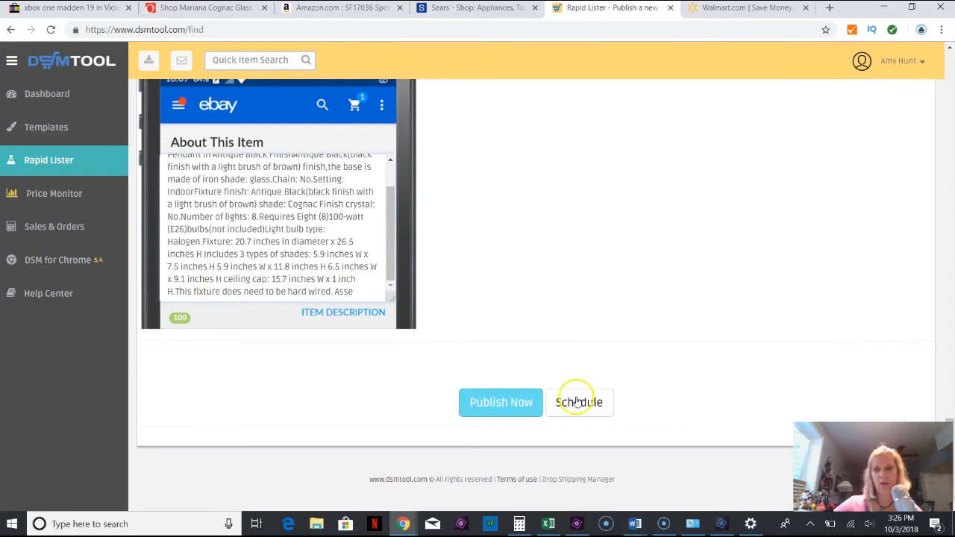
mouse_move(531, 403)
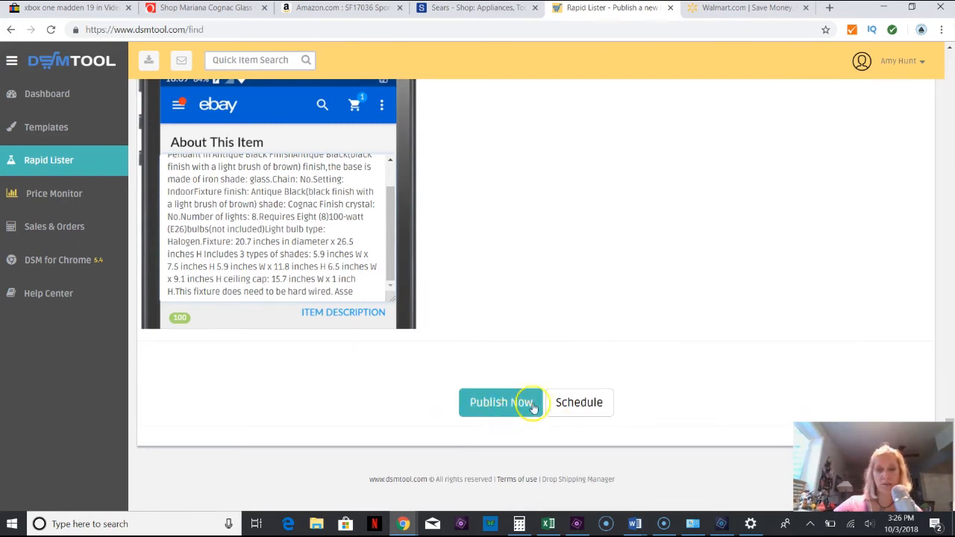
mouse_move(591, 404)
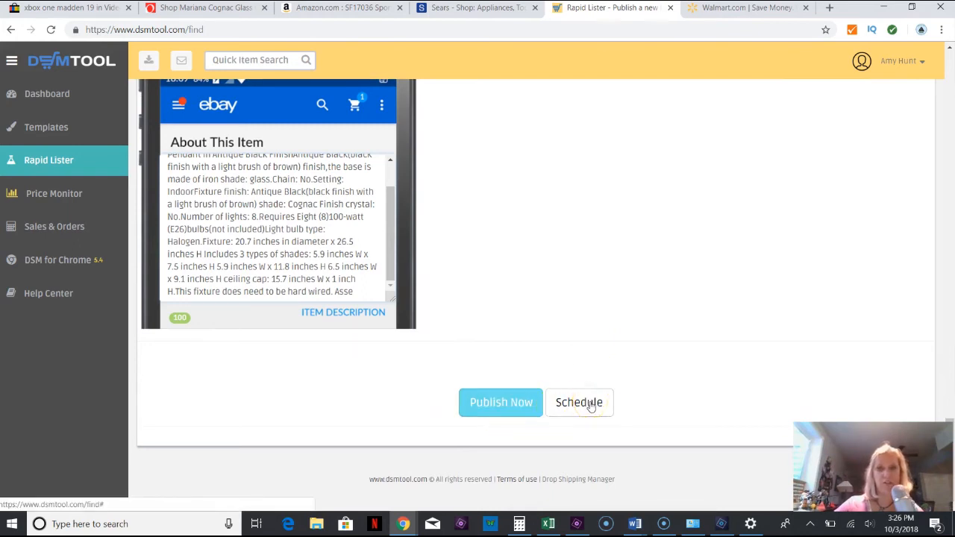
left_click(579, 403)
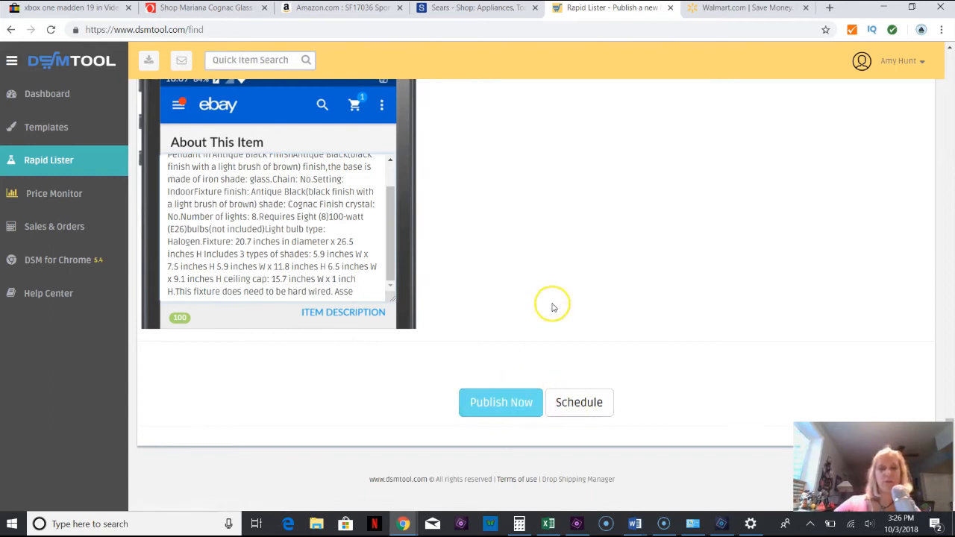
mouse_move(543, 287)
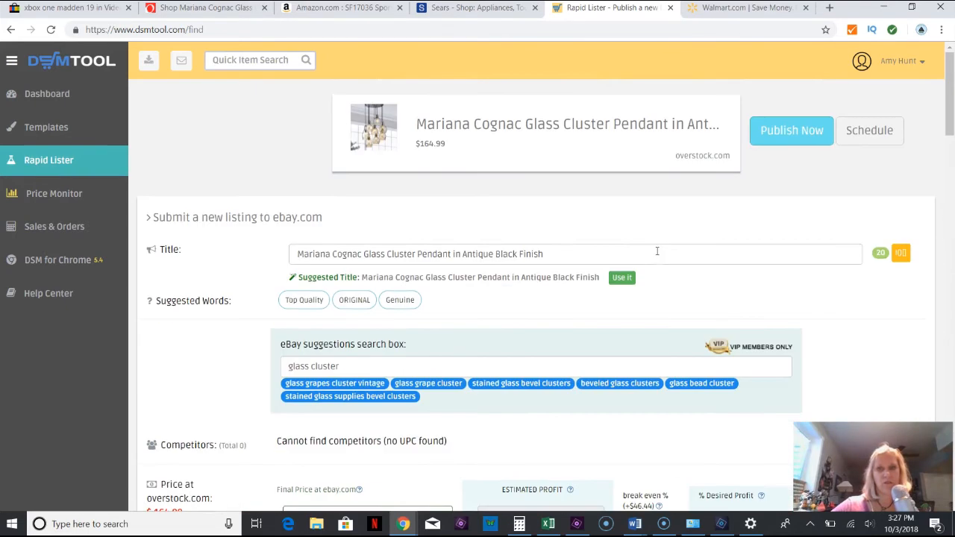
left_click(791, 131)
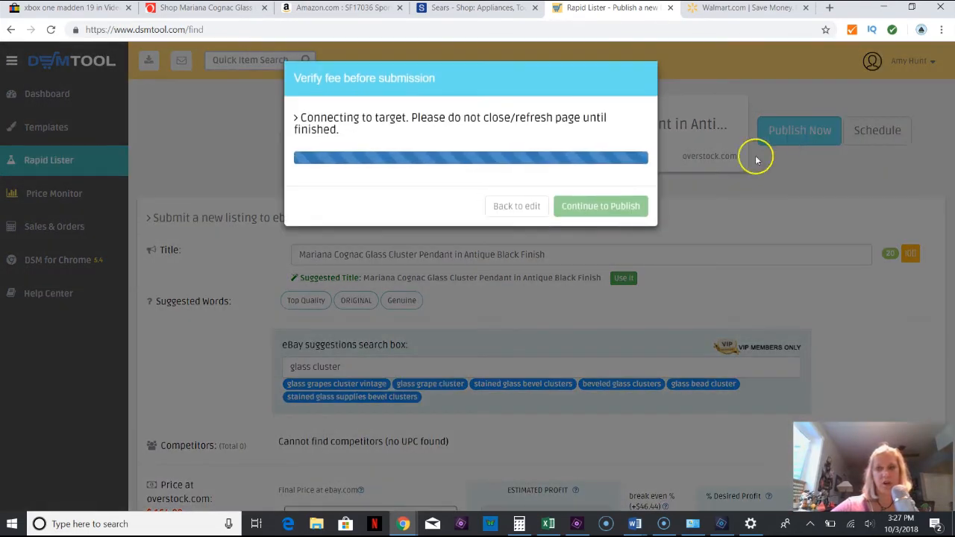
mouse_move(388, 149)
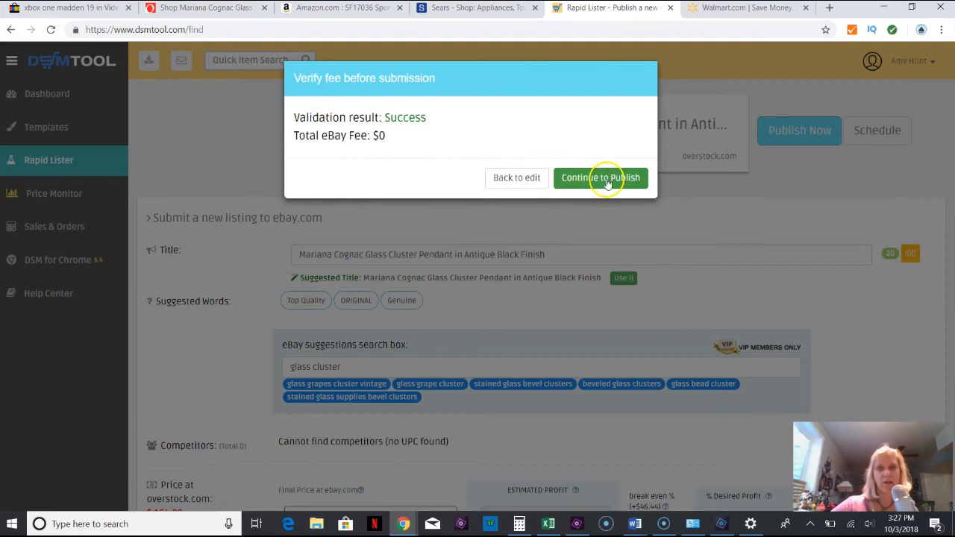
left_click(602, 177)
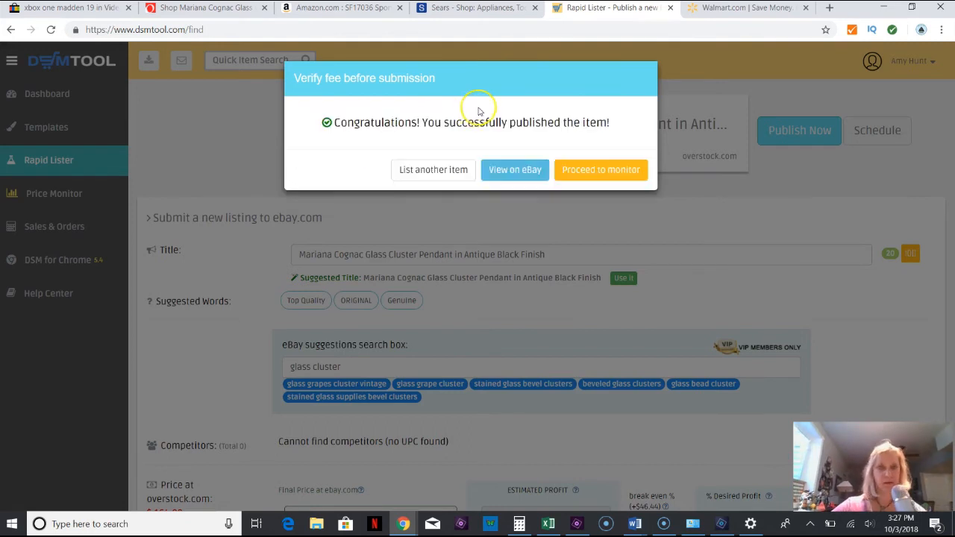
mouse_move(462, 116)
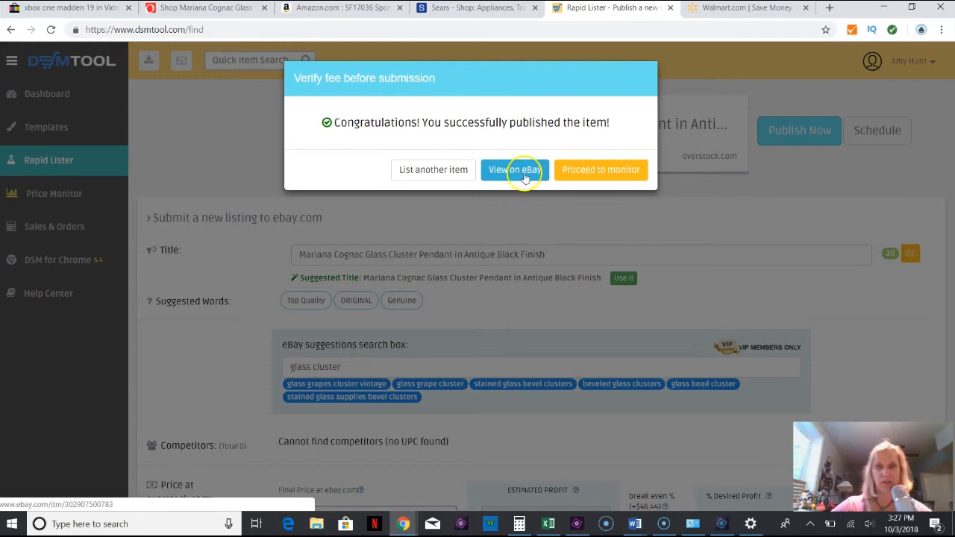
mouse_move(620, 170)
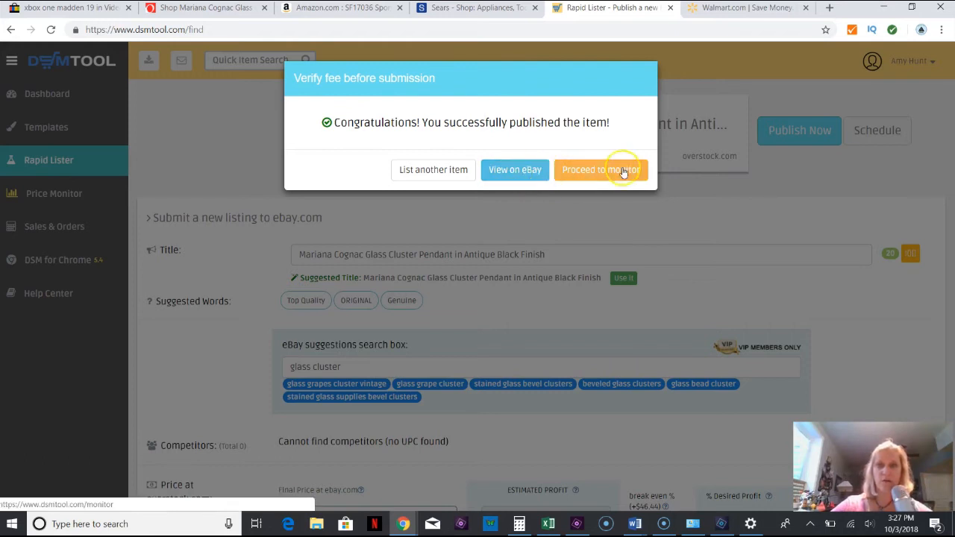
mouse_move(515, 170)
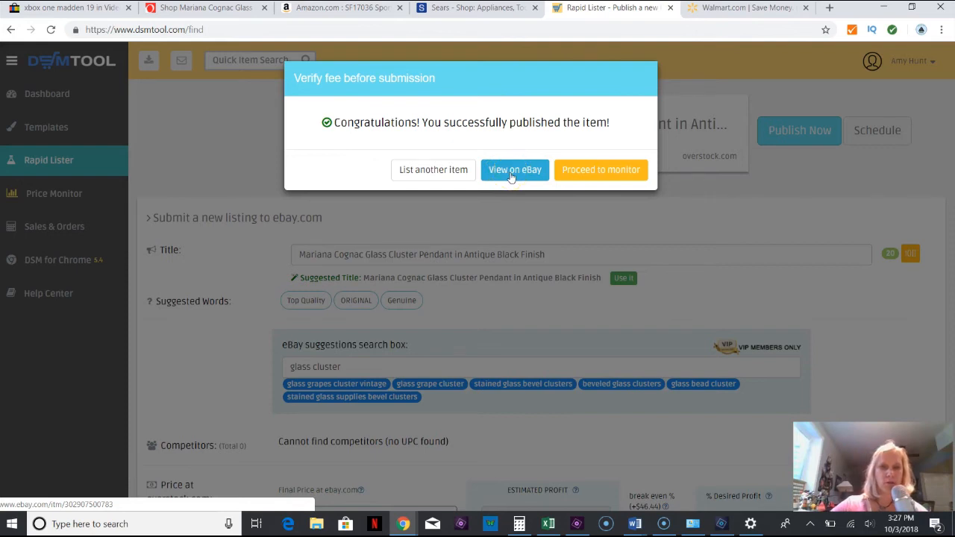
View the live eBay page for the Mariana Cognac pendant at US $244.43 with 3 available.
left_click(513, 170)
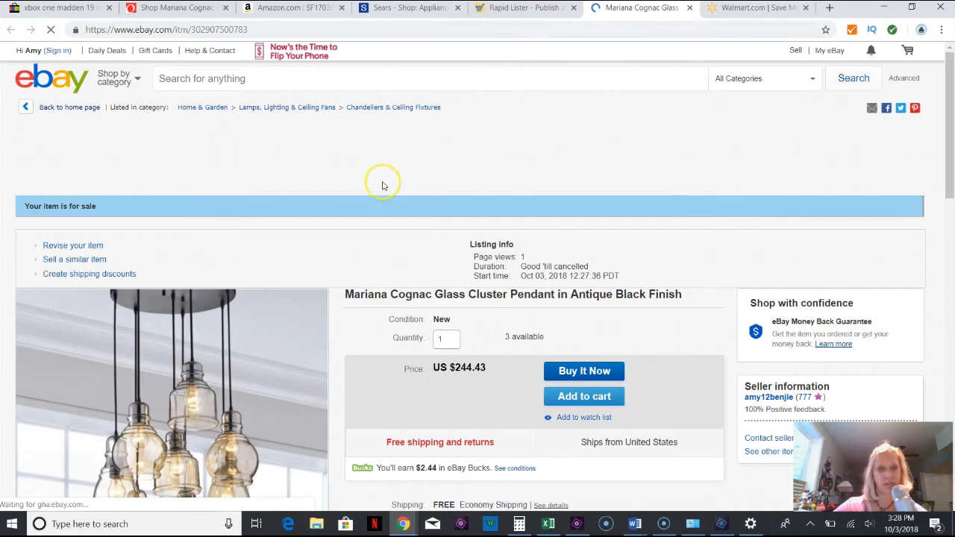
scroll("down", 3)
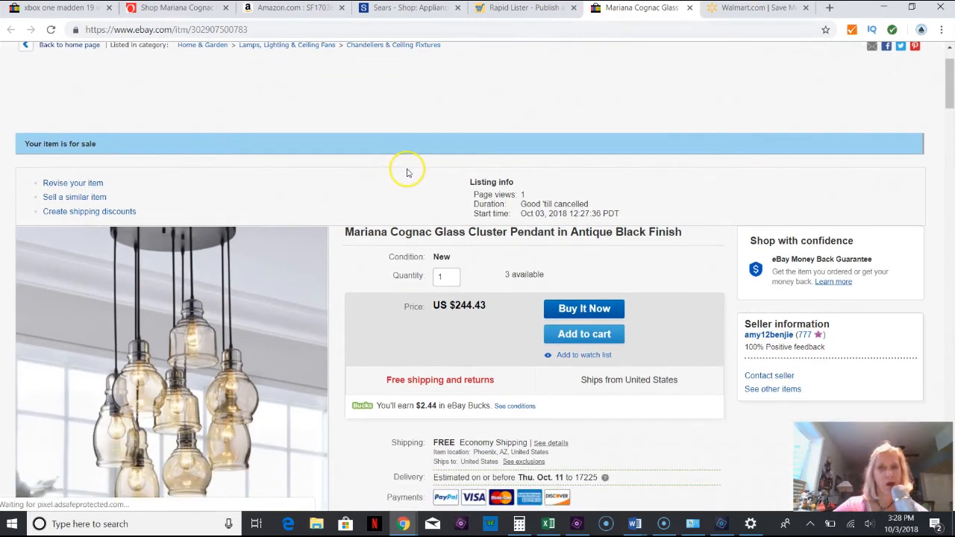
mouse_move(183, 12)
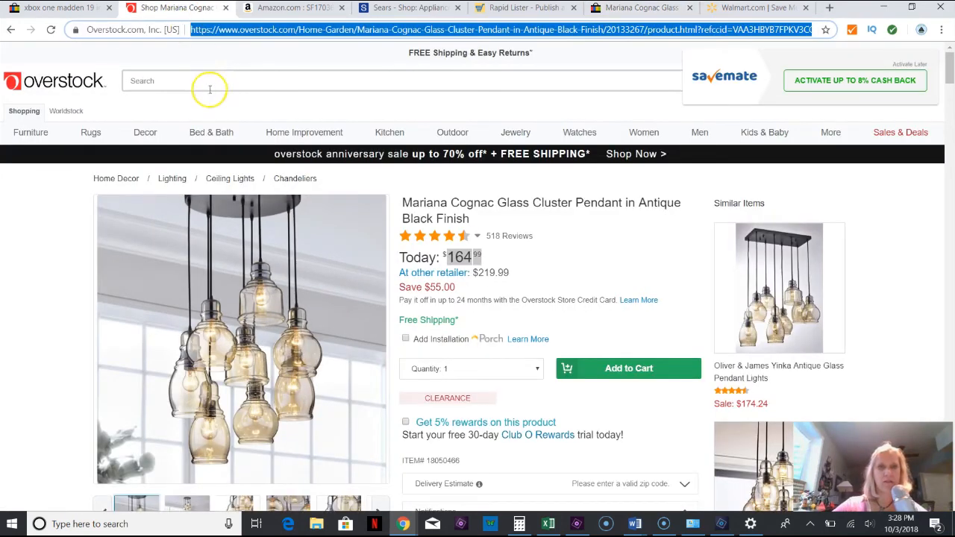
mouse_move(474, 261)
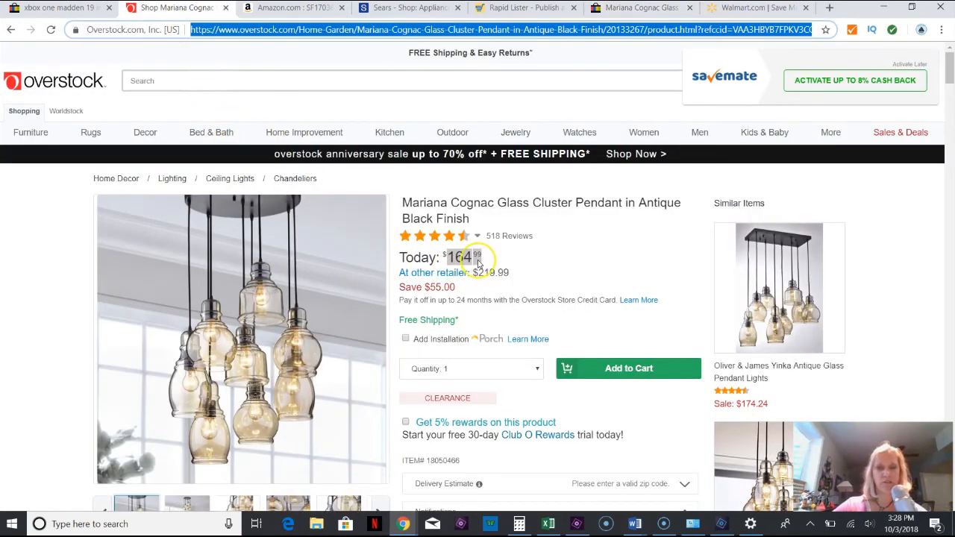
mouse_move(564, 285)
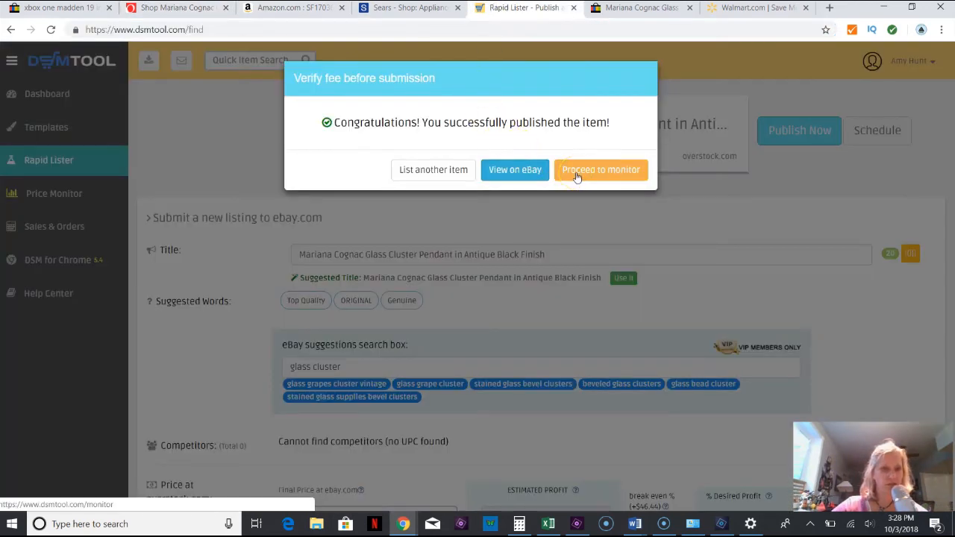
mouse_move(591, 176)
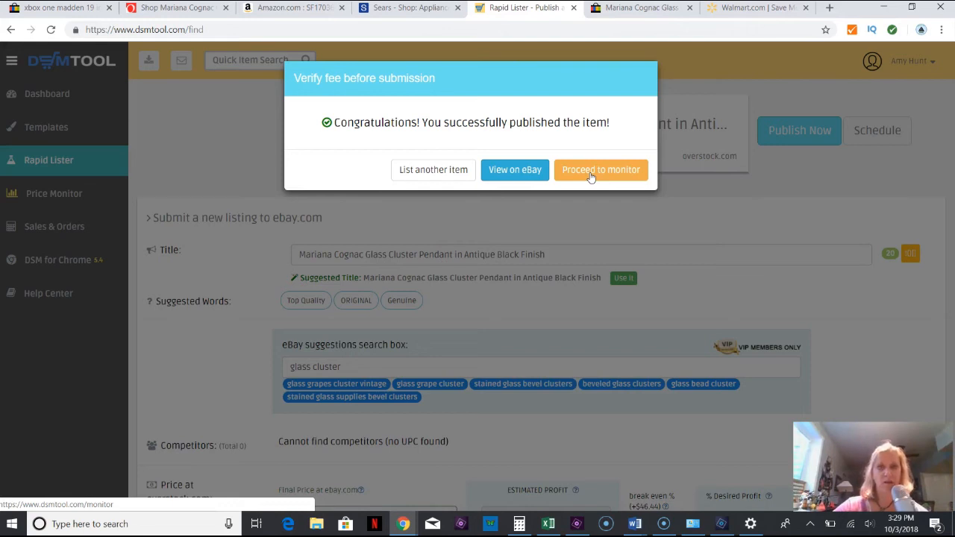
Proceed from the publish success dialog to the Price Monitor.
left_click(600, 170)
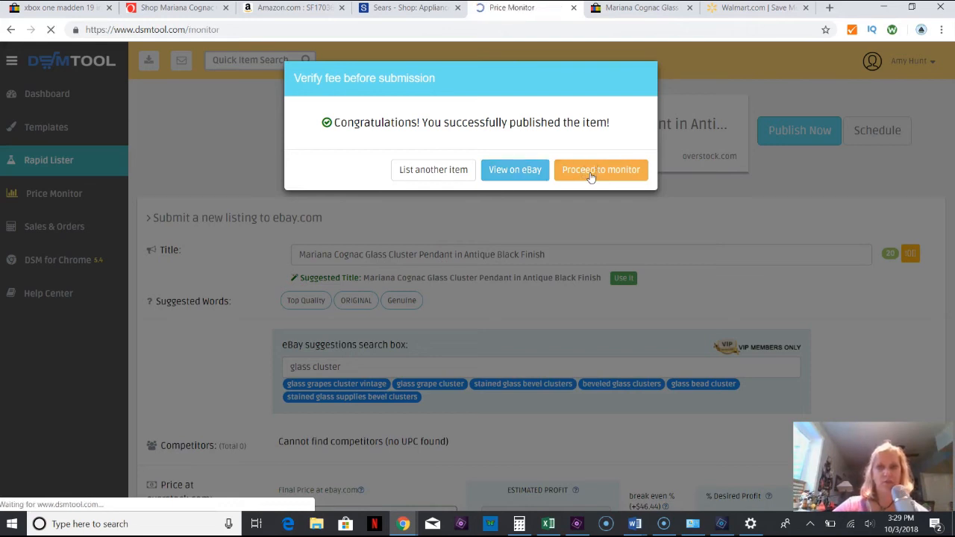
Load the Price Monitor tracking Overstock $164.99 against the $244.43 eBay listing.
left_click(600, 170)
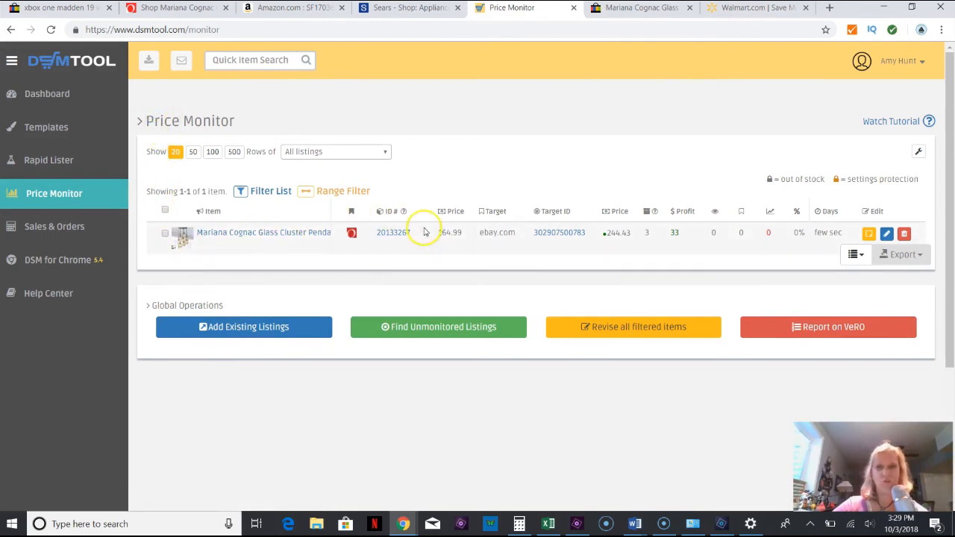
mouse_move(352, 233)
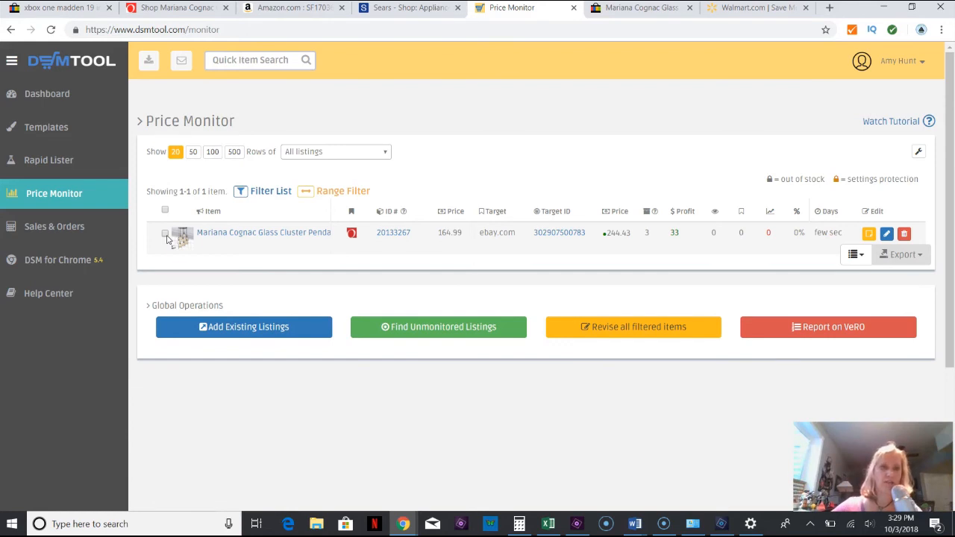
mouse_move(315, 236)
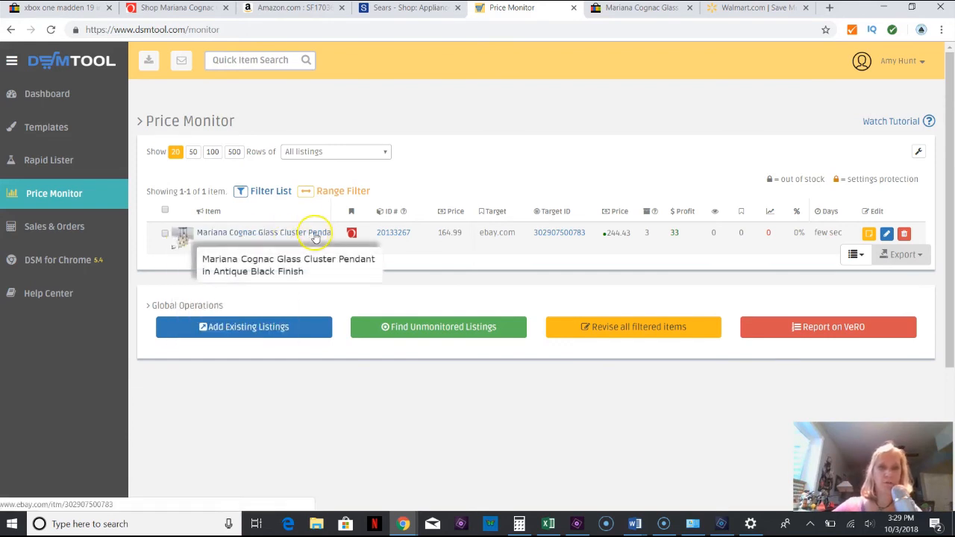
mouse_move(355, 233)
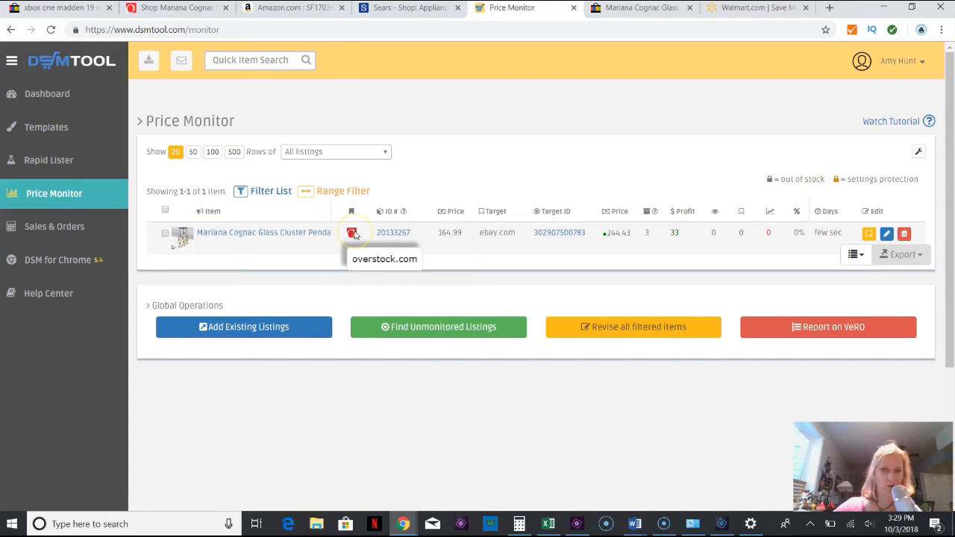
mouse_move(391, 233)
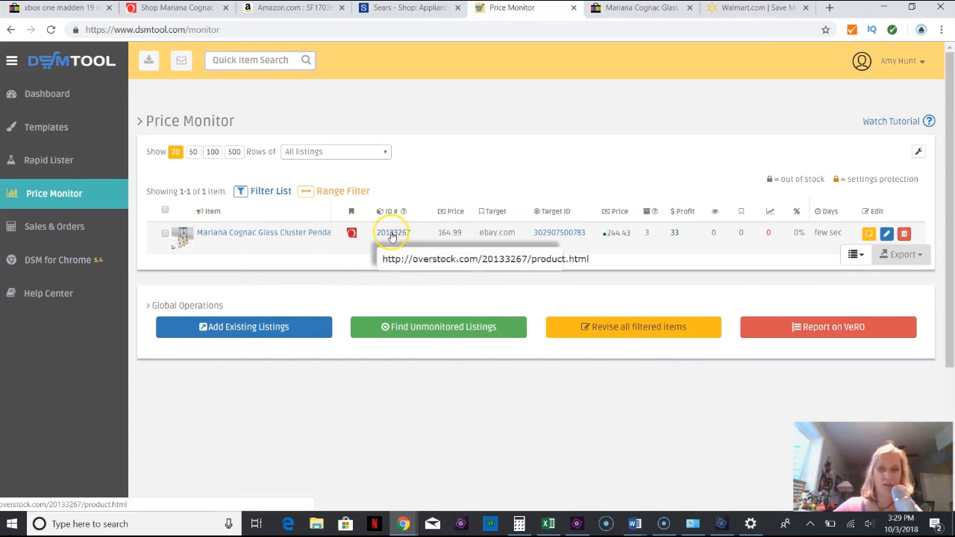
mouse_move(454, 229)
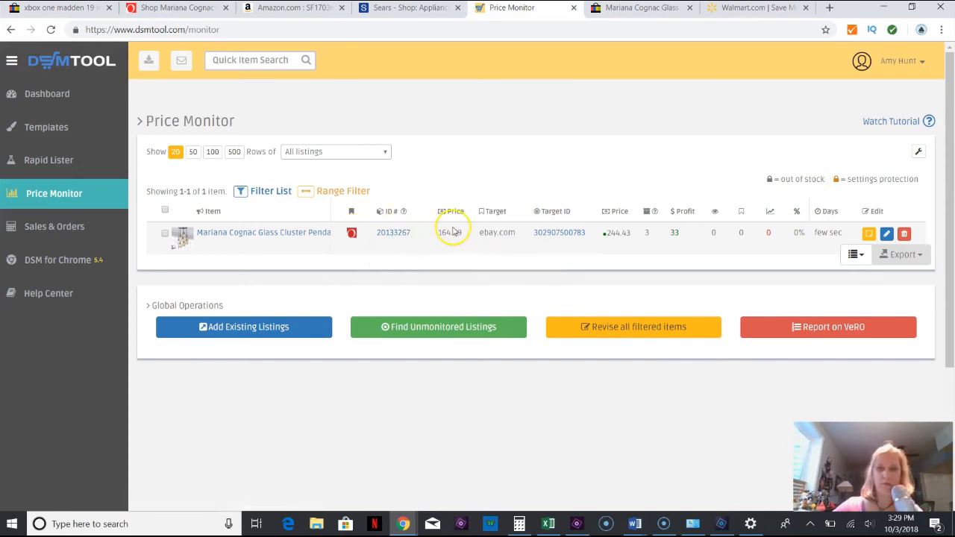
mouse_move(502, 237)
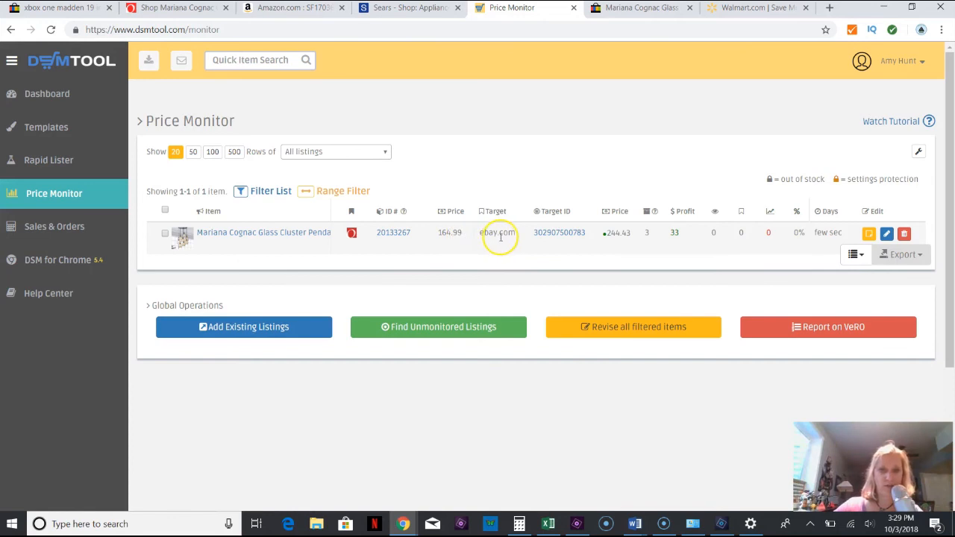
mouse_move(498, 236)
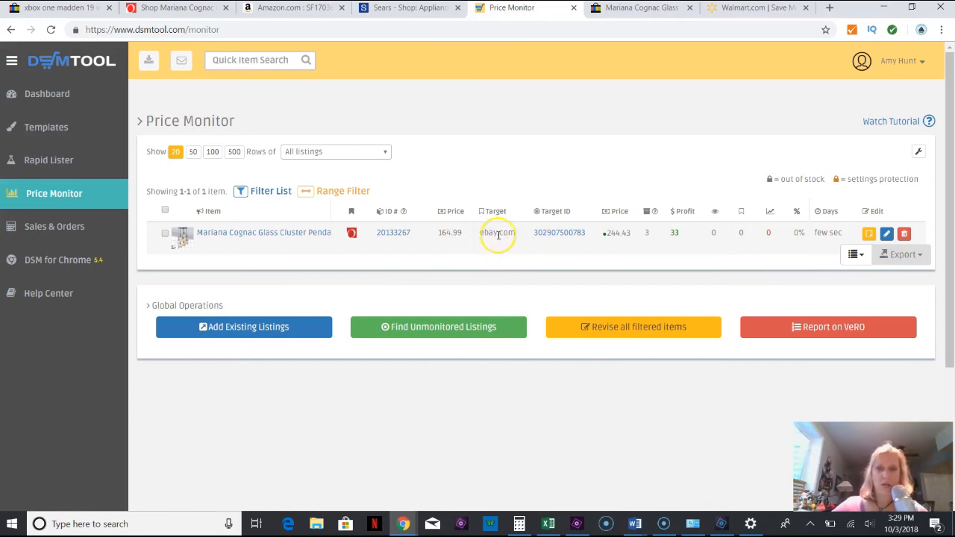
mouse_move(521, 239)
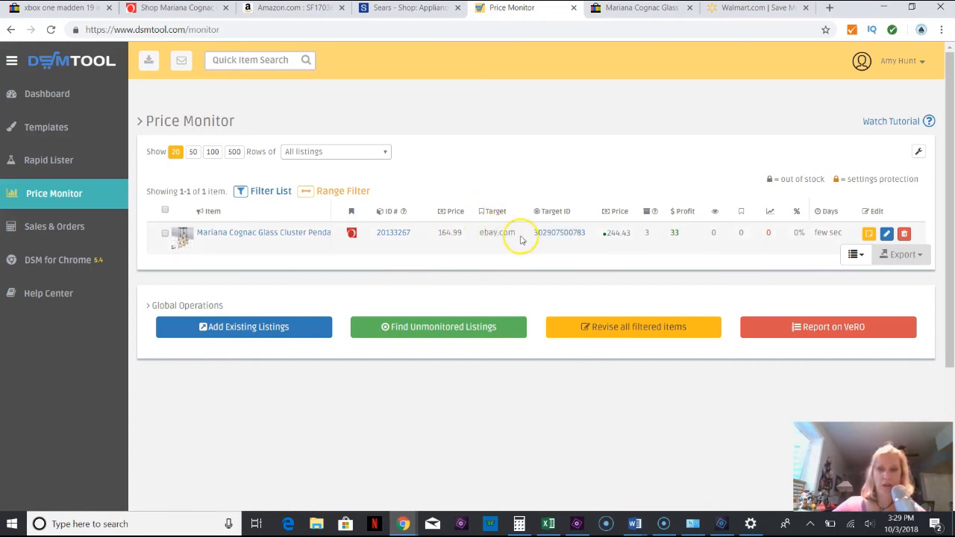
mouse_move(669, 237)
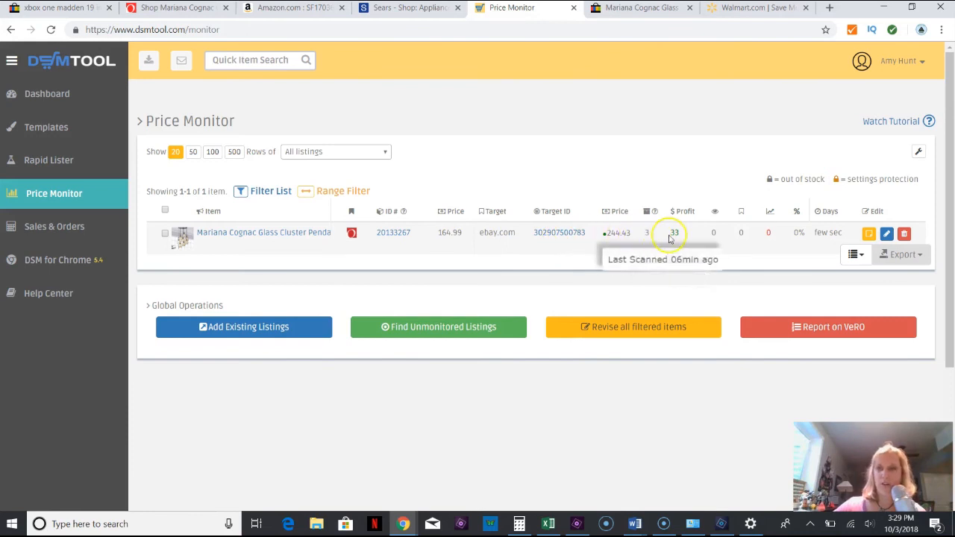
mouse_move(833, 233)
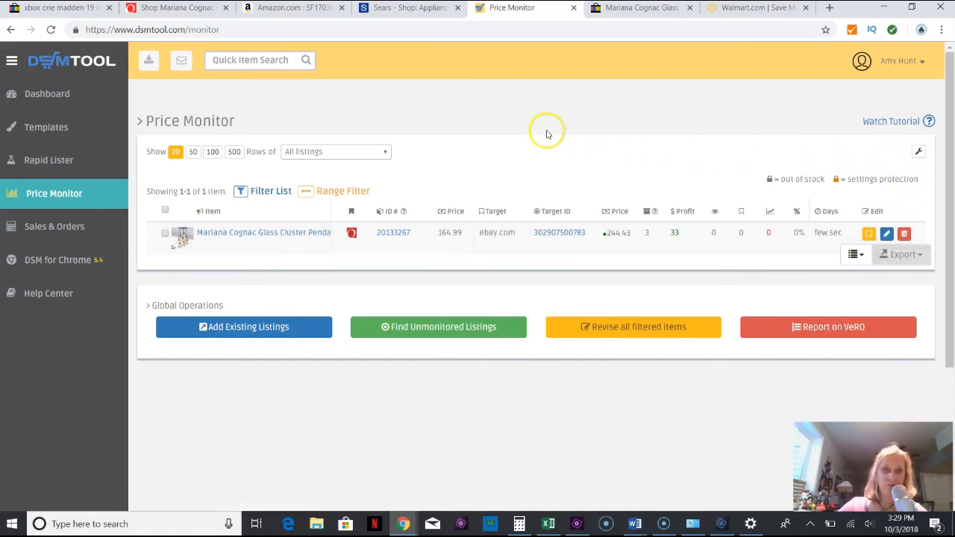
mouse_move(365, 124)
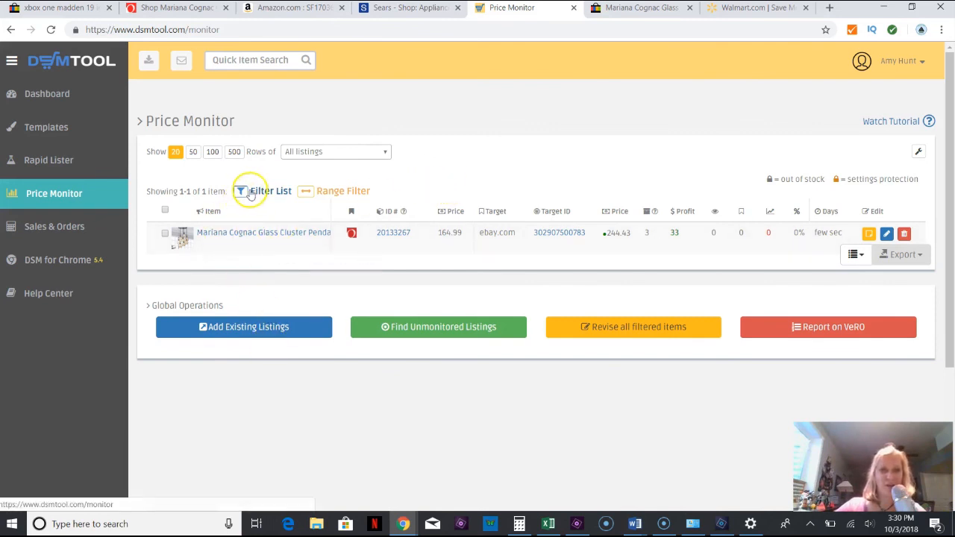
mouse_move(67, 152)
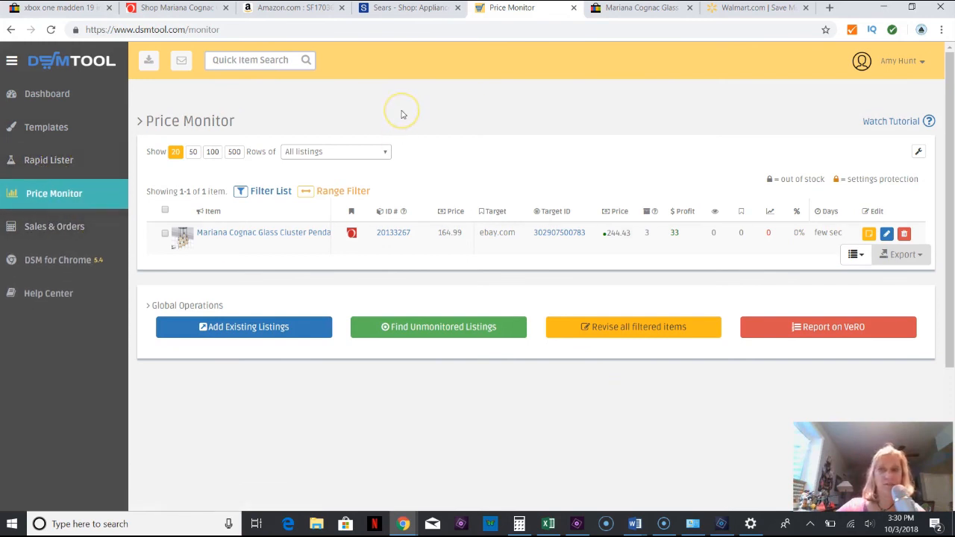
mouse_move(194, 133)
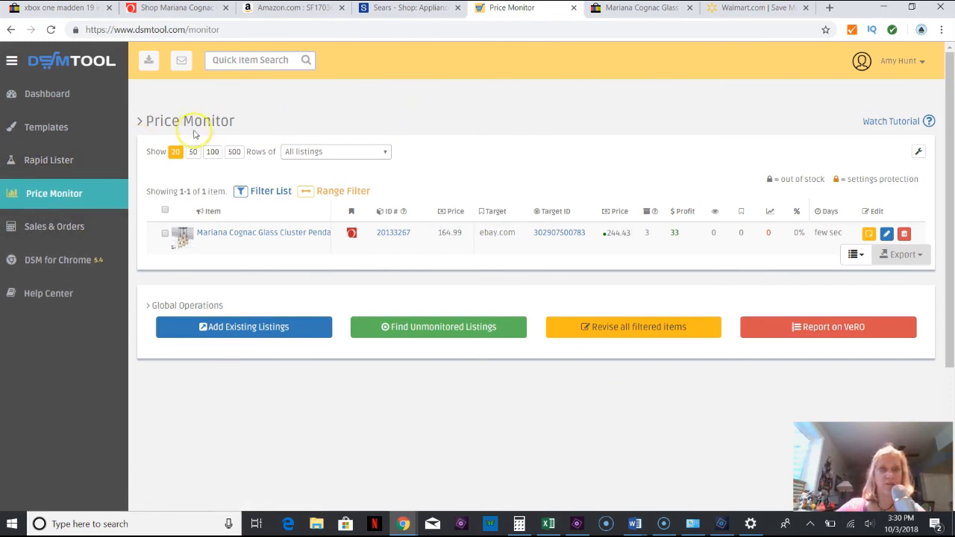